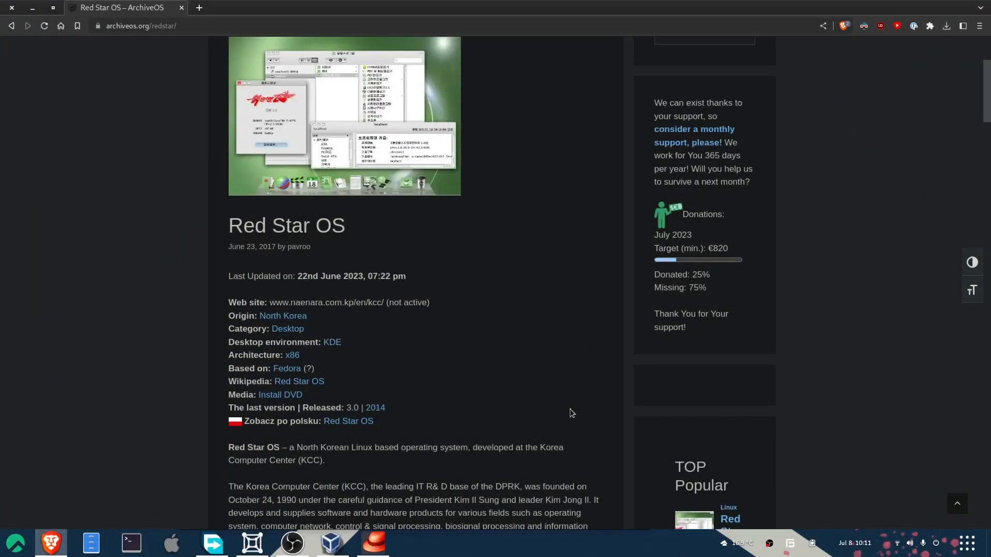
mouse_move(506, 415)
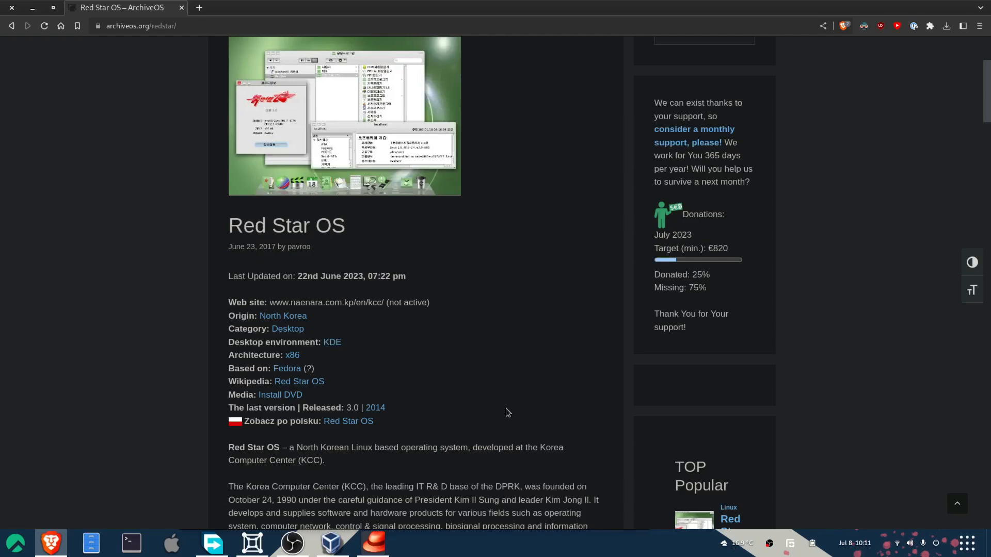
Scroll through the Red Star OS article in the browser while the VM boots the installer
scroll("up", 3)
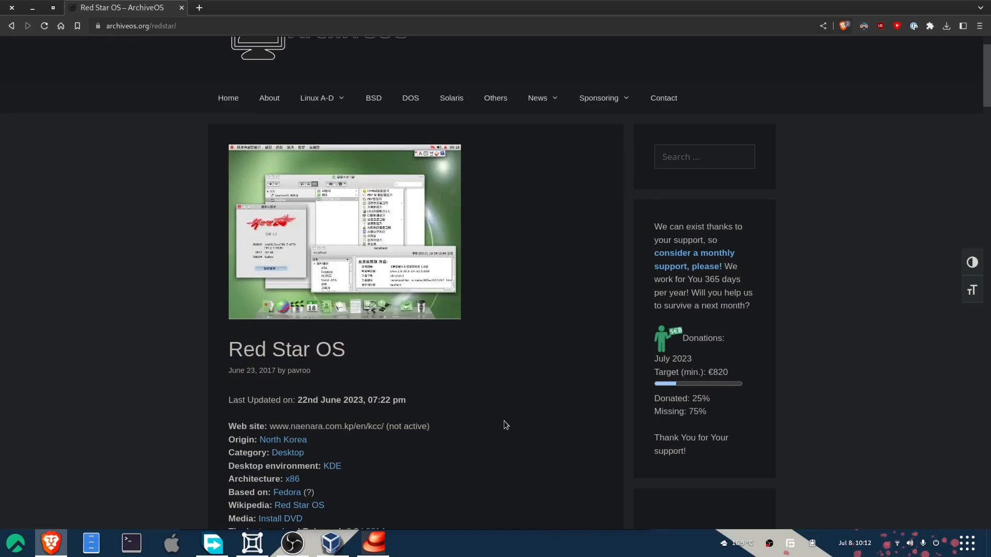
mouse_move(508, 418)
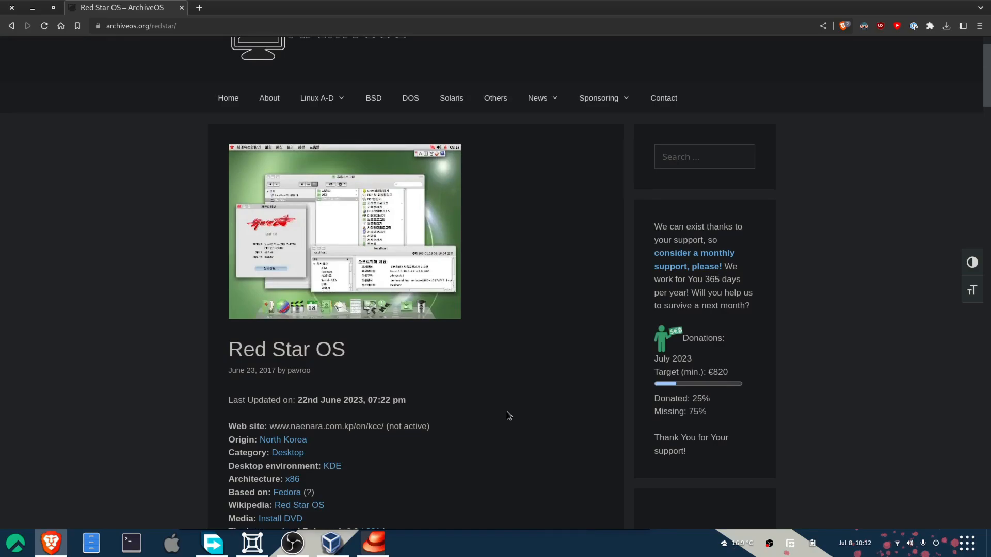
scroll("down", 3)
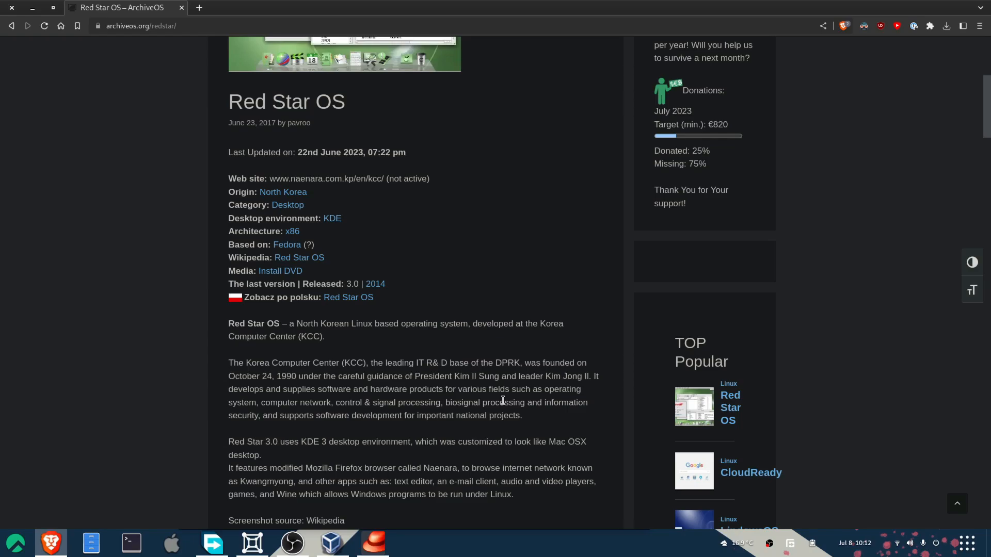
scroll("down", 3)
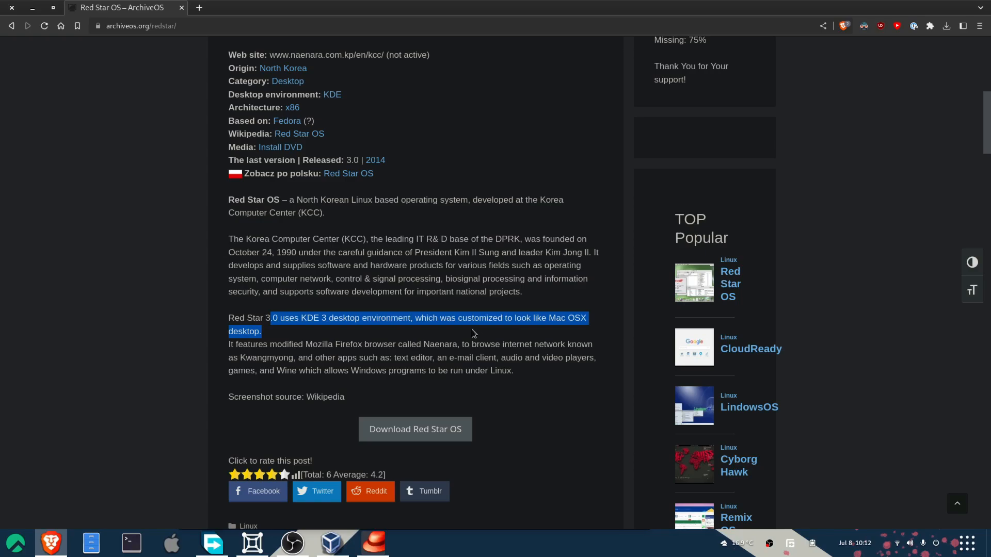
mouse_move(559, 412)
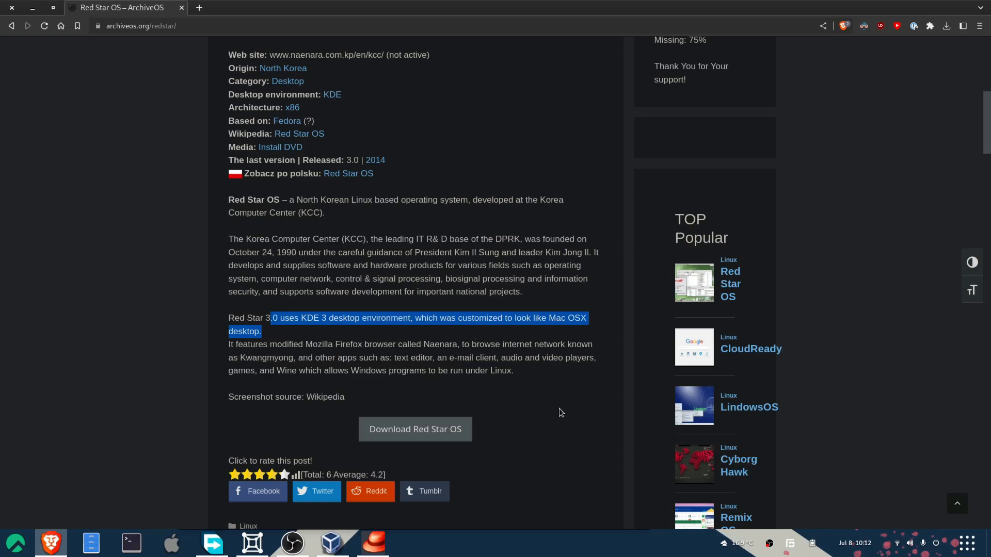
left_click(559, 412)
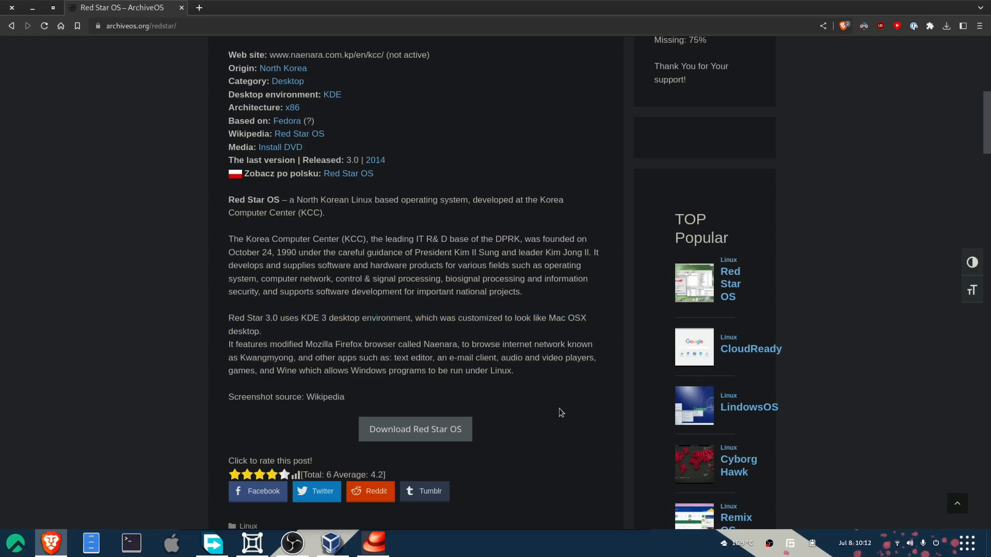
scroll("up", 3)
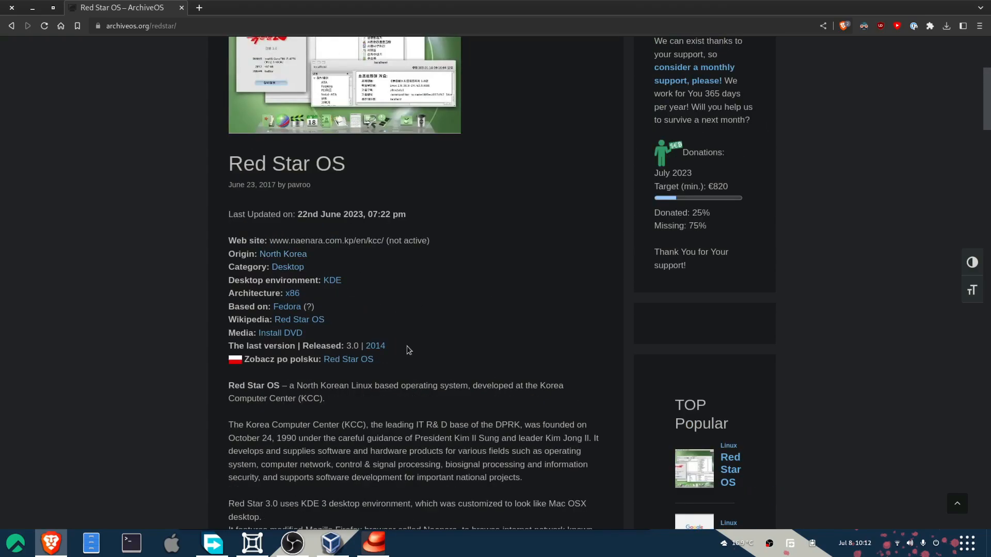
mouse_move(531, 409)
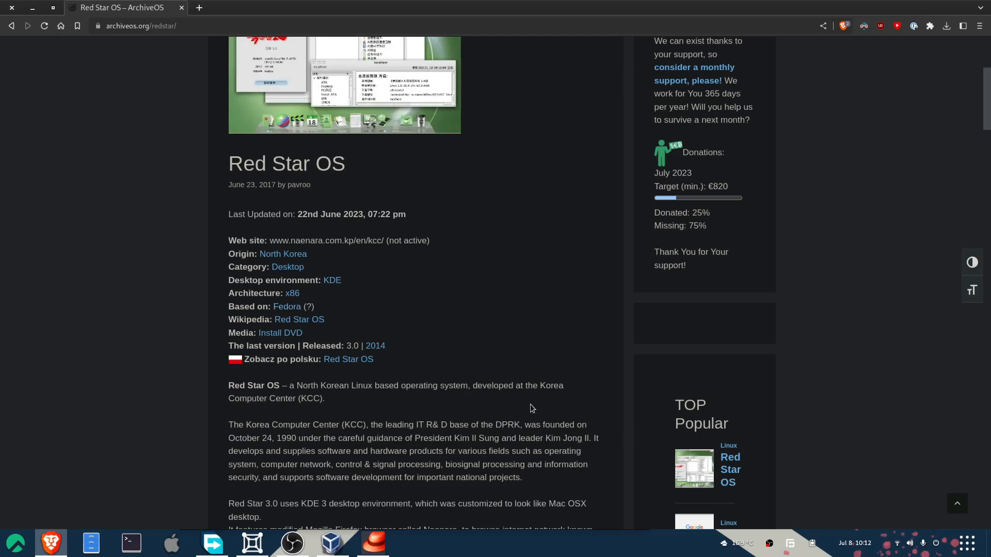
mouse_move(375, 346)
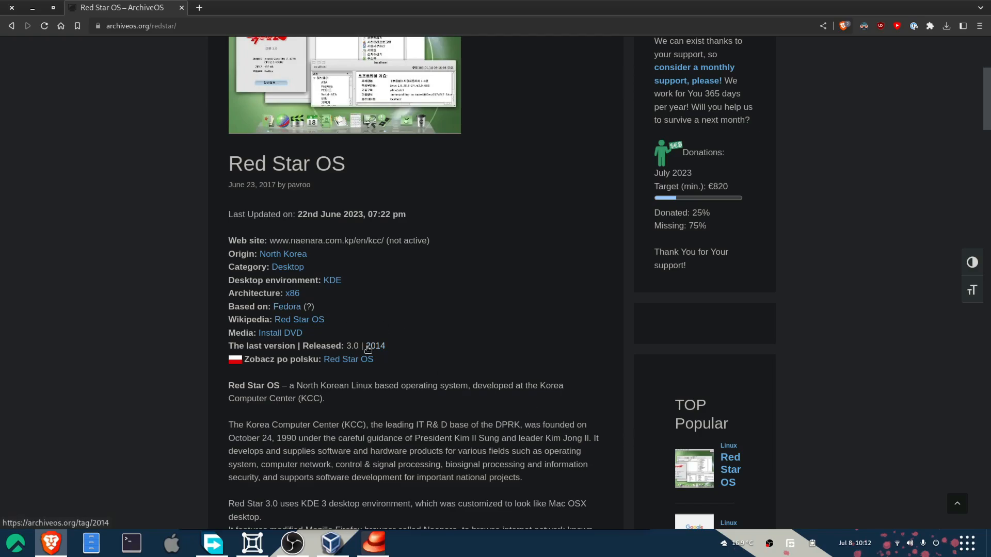
mouse_move(534, 375)
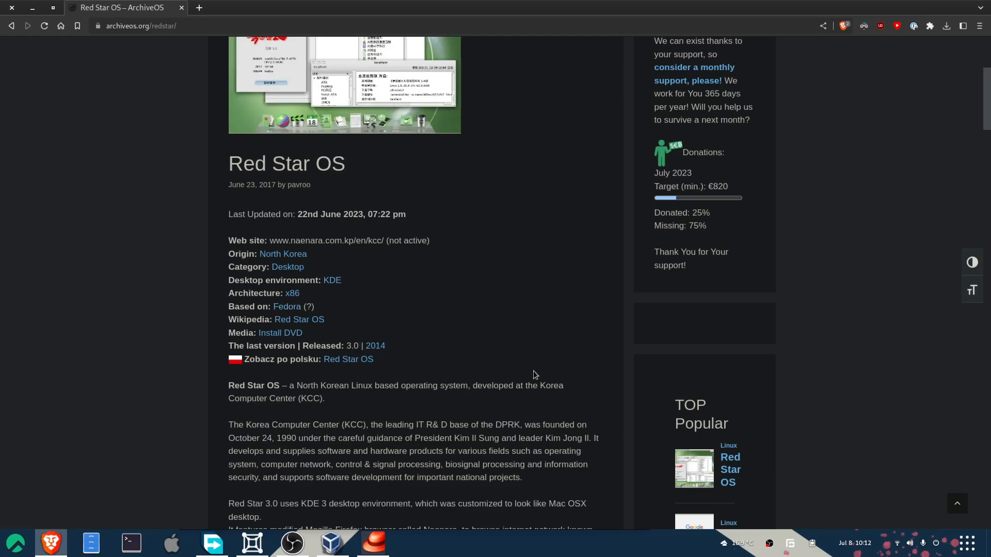
scroll("up", 3)
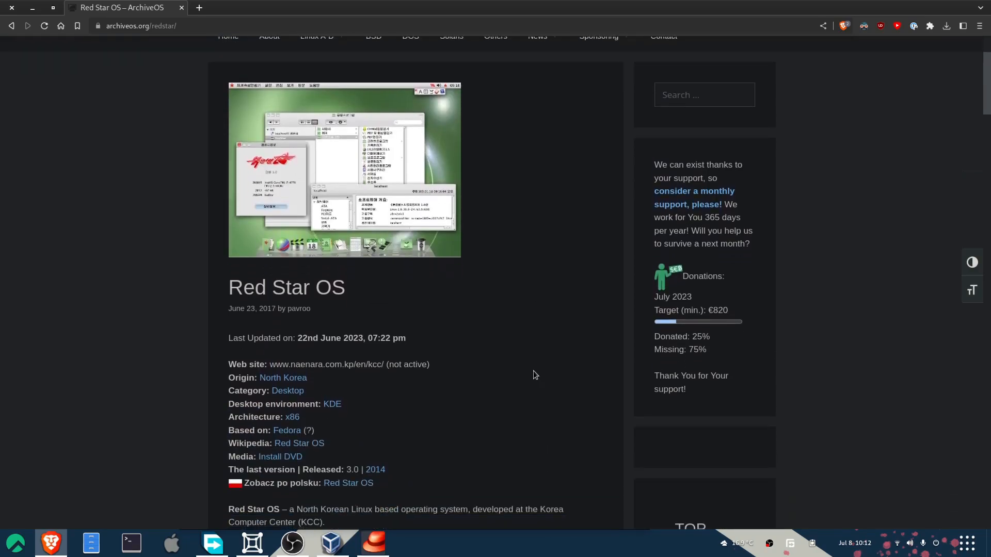
scroll("down", 3)
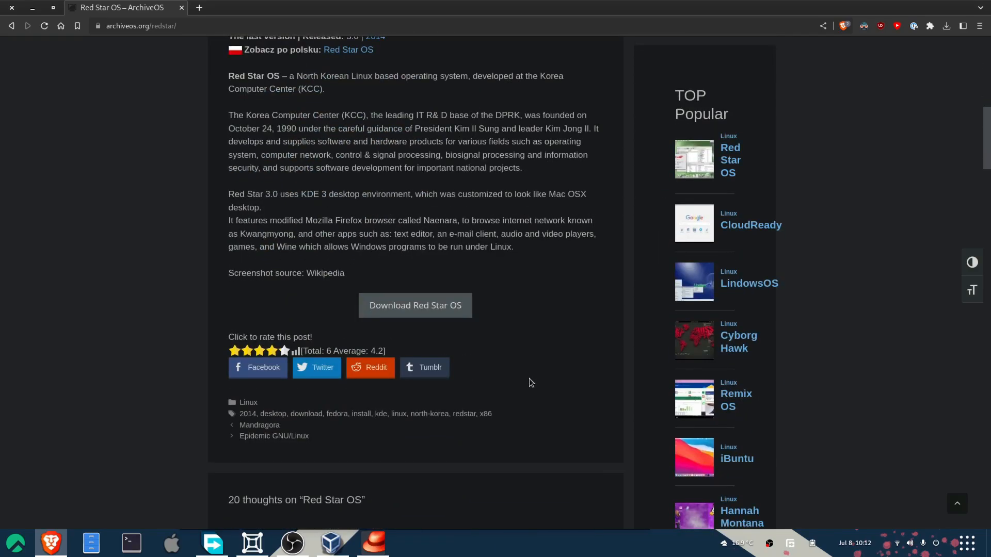
scroll("up", 3)
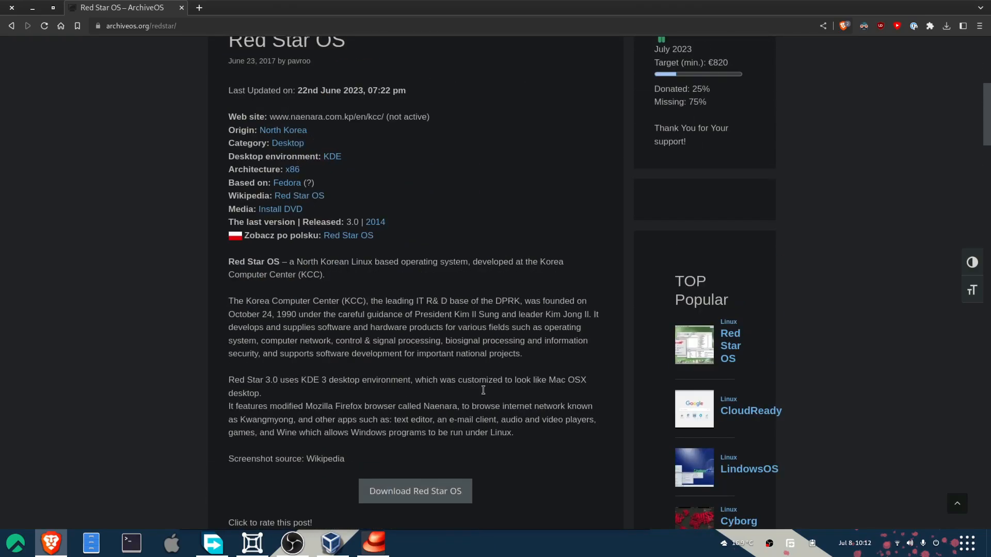
scroll("up", 3)
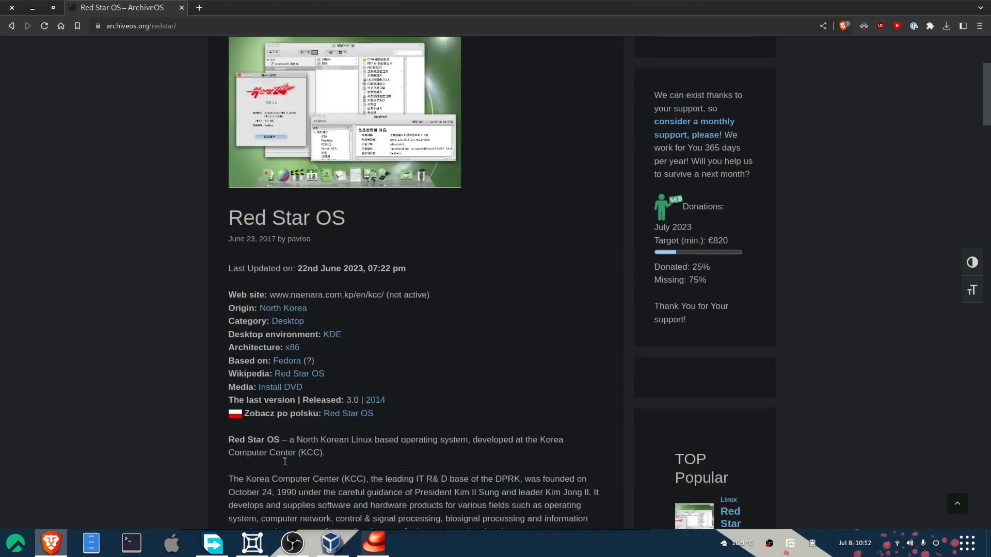
scroll("up", 3)
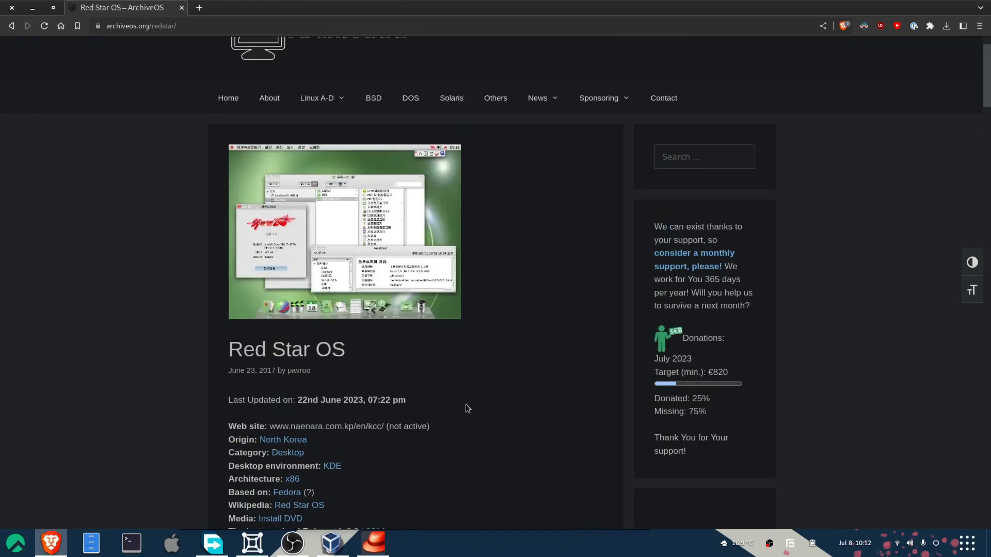
scroll("down", 3)
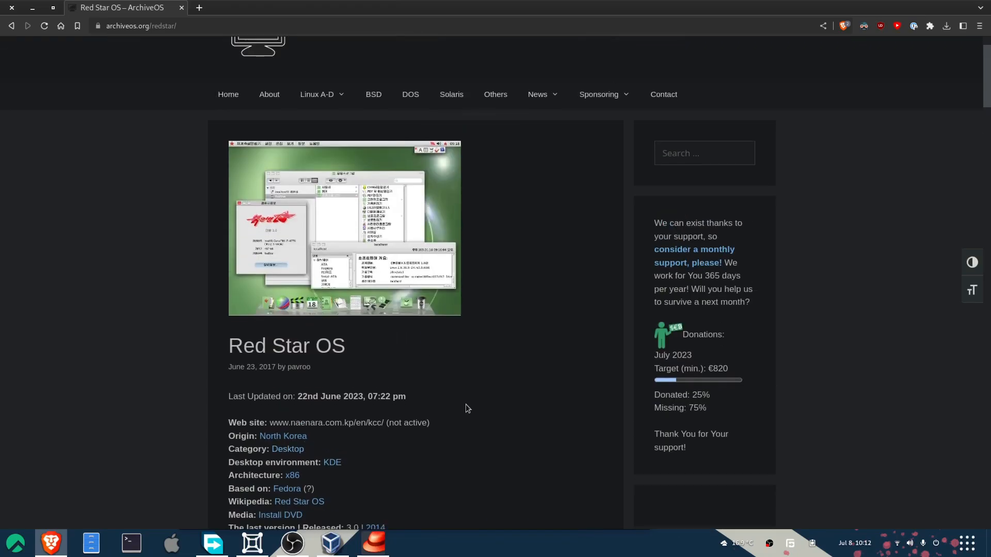
scroll("down", 3)
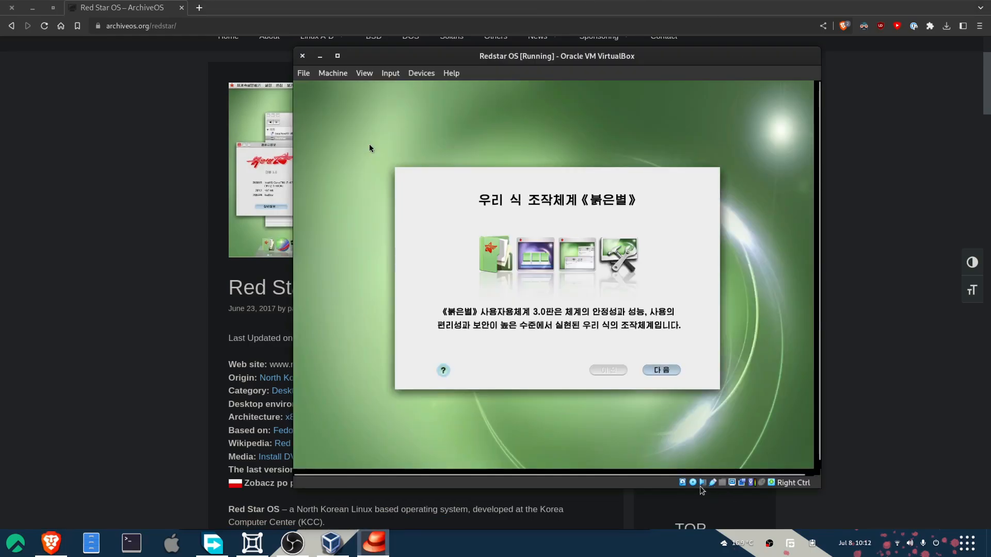
mouse_move(695, 488)
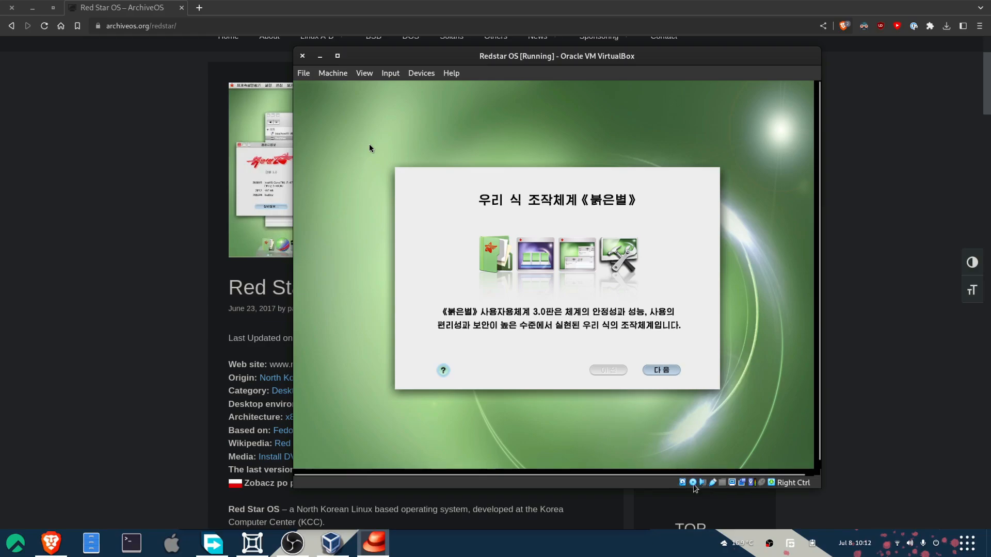
mouse_move(601, 487)
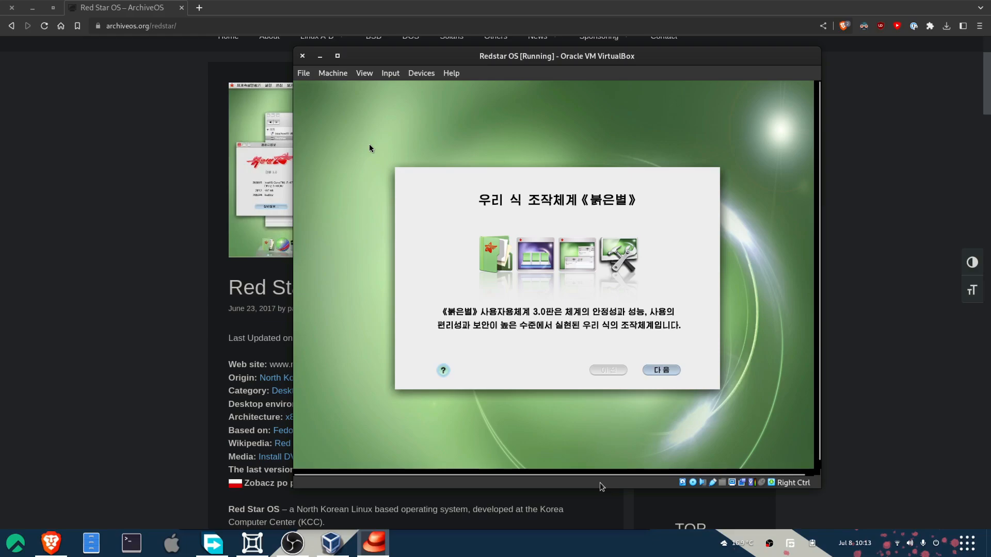
mouse_move(585, 333)
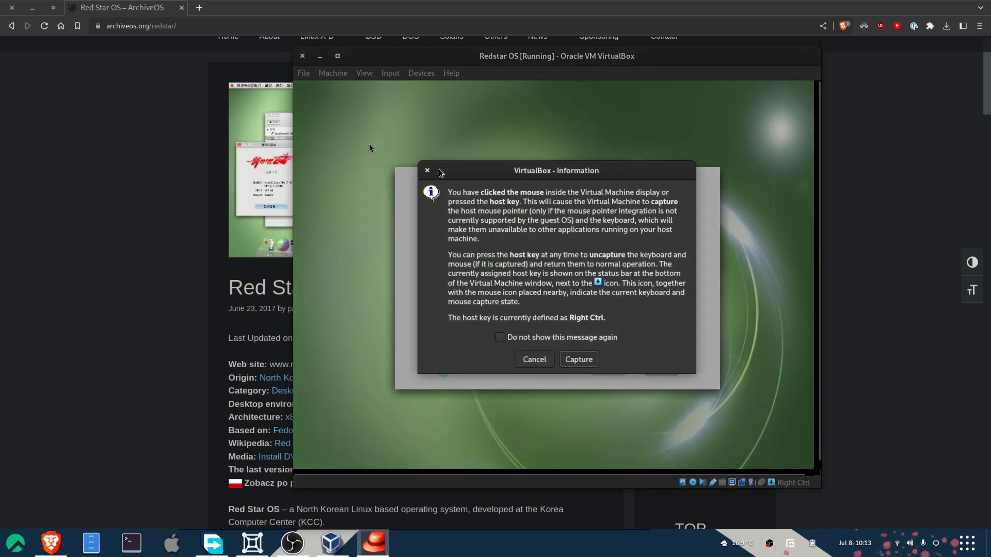
Dismiss VirtualBox's keyboard and mouse capture notices to reach the Red Star welcome screen
left_click(577, 359)
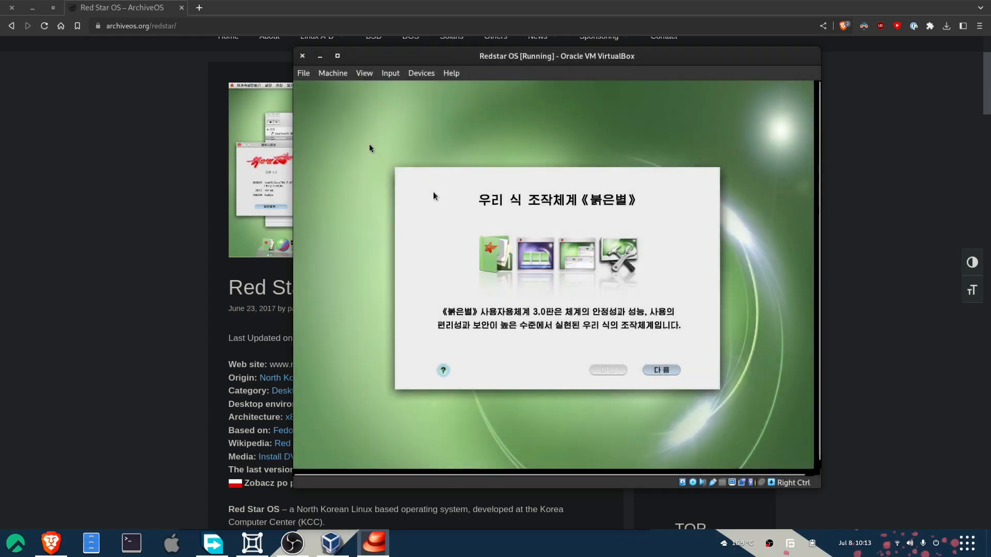
mouse_move(724, 485)
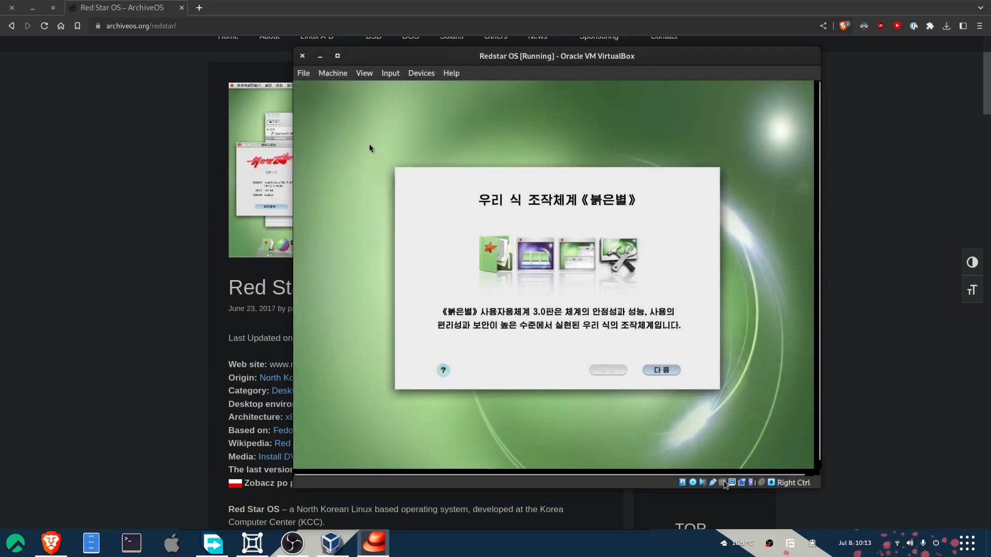
mouse_move(593, 269)
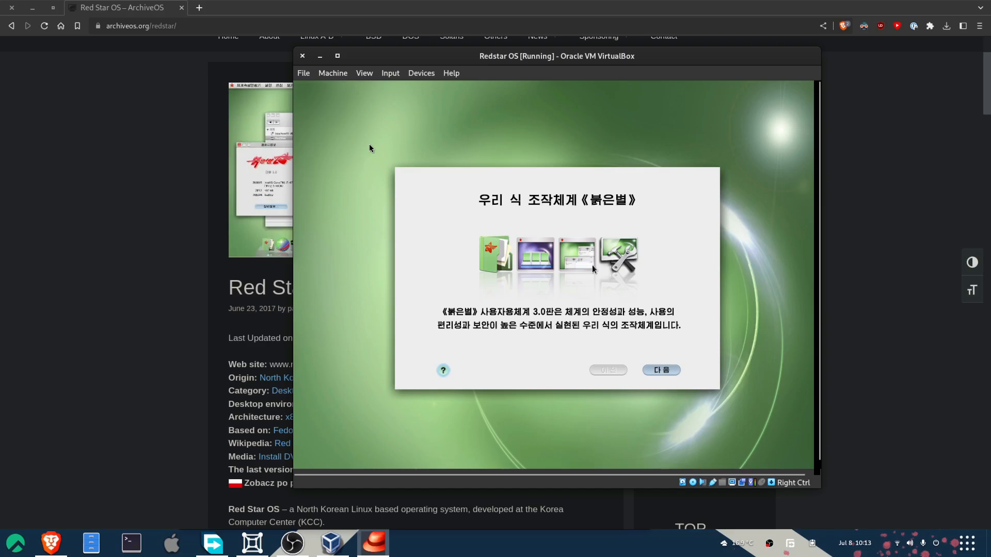
left_click(593, 269)
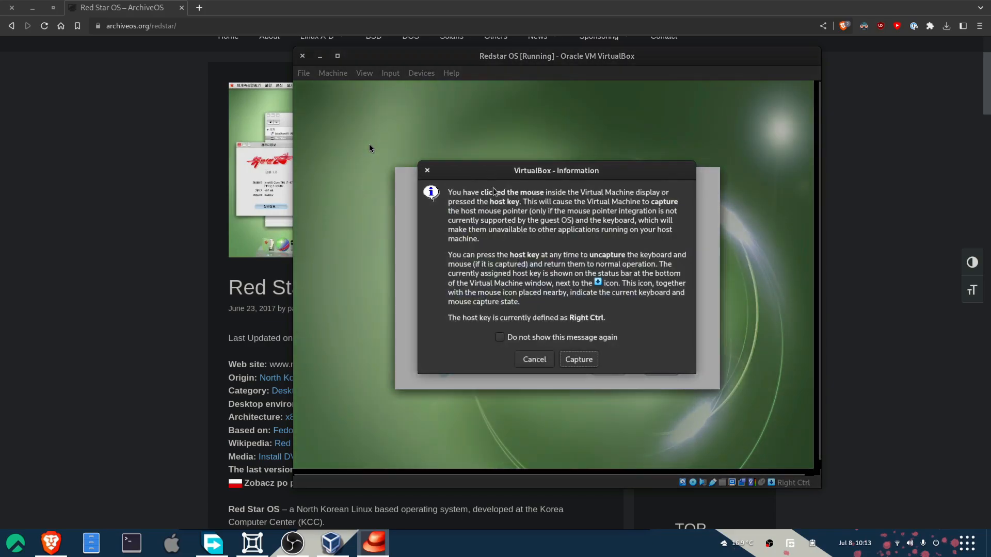
left_click(577, 359)
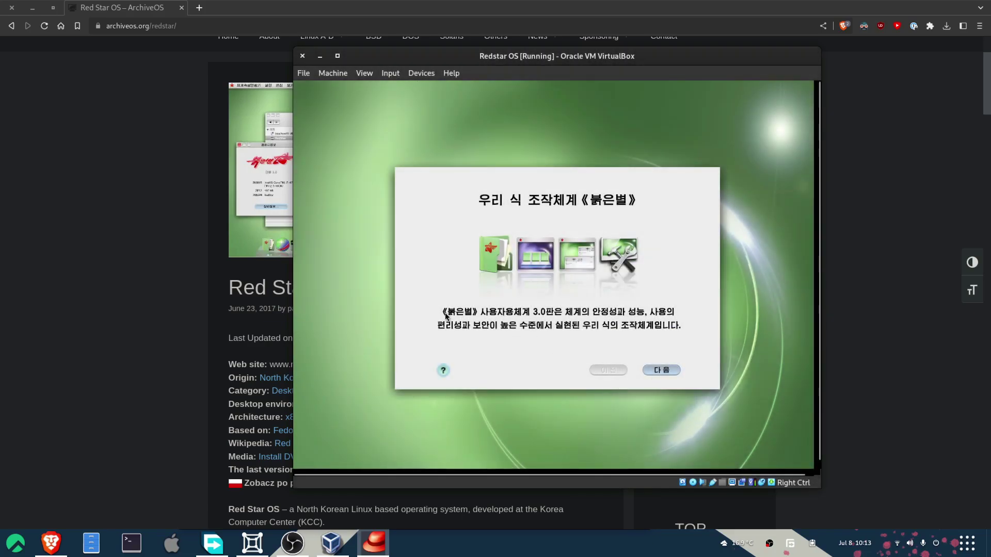
mouse_move(679, 353)
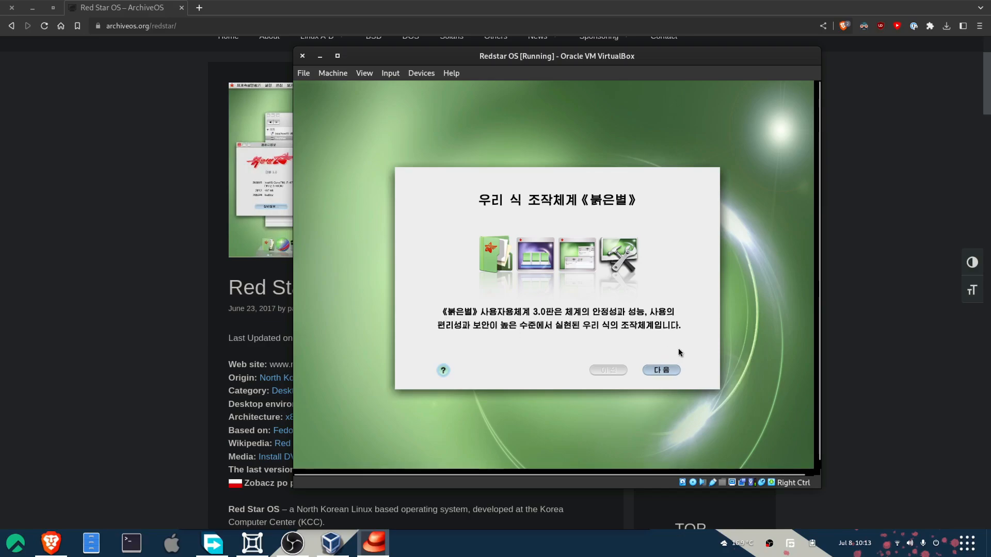
mouse_move(565, 266)
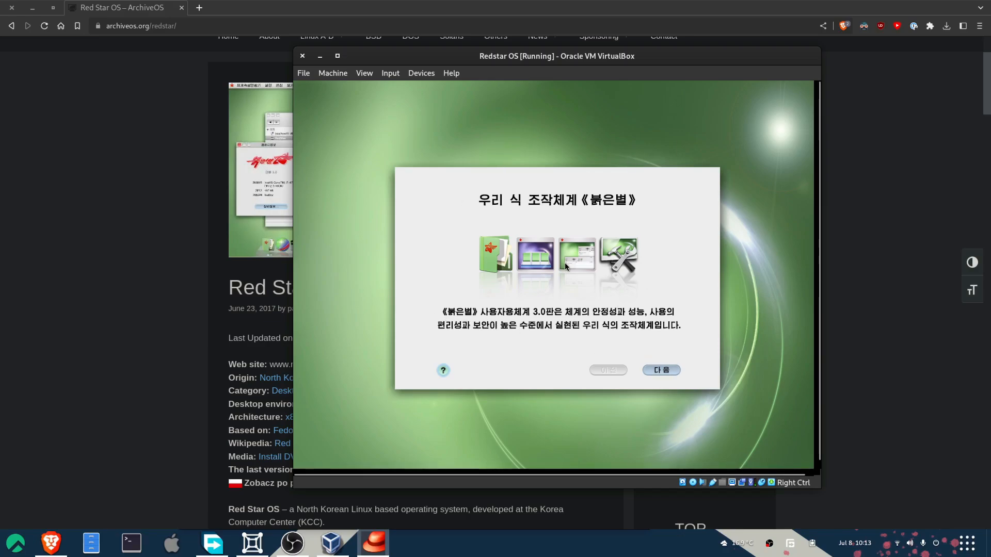
Pass the welcome screen, choose the 50.0GB free space as install target and continue to account setup
left_click(660, 370)
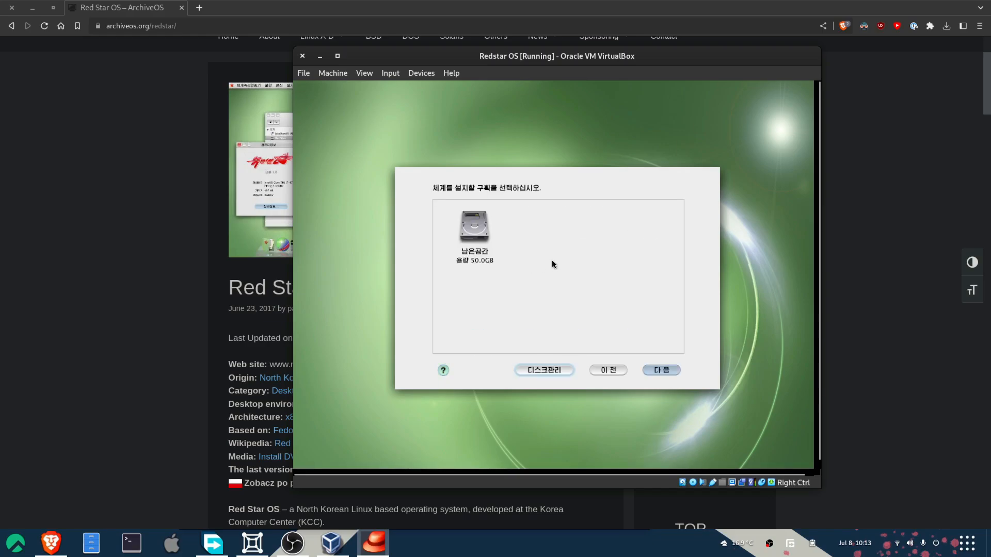
left_click(475, 224)
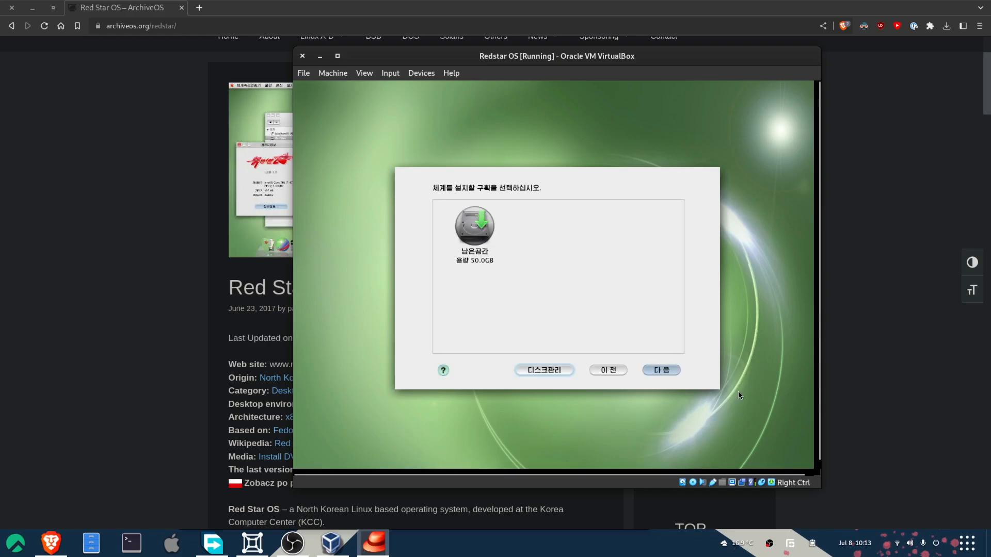
left_click(660, 370)
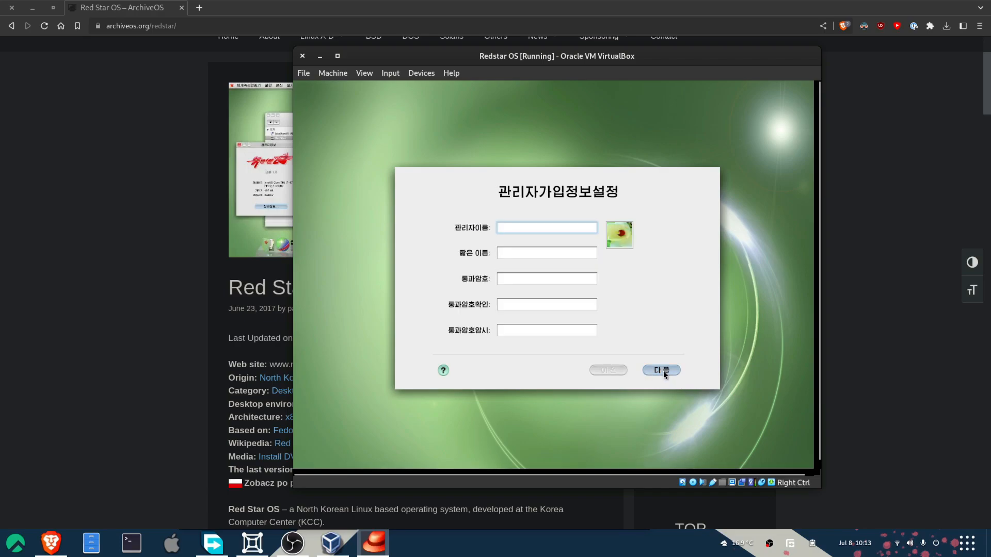
Fill the administrator name and short name with gosh, set a password and the hint gosh
type("gosh")
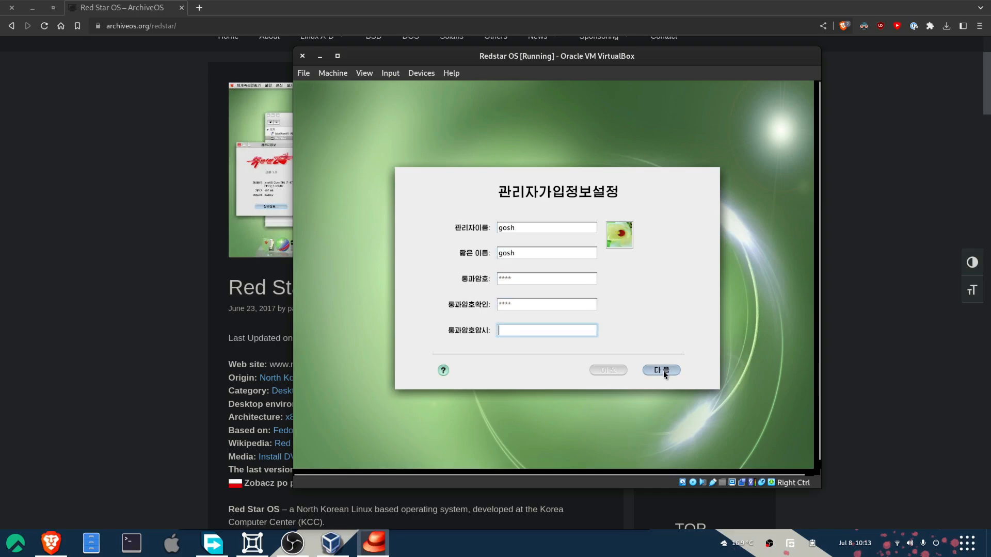
type("gosh")
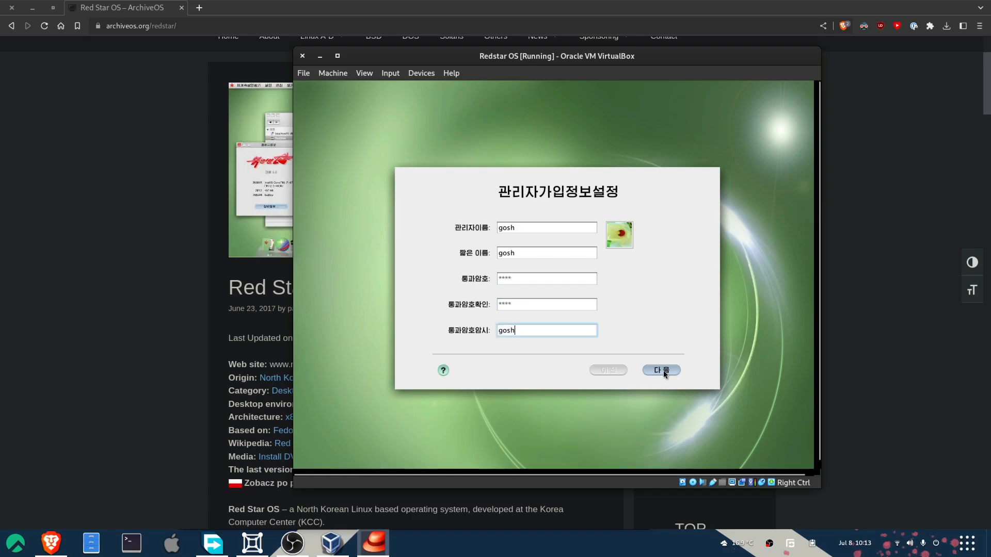
Confirm the account, keep Pyongyang in the time zone list, accept the shown date and time
left_click(661, 370)
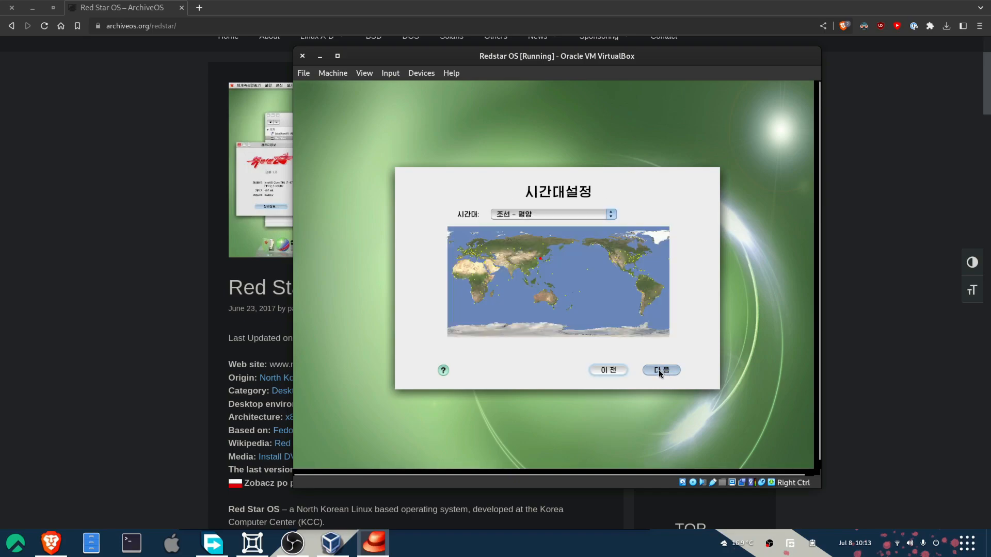
left_click(609, 213)
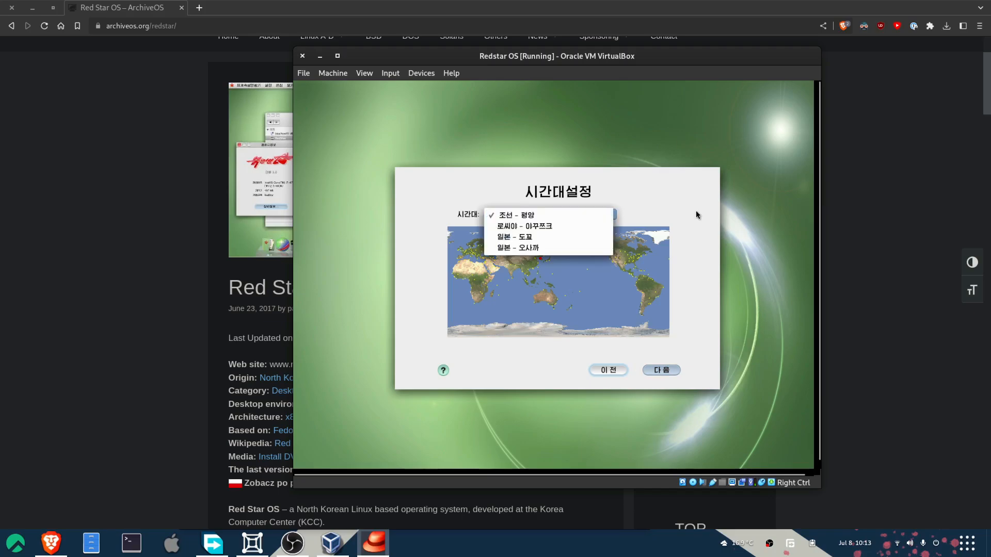
left_click(518, 215)
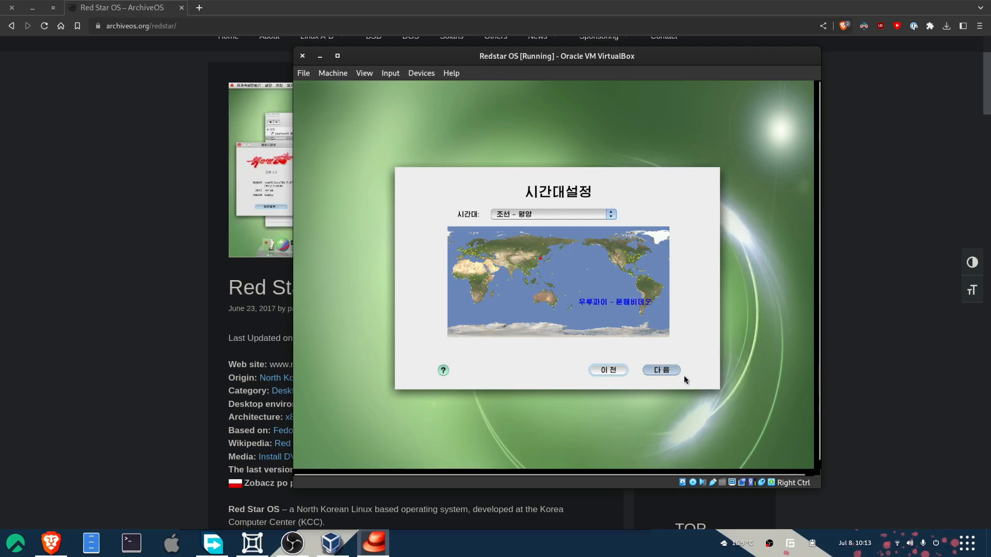
left_click(661, 371)
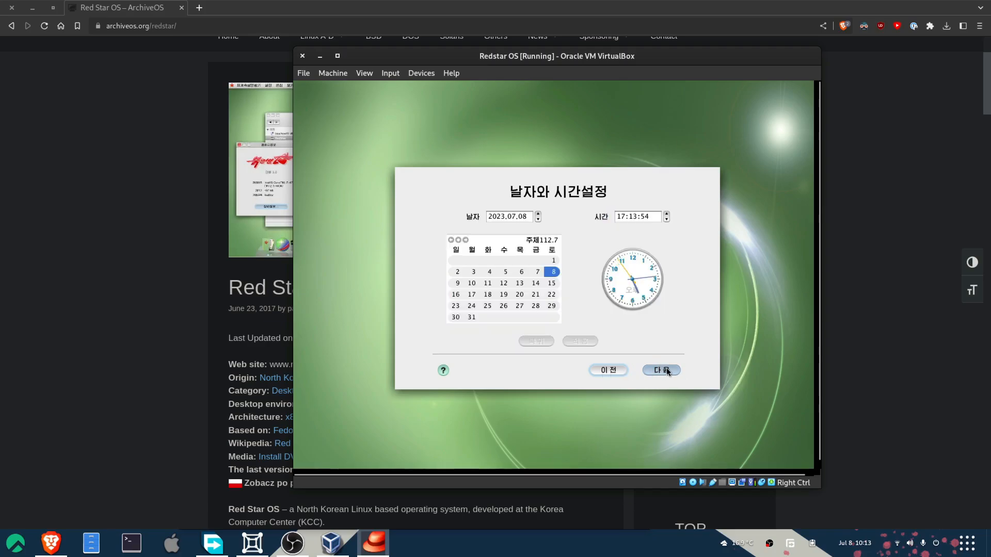
left_click(661, 369)
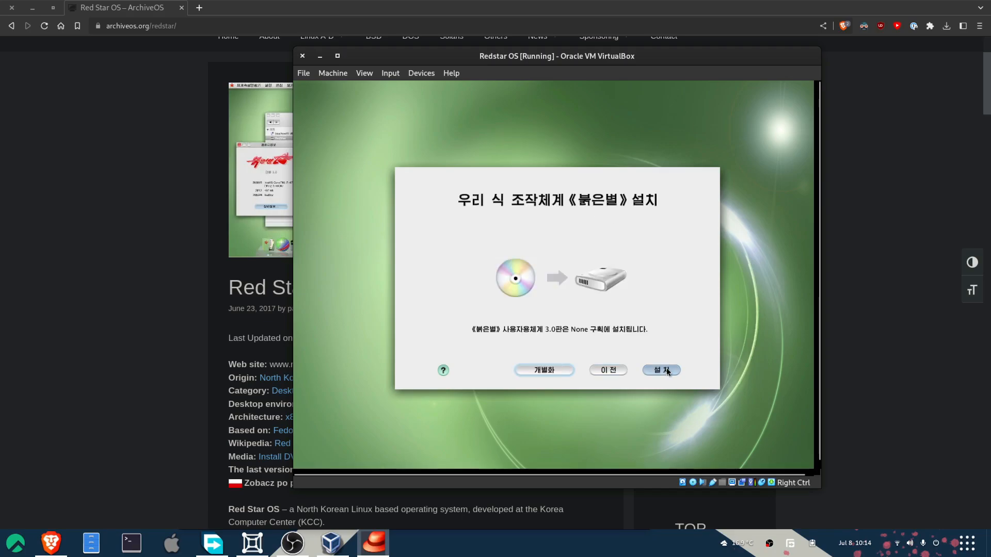
Start the Red Star OS 3.0 installation from the confirmation screen
left_click(661, 370)
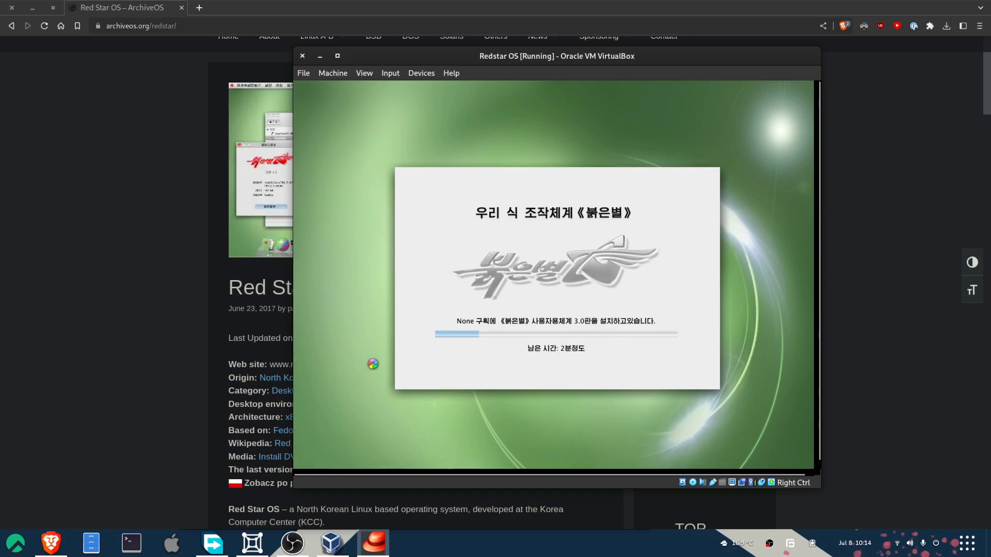
mouse_move(224, 381)
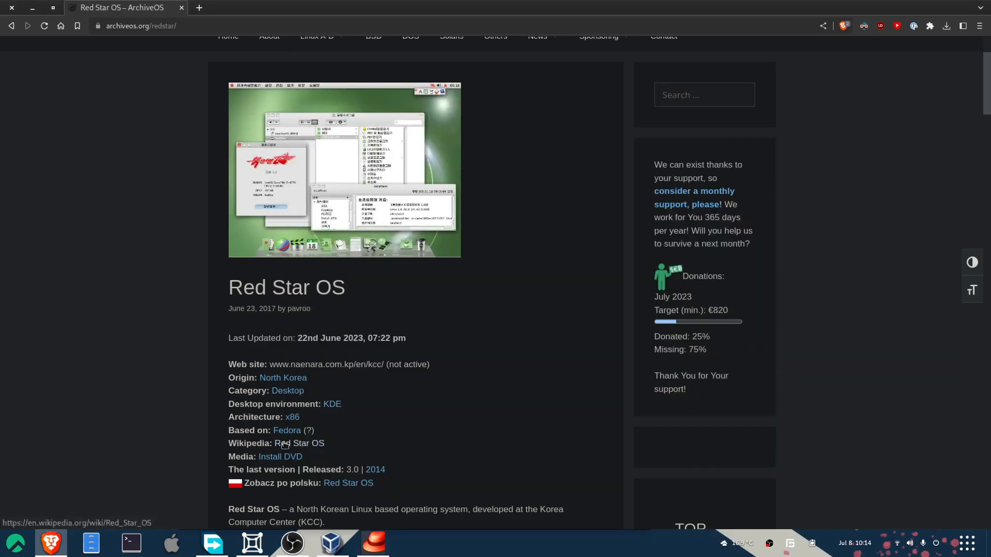
Open the Wikipedia Red Star OS article from ArchiveOS and close the stray rootsetting image tab
left_click(298, 443)
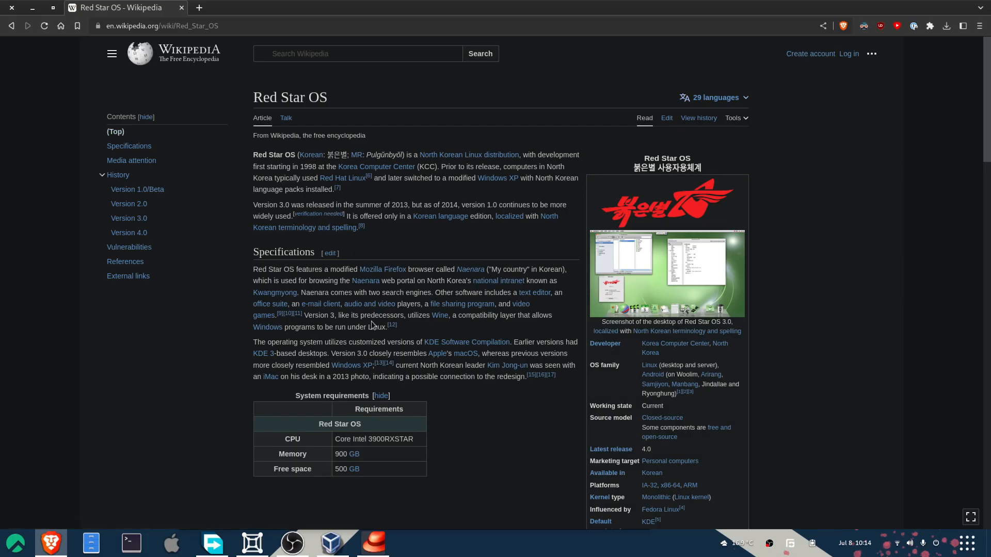
mouse_move(658, 454)
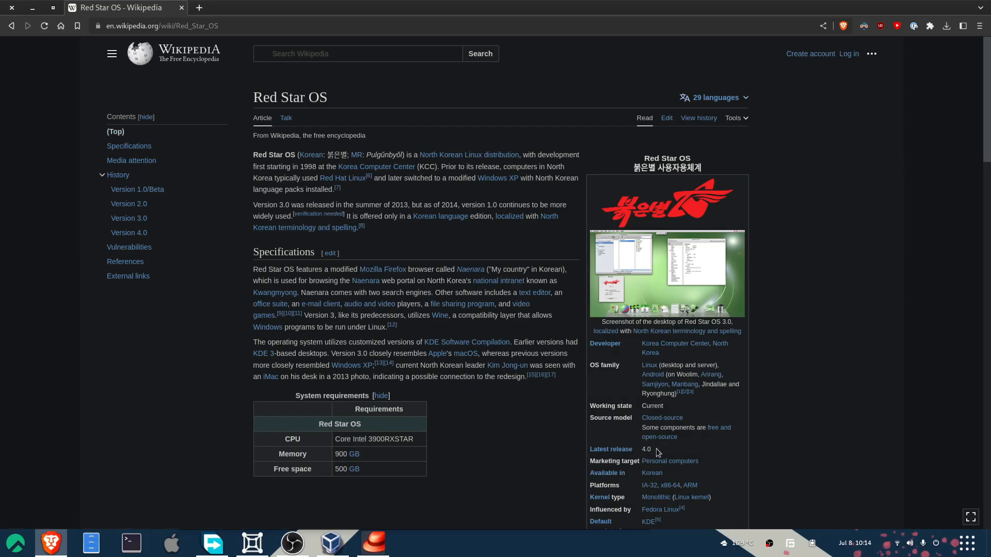
mouse_move(500, 400)
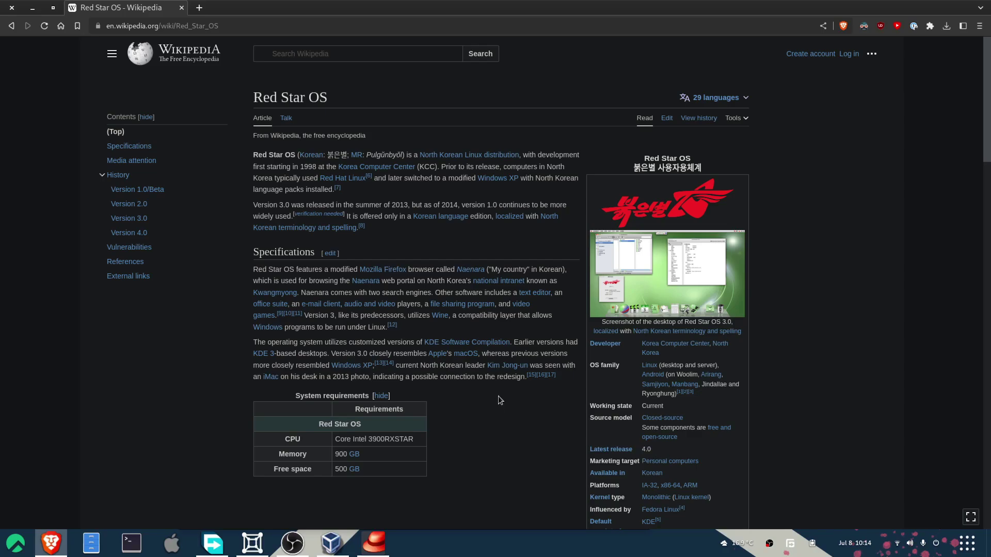
scroll("down", 3)
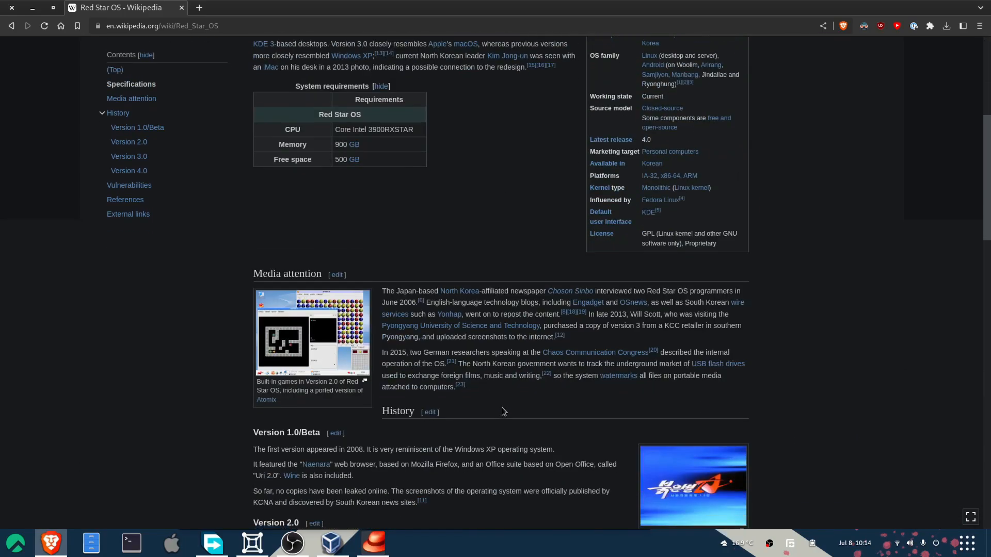
mouse_move(324, 337)
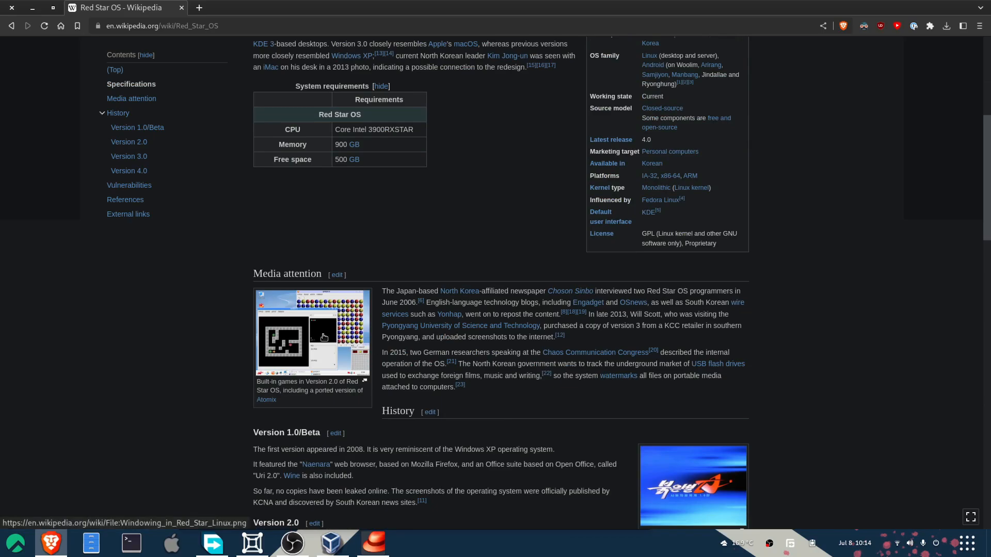
left_click(311, 331)
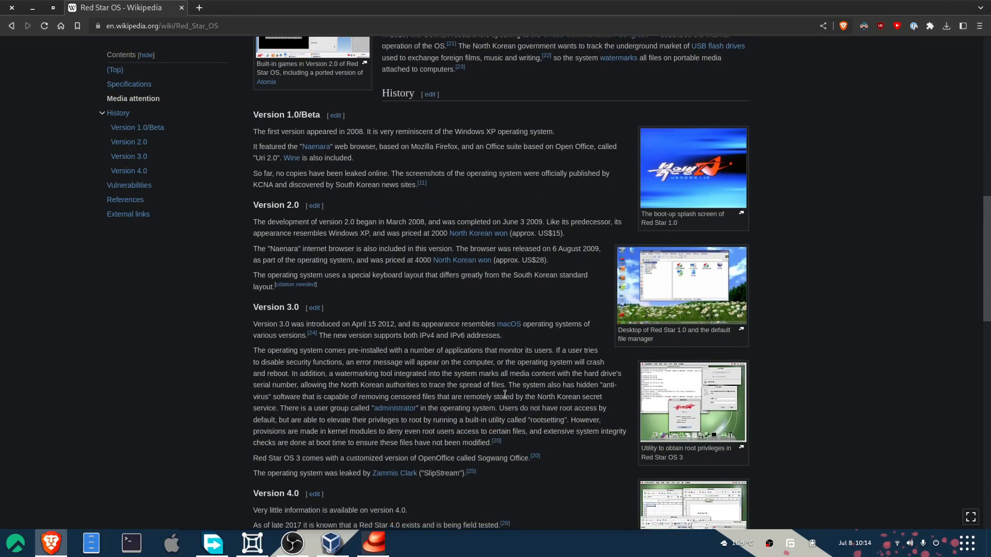
scroll("down", 3)
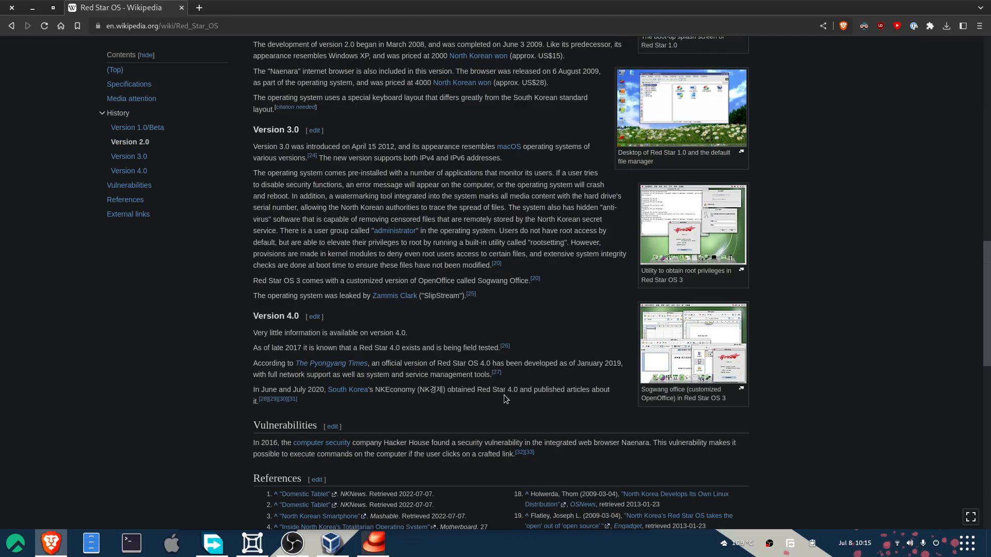
scroll("up", 3)
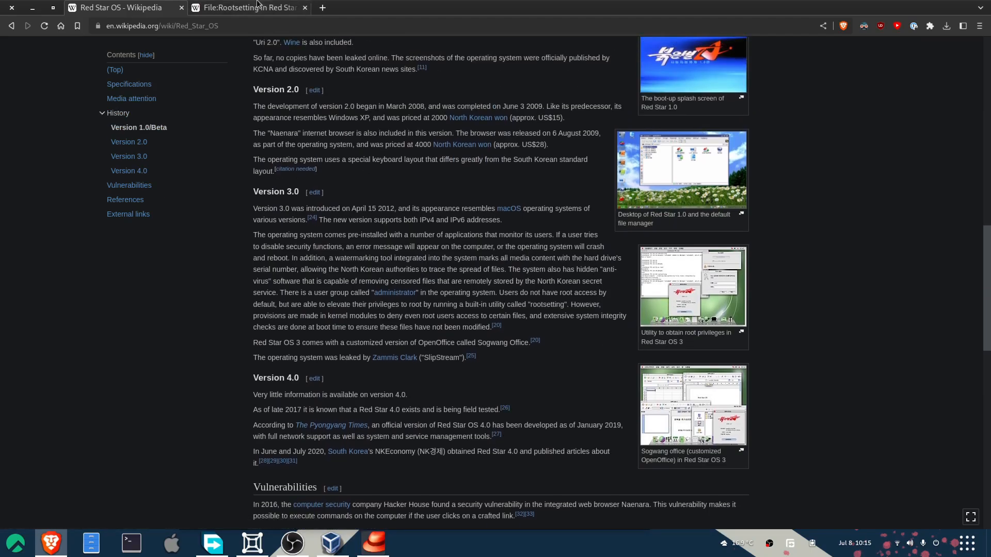
left_click(305, 8)
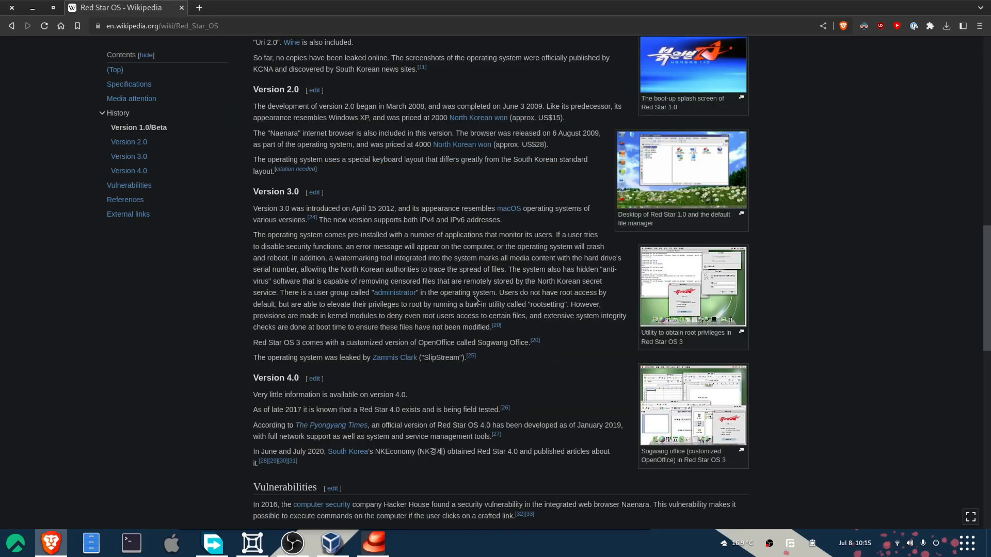
mouse_move(270, 139)
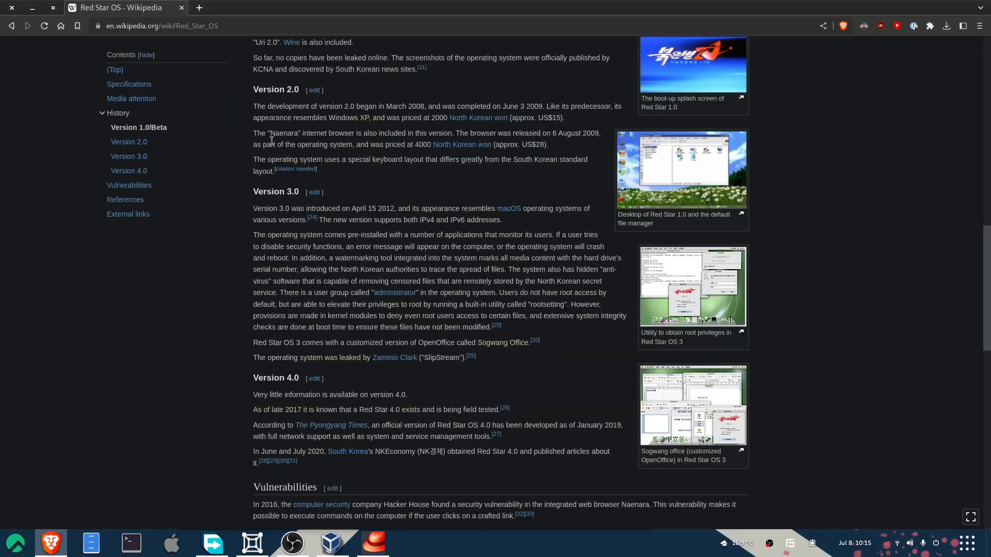
Read the version history and open the Red Star 1.0 desktop screenshot file page
left_click(374, 542)
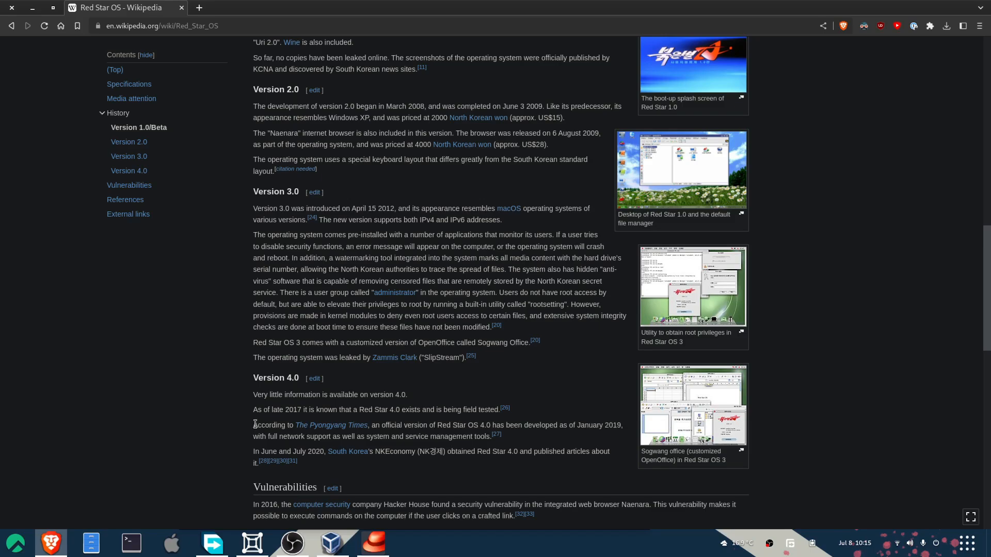
mouse_move(292, 462)
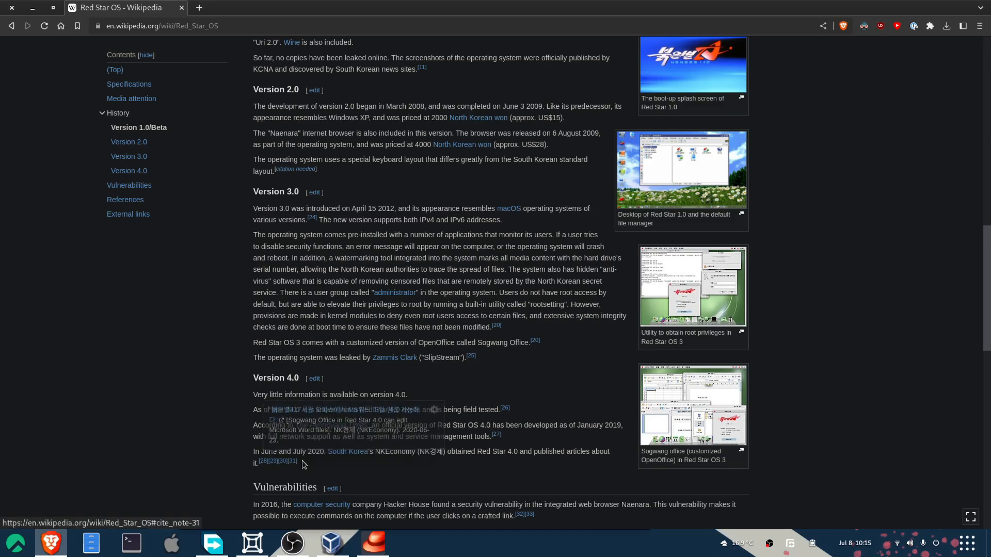
mouse_move(348, 452)
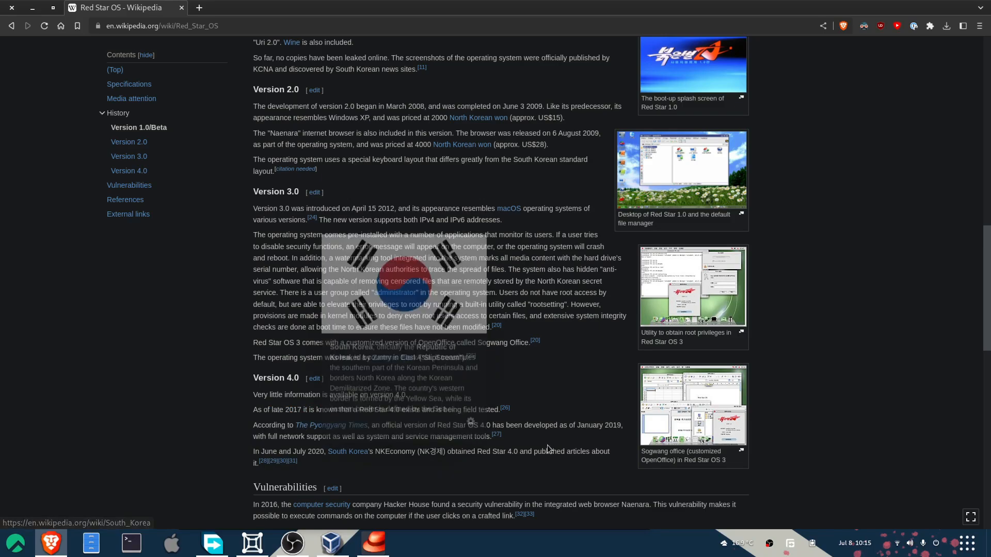
scroll("down", 3)
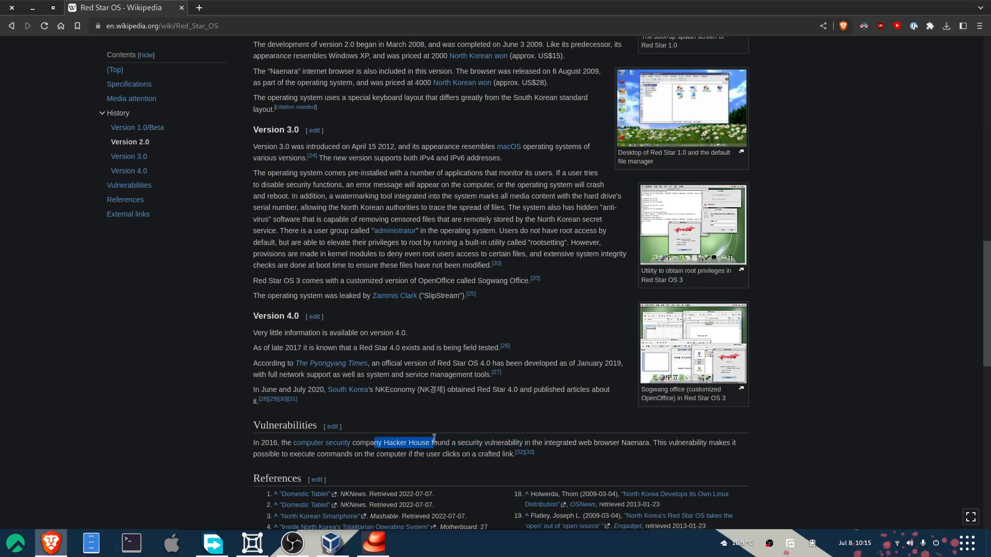
scroll("up", 3)
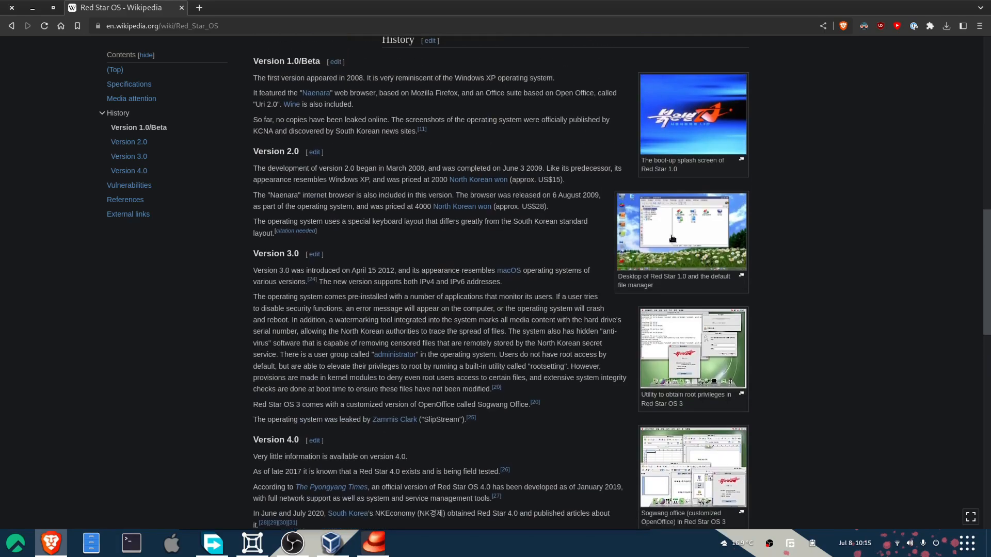
left_click(741, 276)
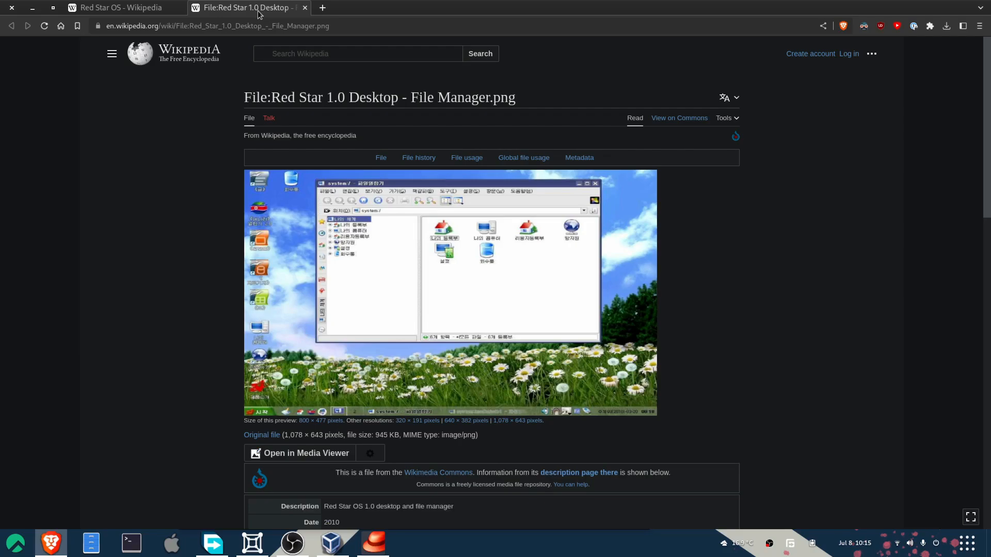
mouse_move(308, 345)
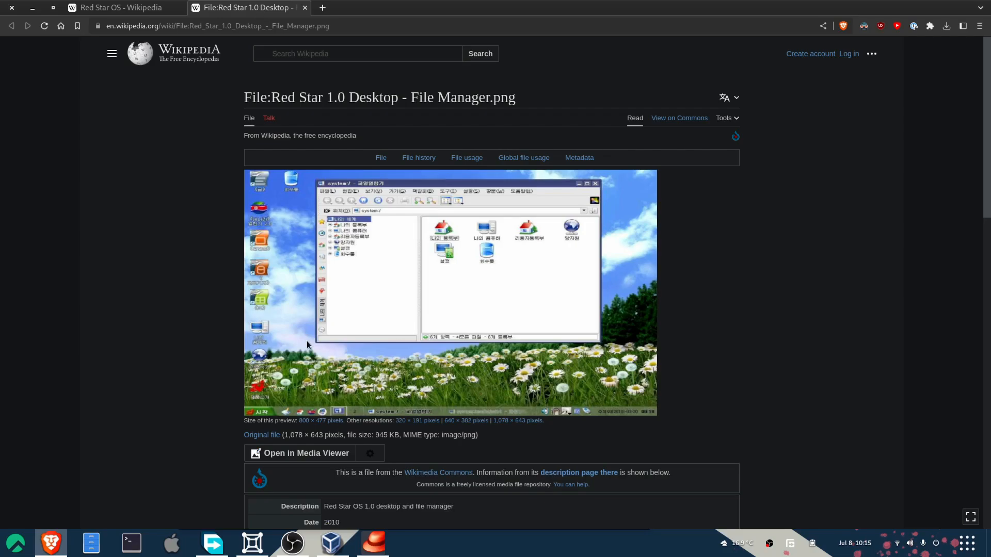
mouse_move(261, 265)
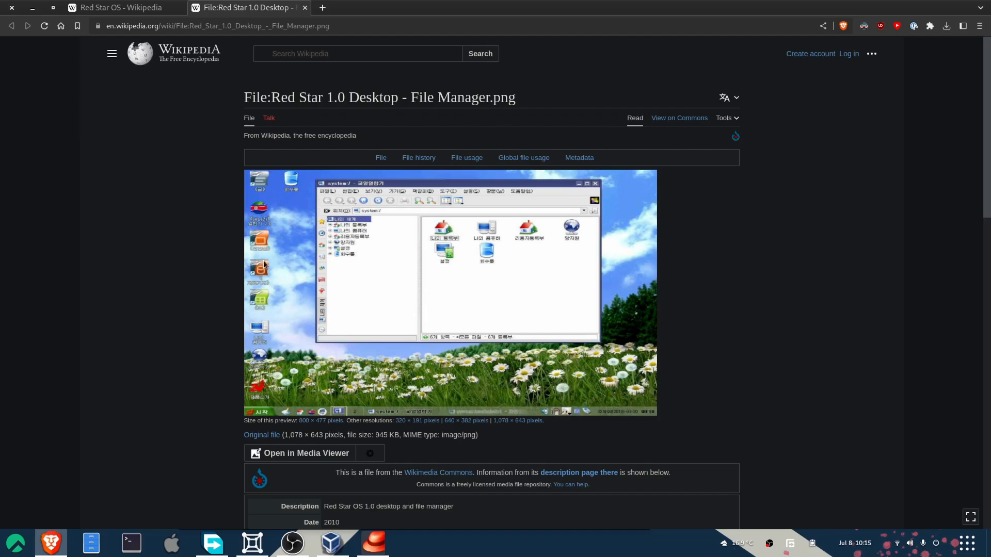
Close the File:Red Star 1.0 Desktop - File Manager.png tab to return to the article
left_click(119, 7)
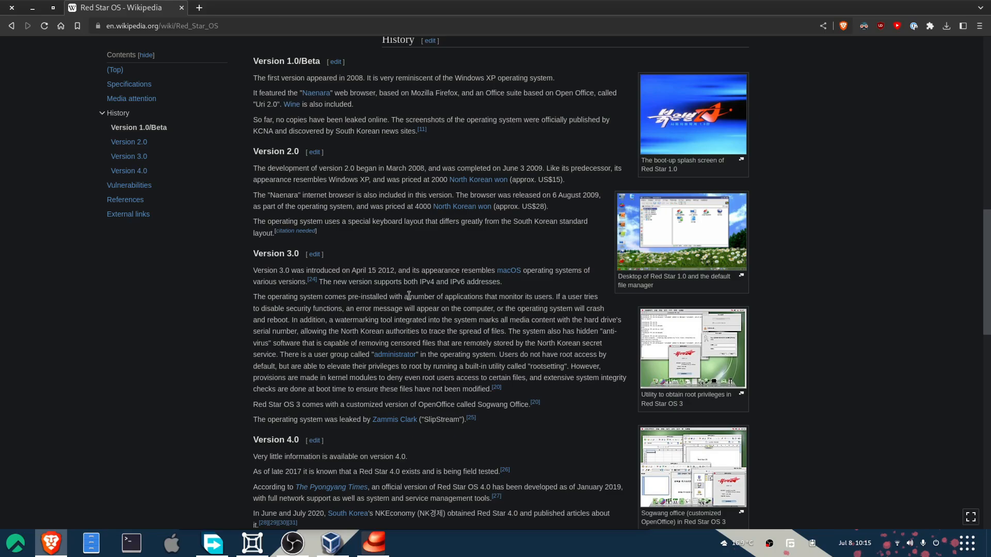
scroll("up", 3)
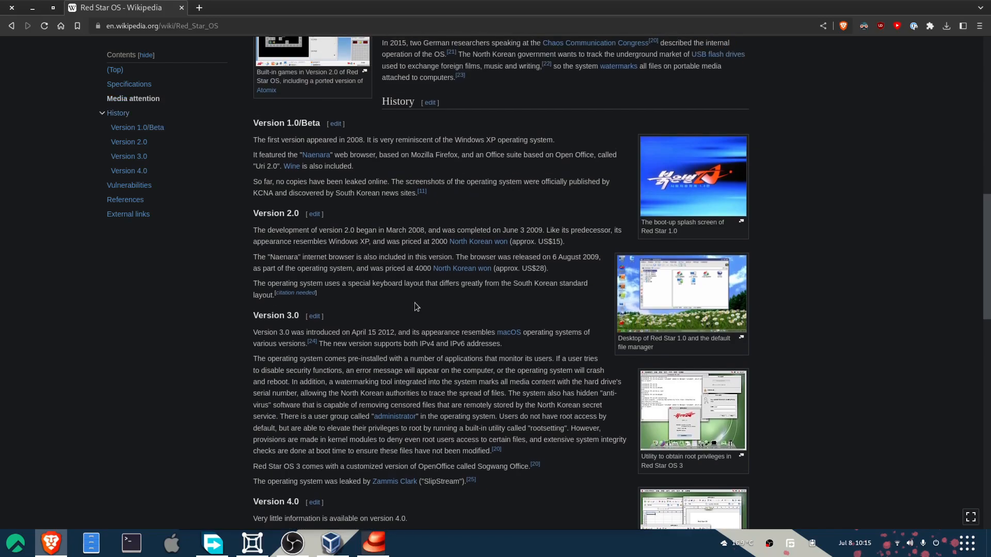
scroll("down", 3)
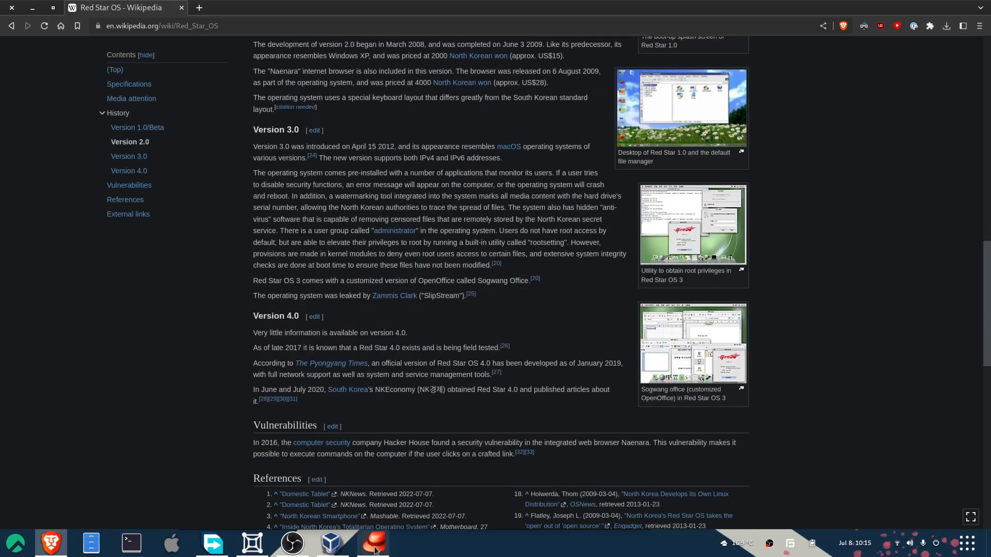
left_click(373, 542)
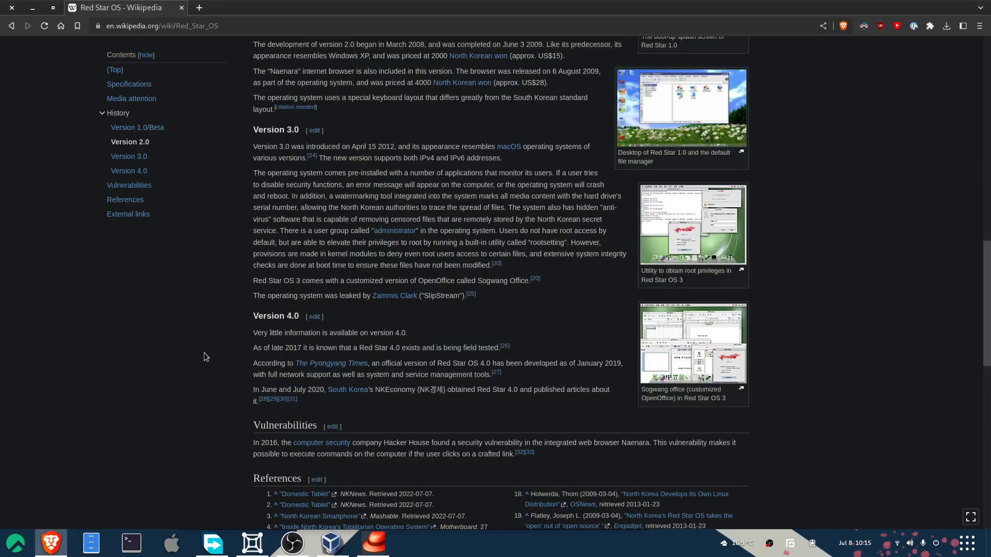
scroll("up", 3)
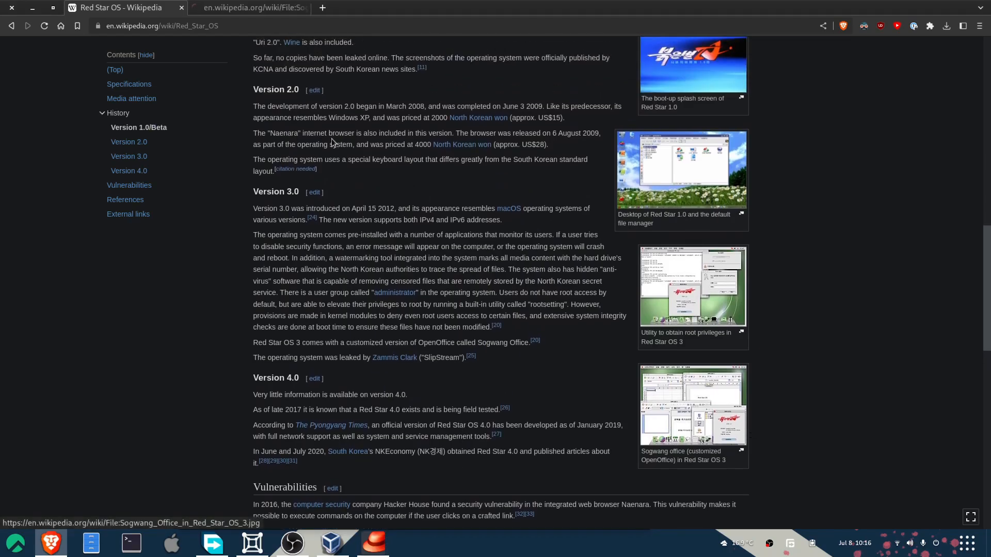
left_click(250, 7)
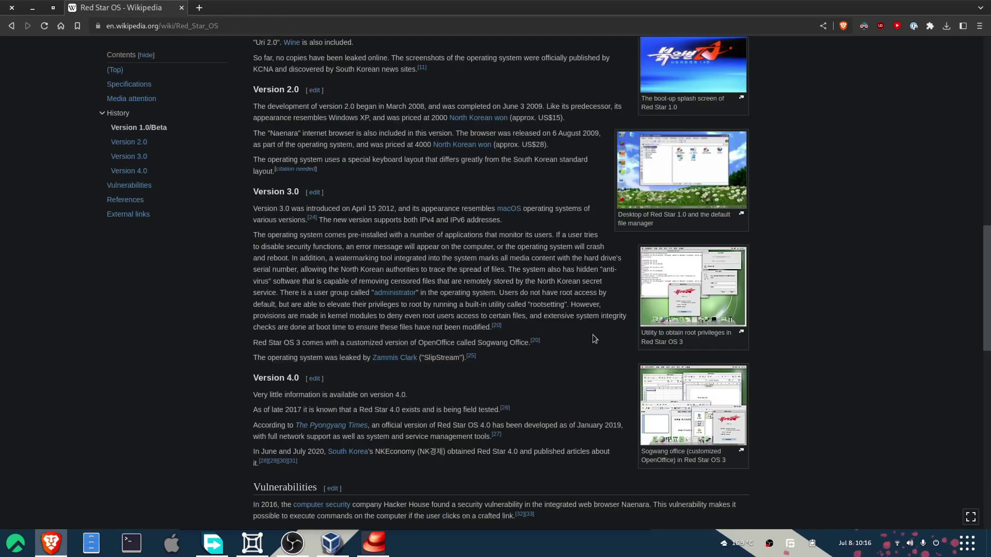
scroll("up", 3)
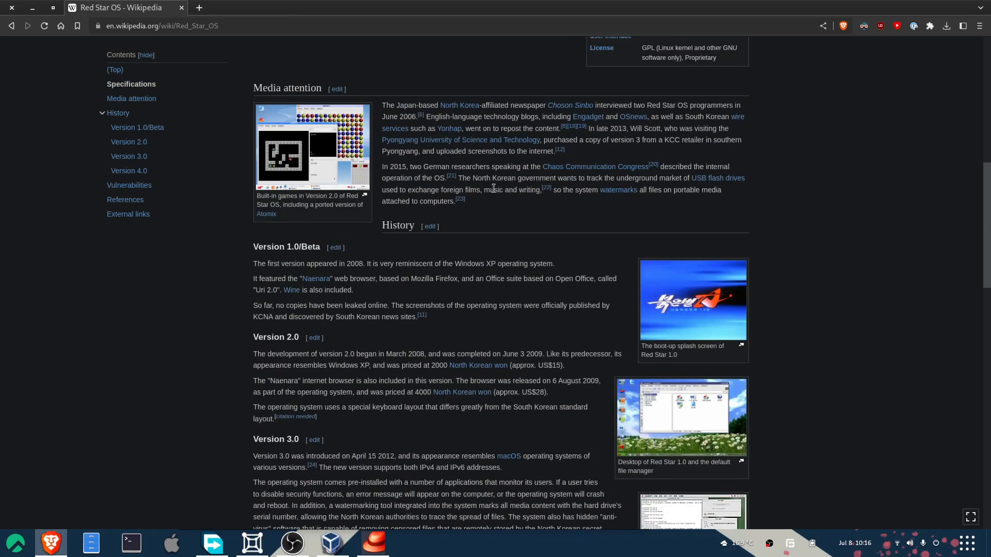
mouse_move(522, 250)
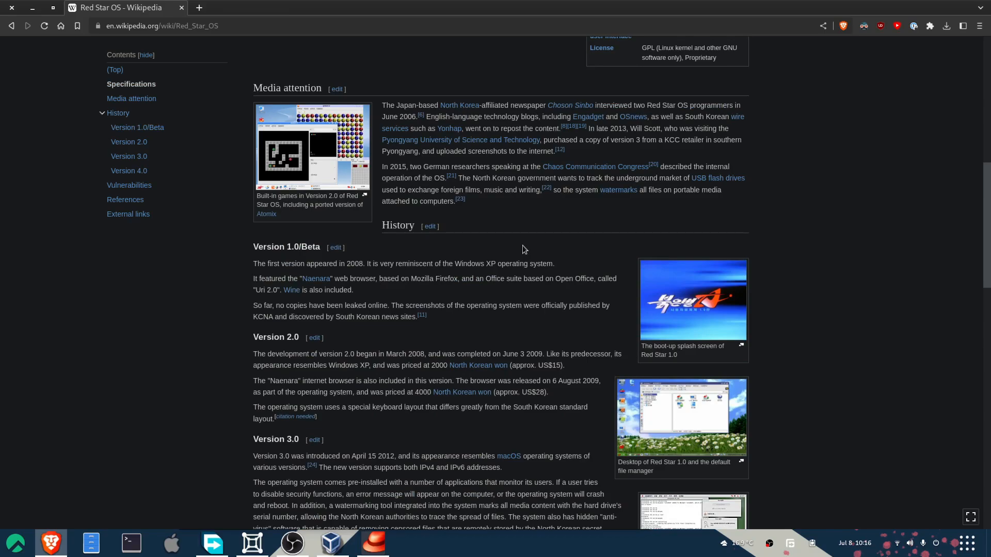
mouse_move(408, 156)
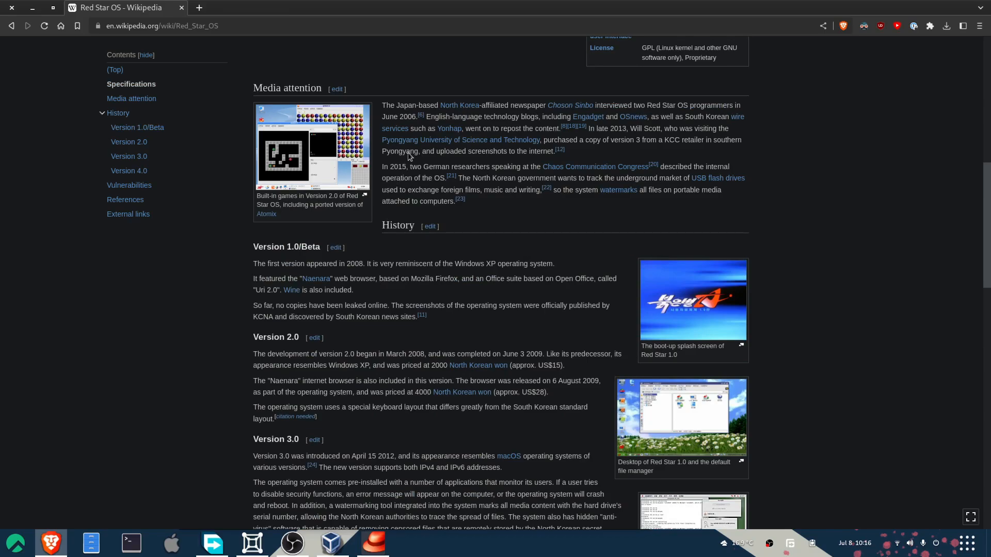
mouse_move(336, 253)
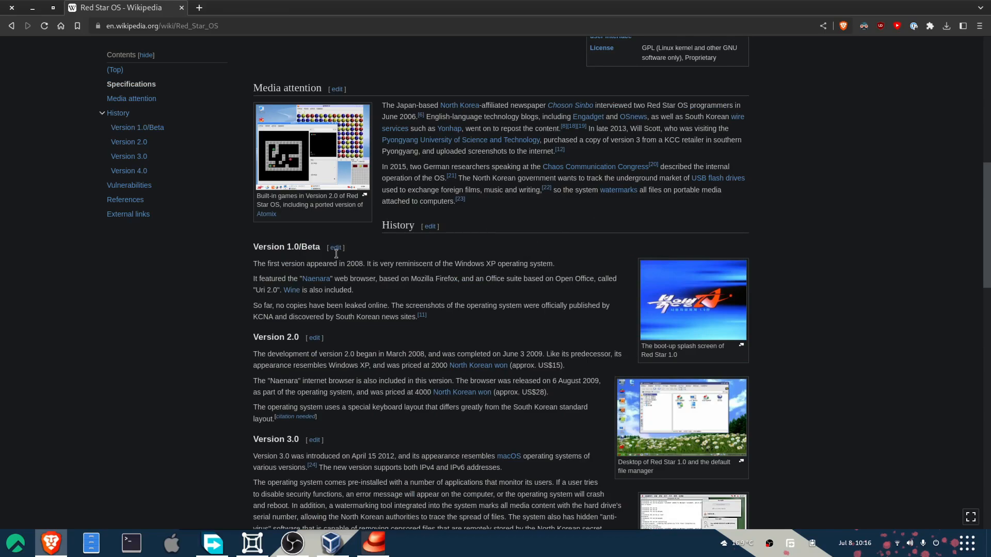
mouse_move(408, 338)
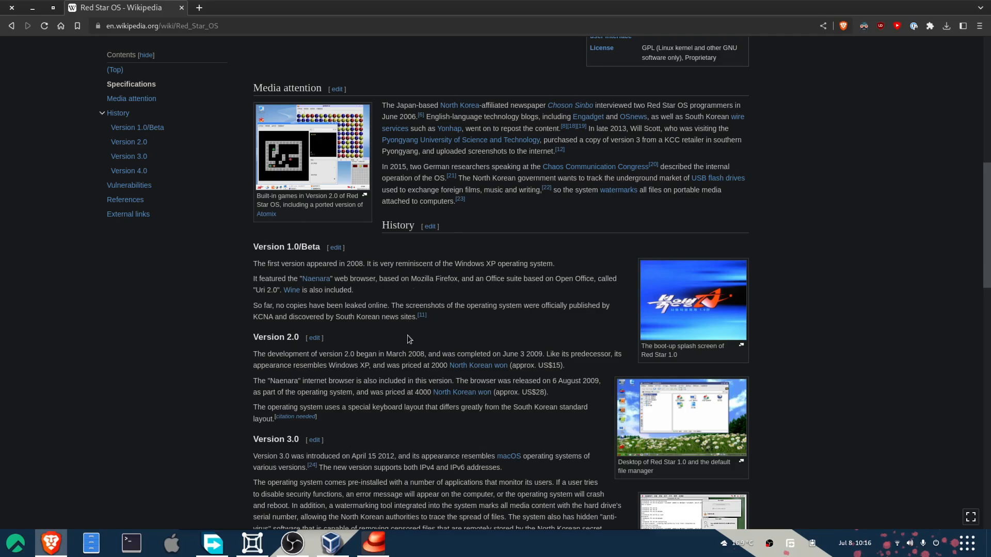
scroll("up", 3)
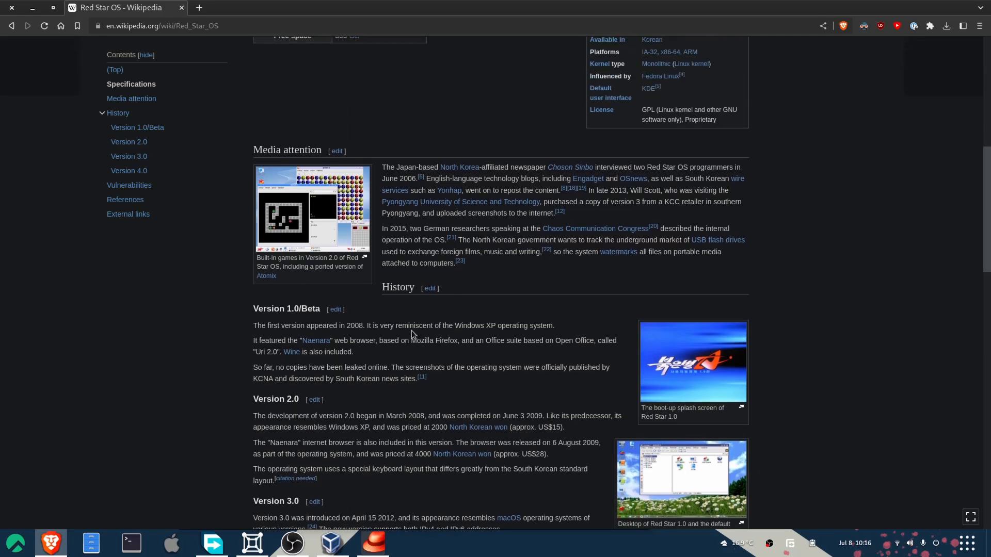
scroll("down", 3)
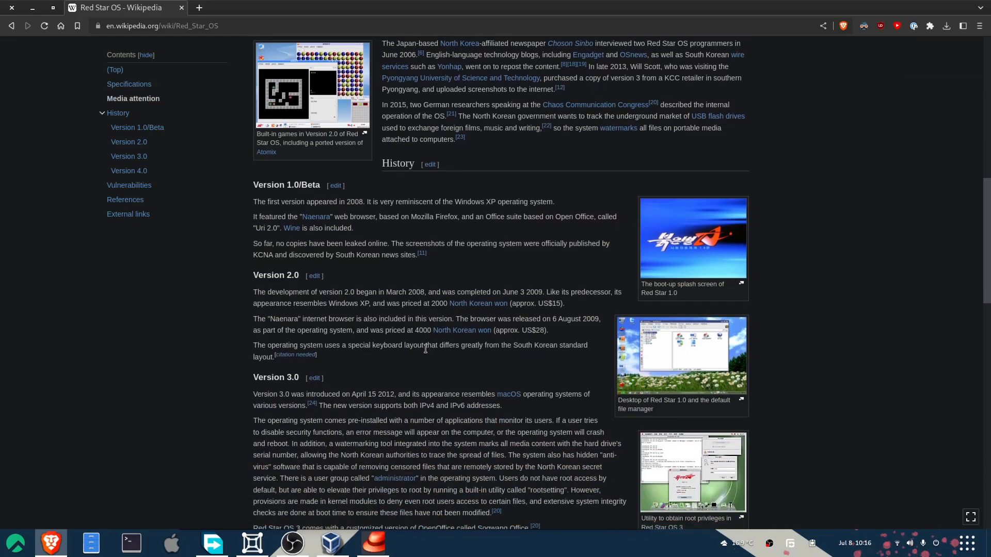
left_click(374, 543)
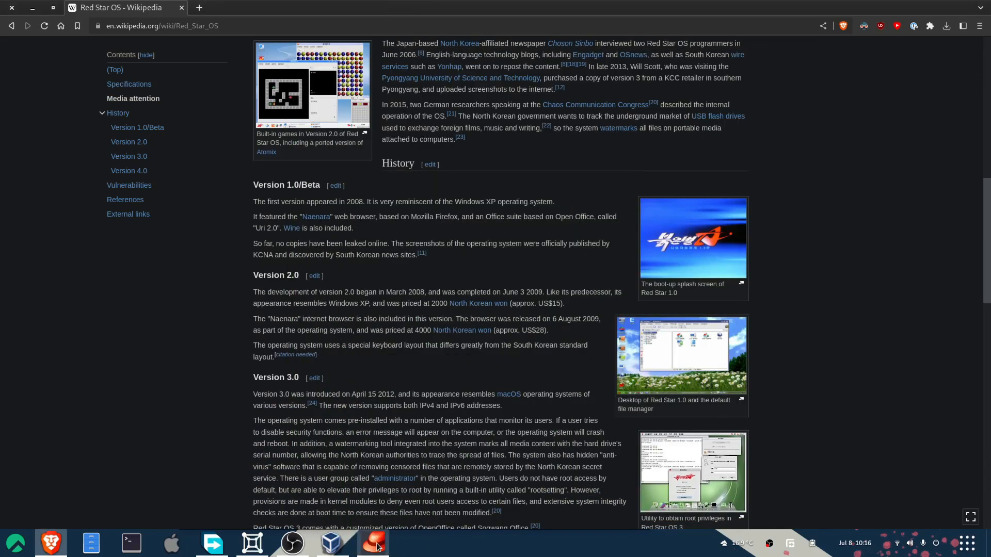
left_click(371, 543)
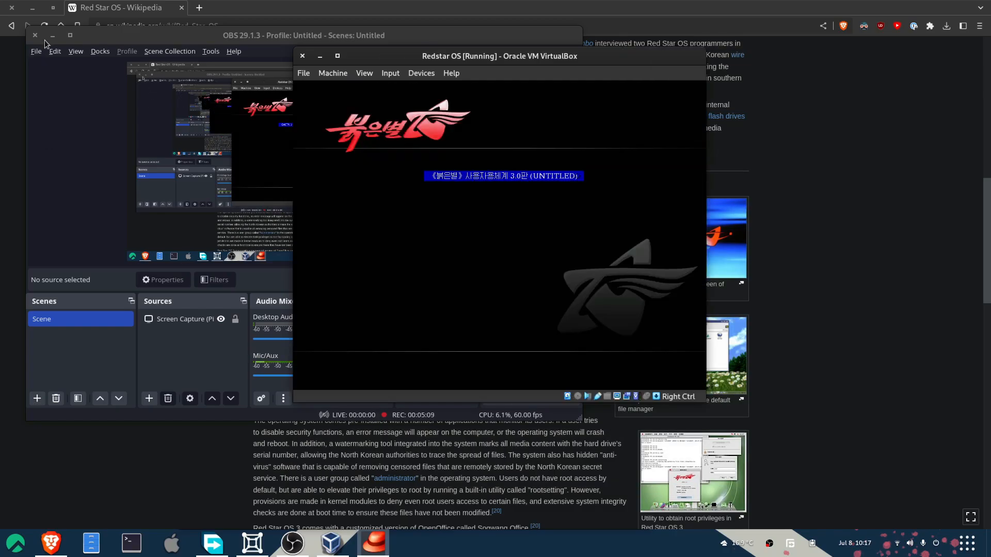
Move OBS aside and let the Red Star OS VM capture keyboard and mouse
left_click(500, 253)
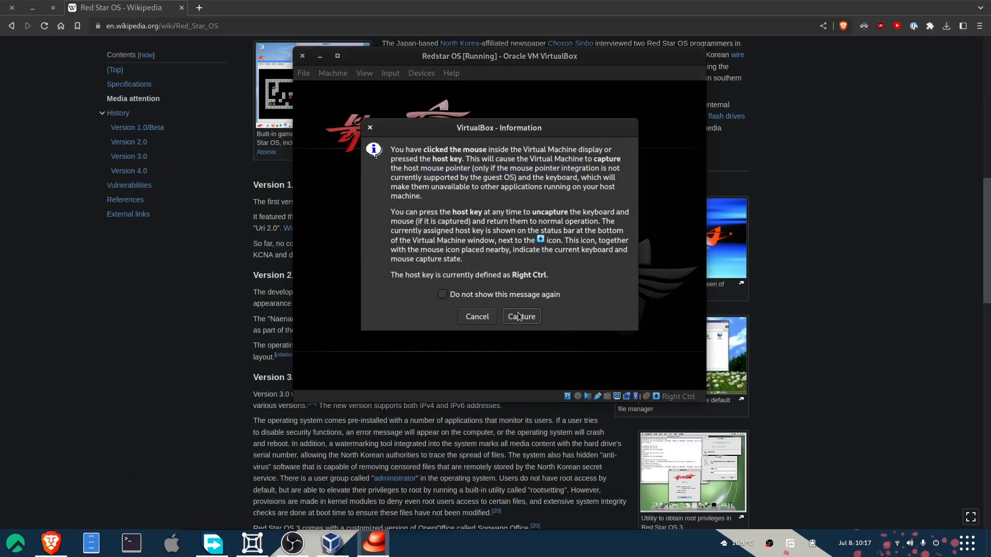
left_click(520, 315)
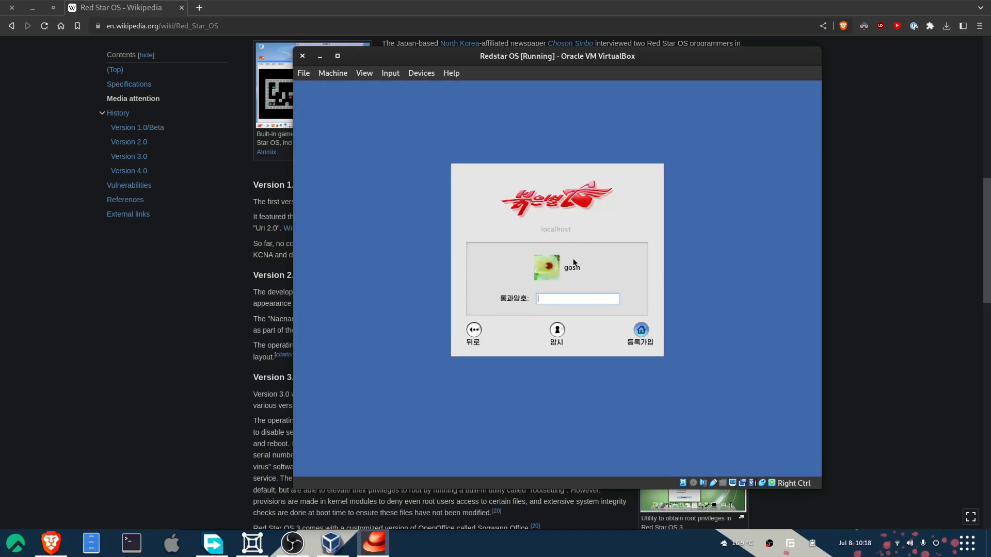
Log in as gosh by entering the account password on the Red Star OS login screen
type("*")
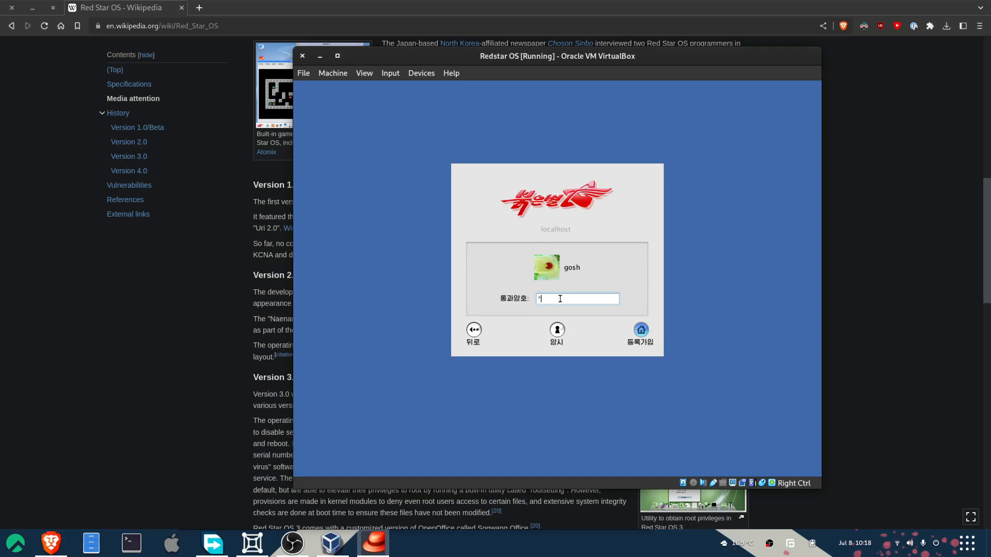
type("***")
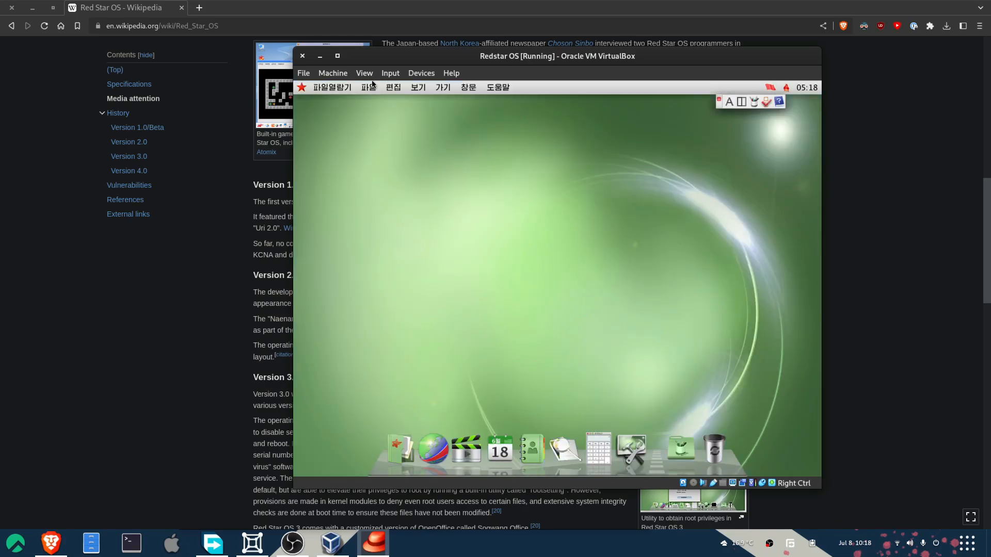
mouse_move(441, 86)
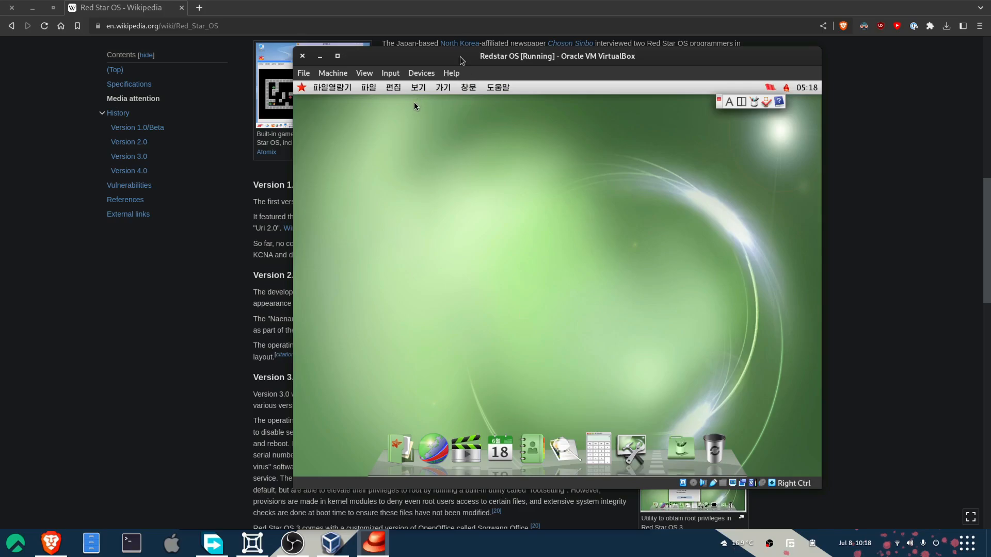
Maximize the Redstar OS VirtualBox window so the desktop fills the screen
left_click(337, 56)
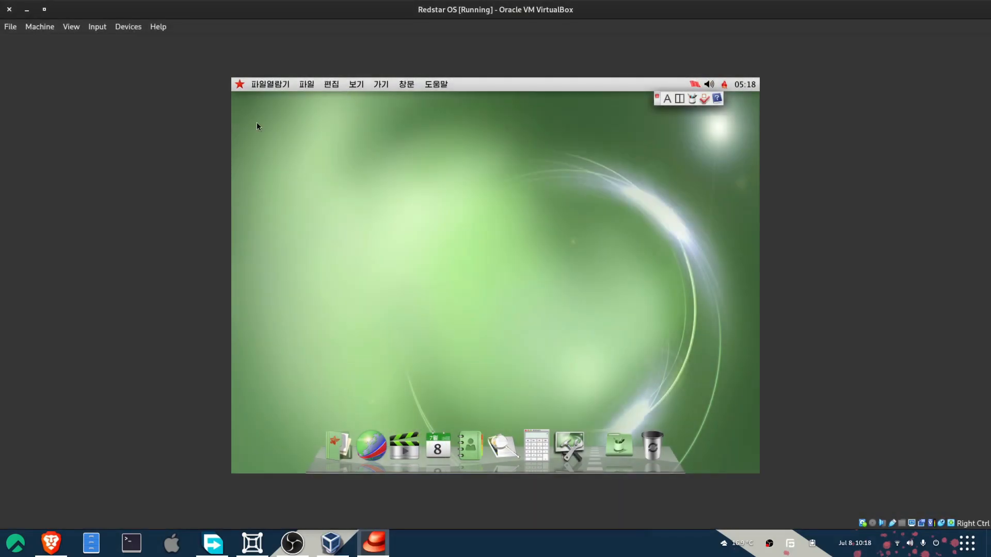
left_click(269, 84)
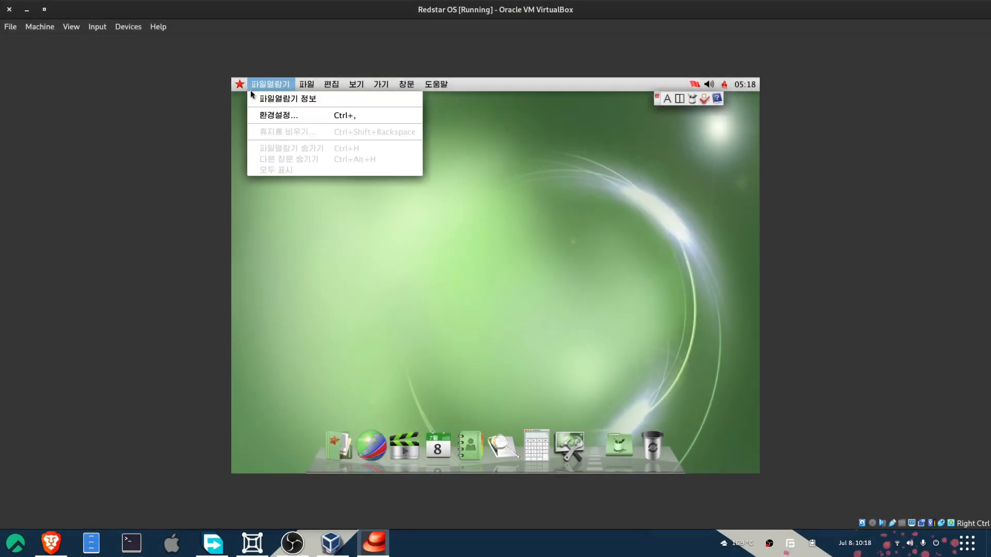
left_click(287, 98)
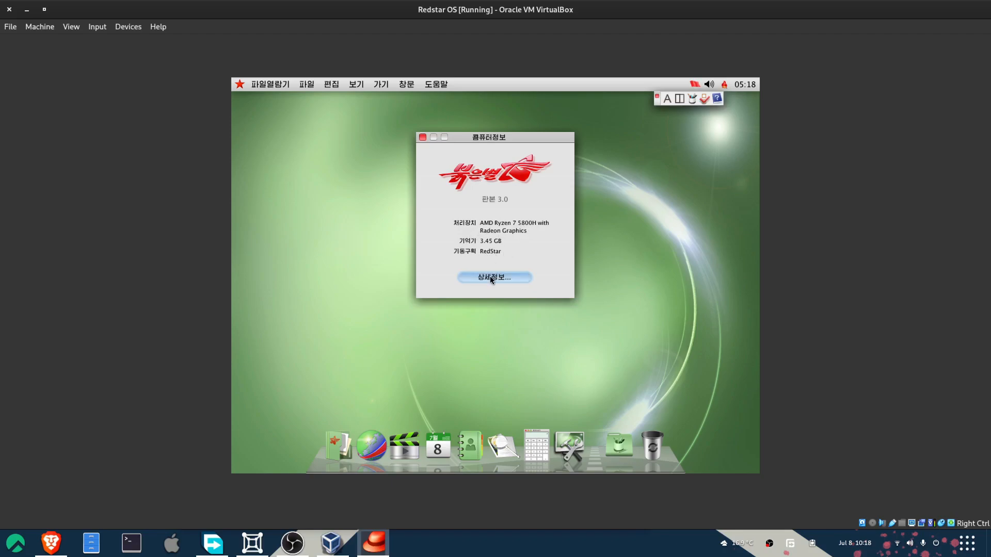
left_click(495, 278)
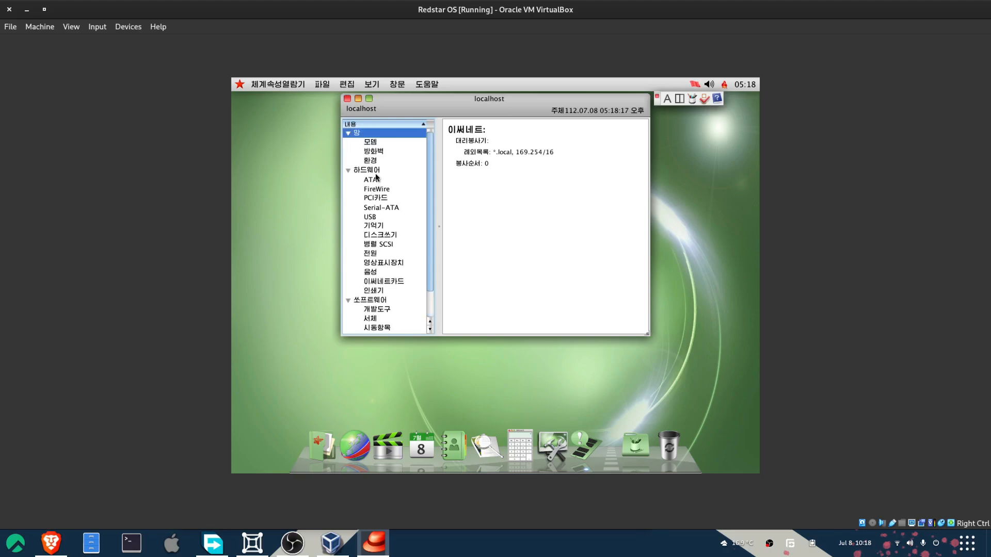
left_click(347, 98)
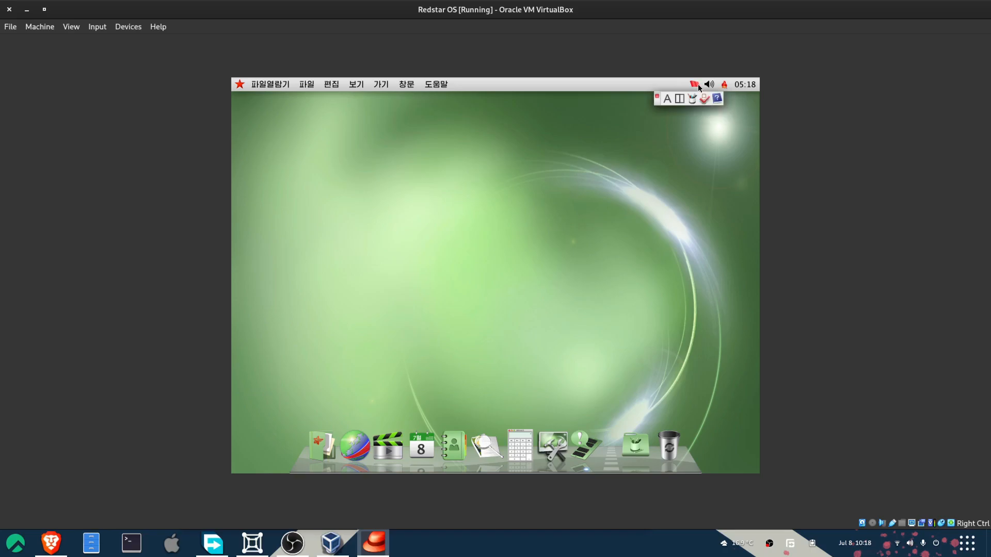
left_click(708, 83)
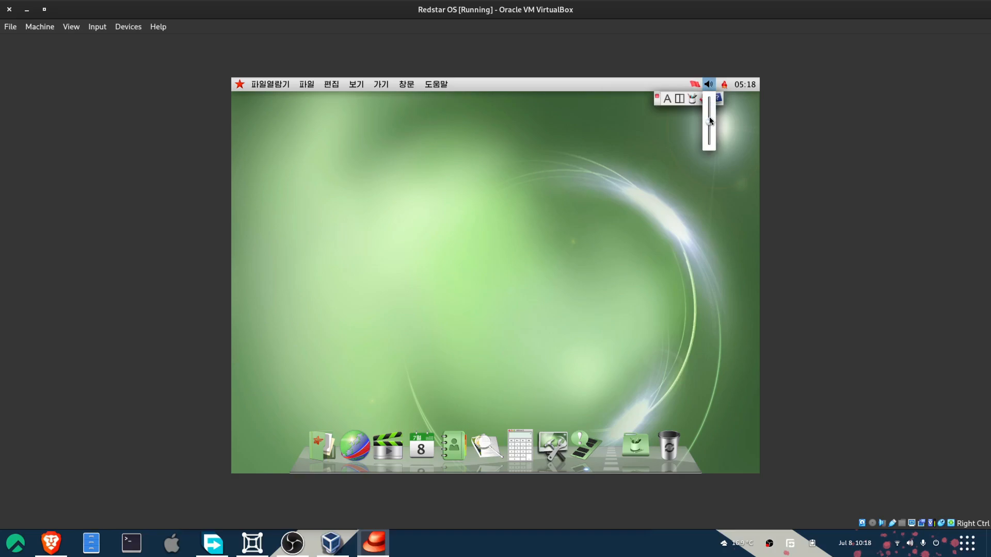
left_click(724, 84)
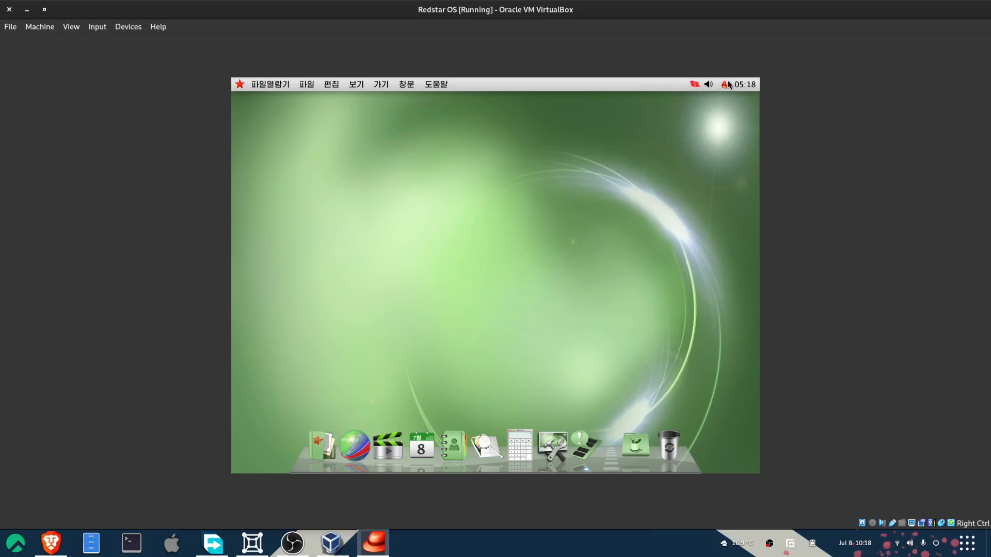
left_click(723, 84)
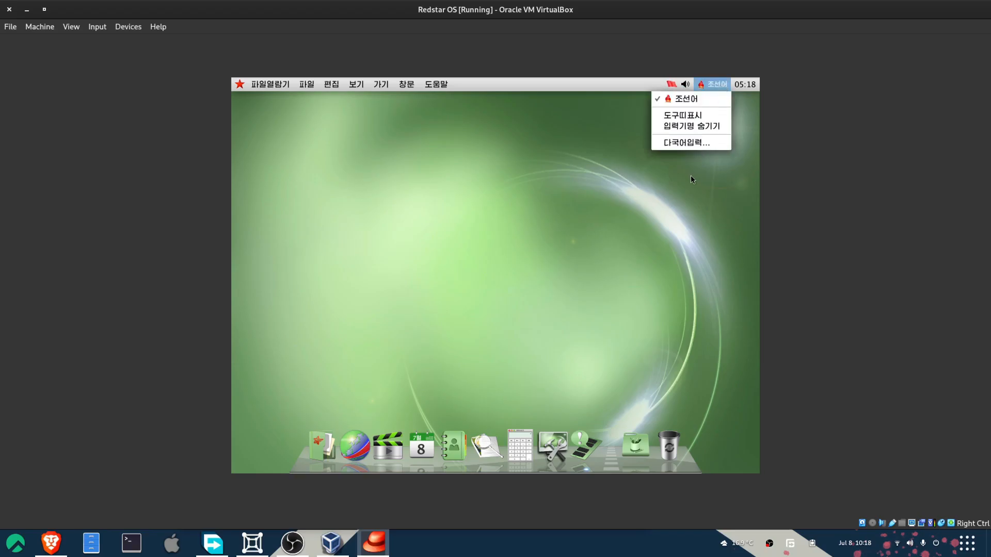
left_click(686, 143)
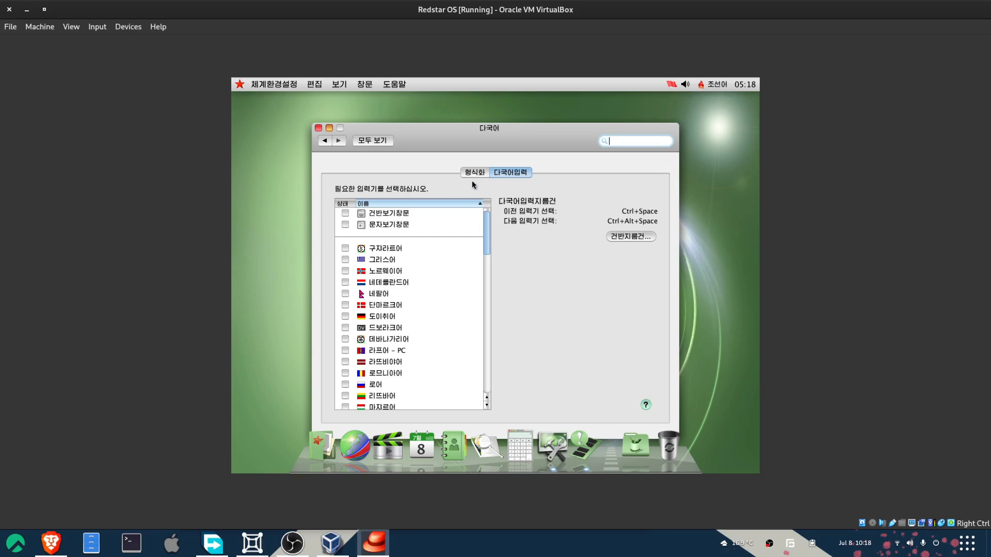
left_click(474, 173)
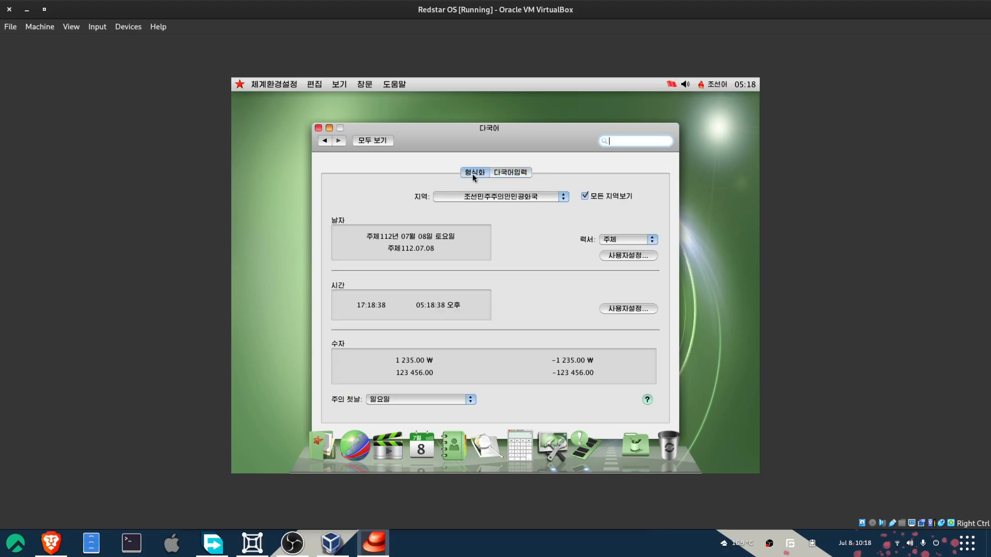
mouse_move(540, 188)
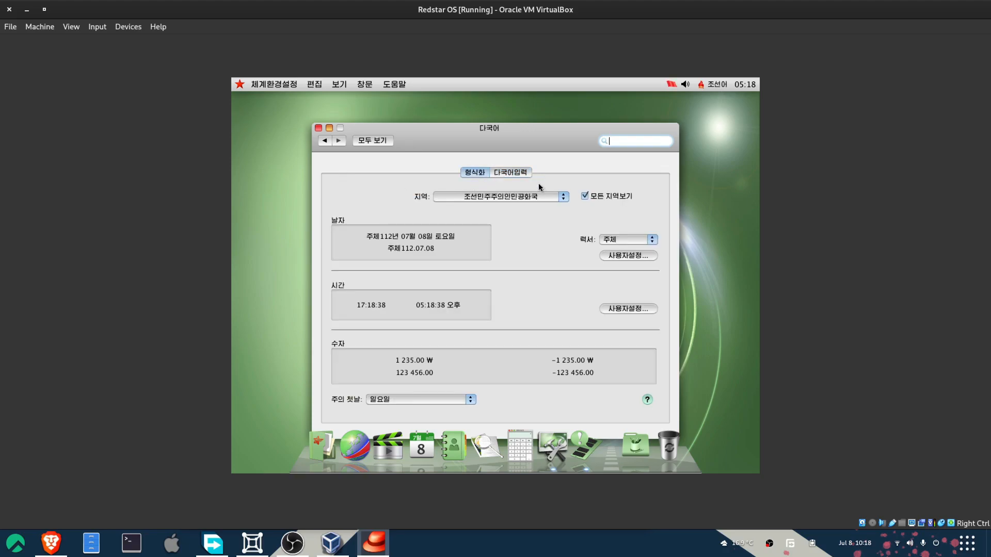
left_click(510, 173)
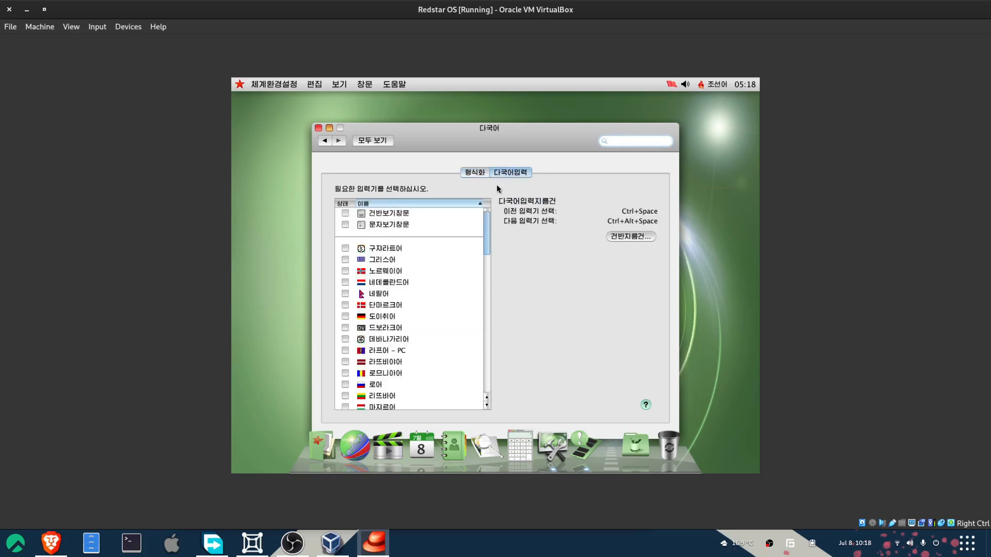
scroll("down", 3)
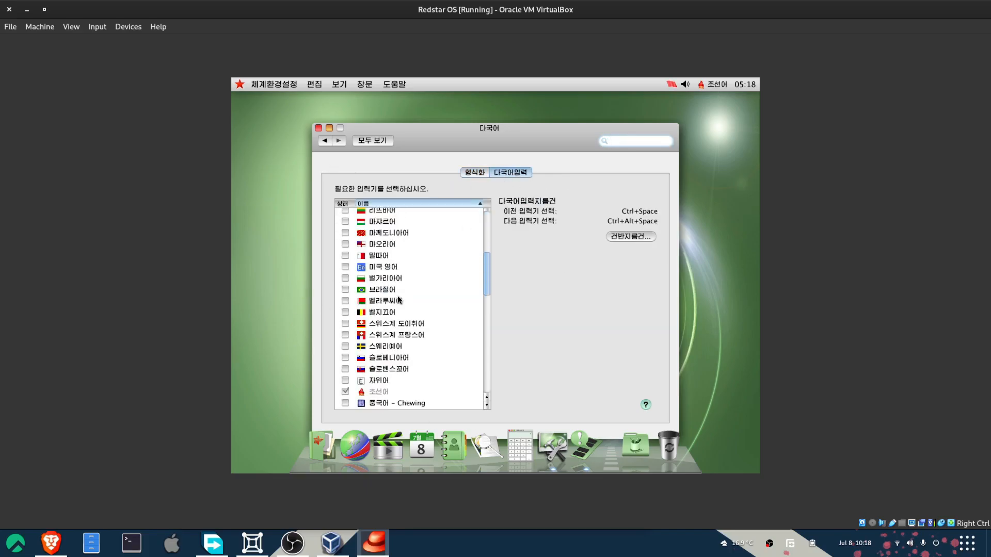
scroll("down", 3)
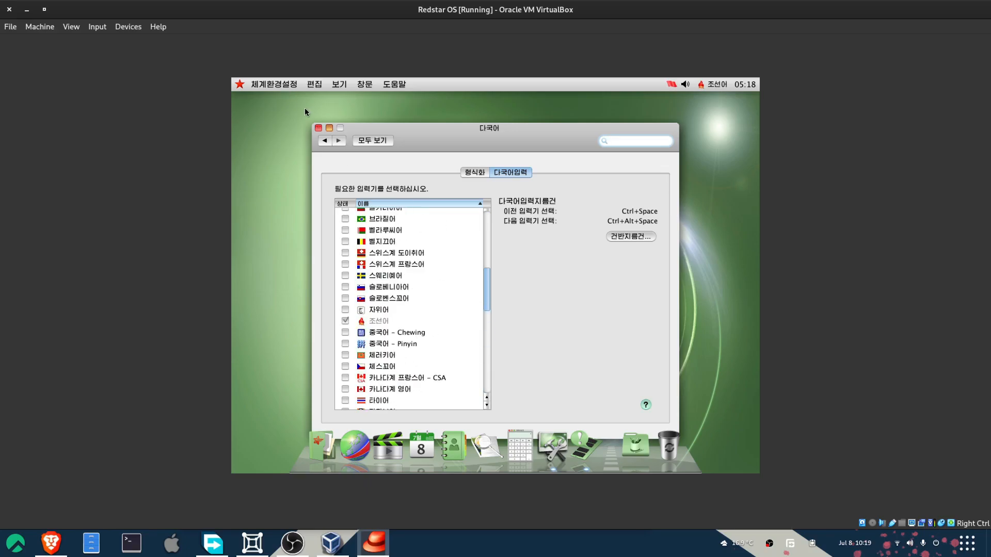
left_click(340, 84)
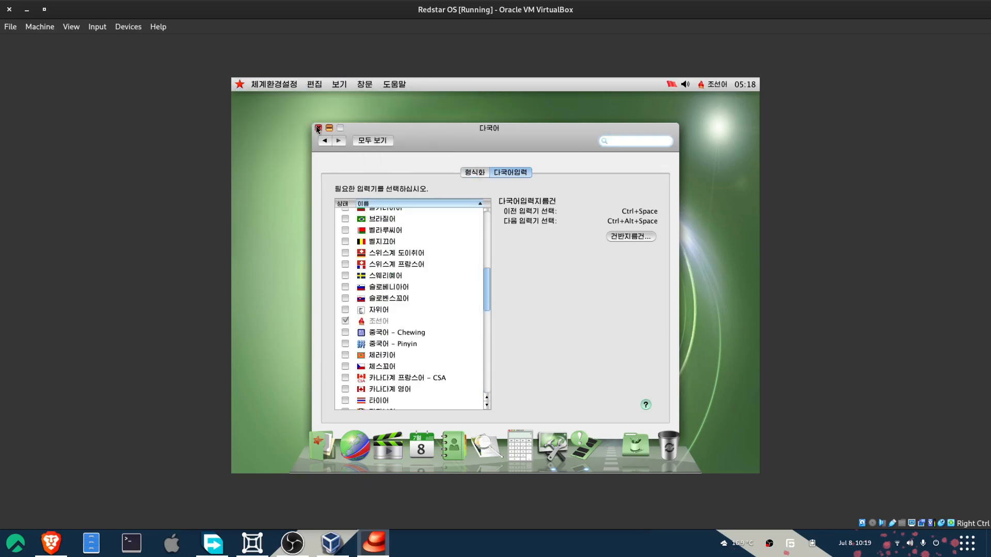
left_click(319, 128)
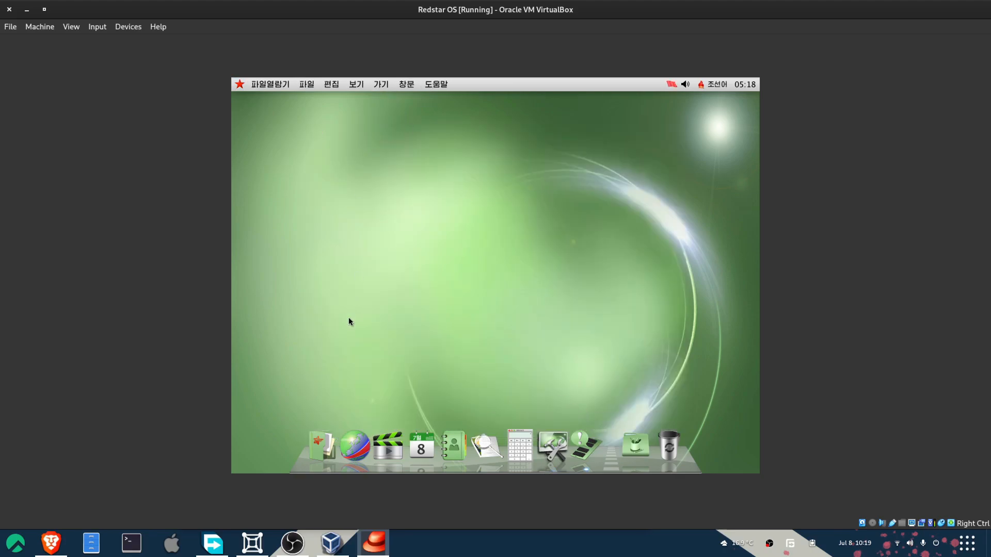
left_click(240, 83)
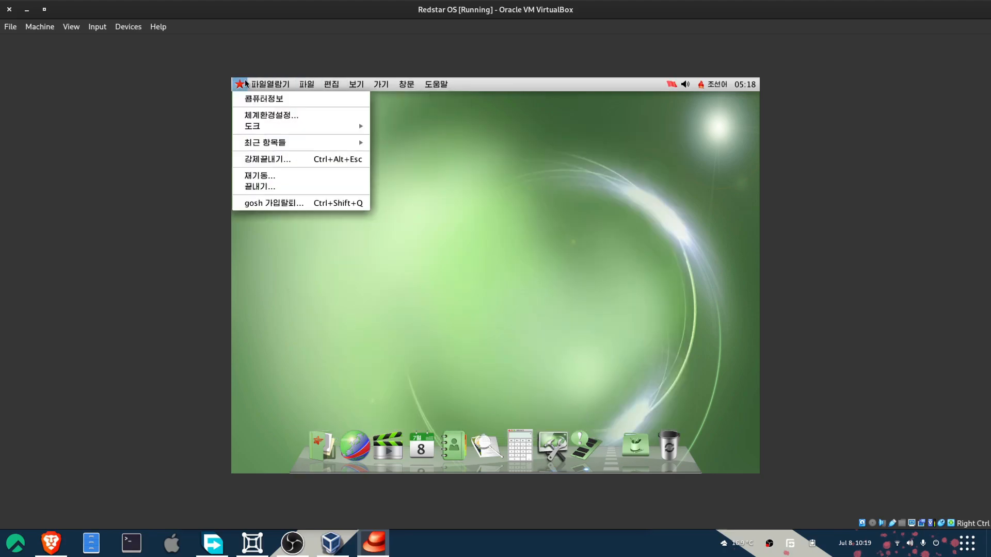
mouse_move(286, 126)
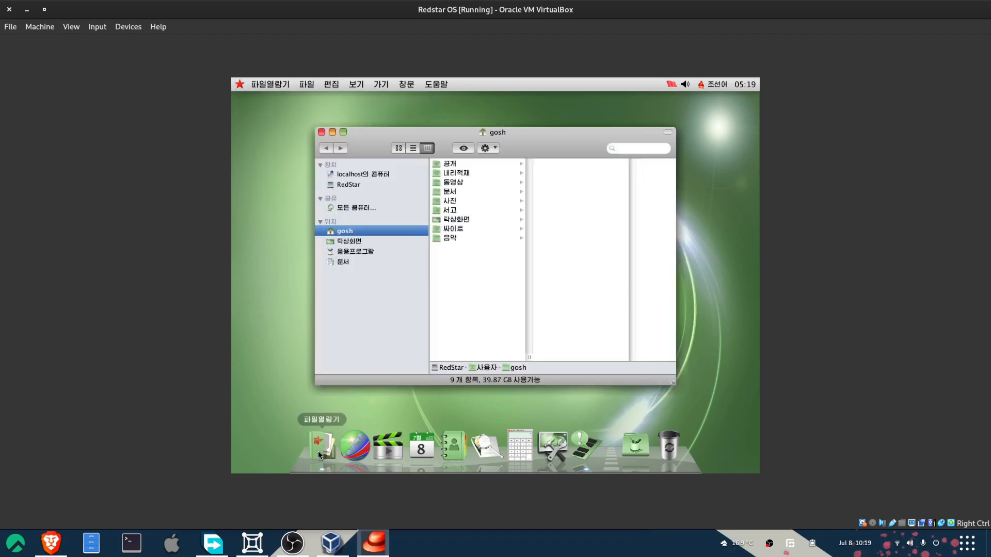
mouse_move(397, 224)
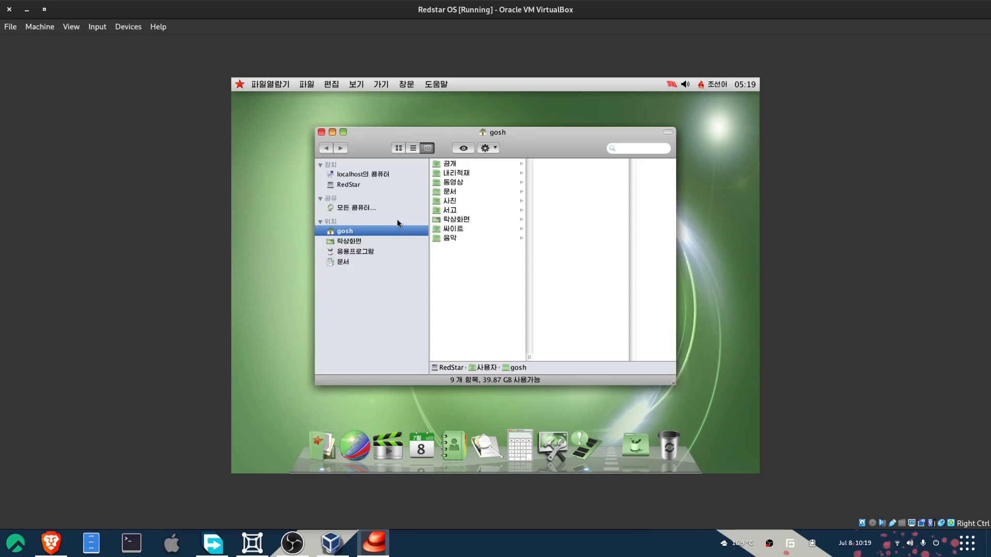
mouse_move(488, 179)
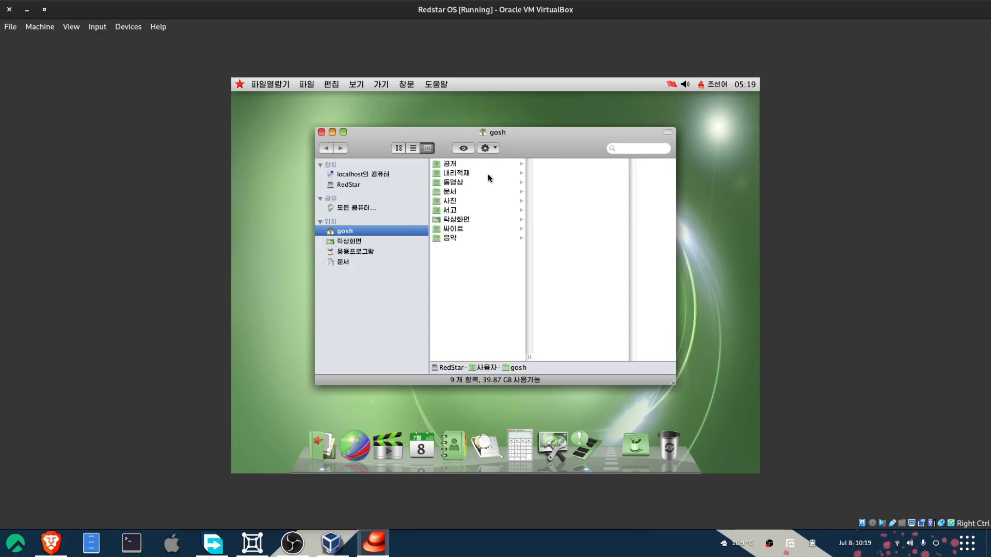
left_click(449, 164)
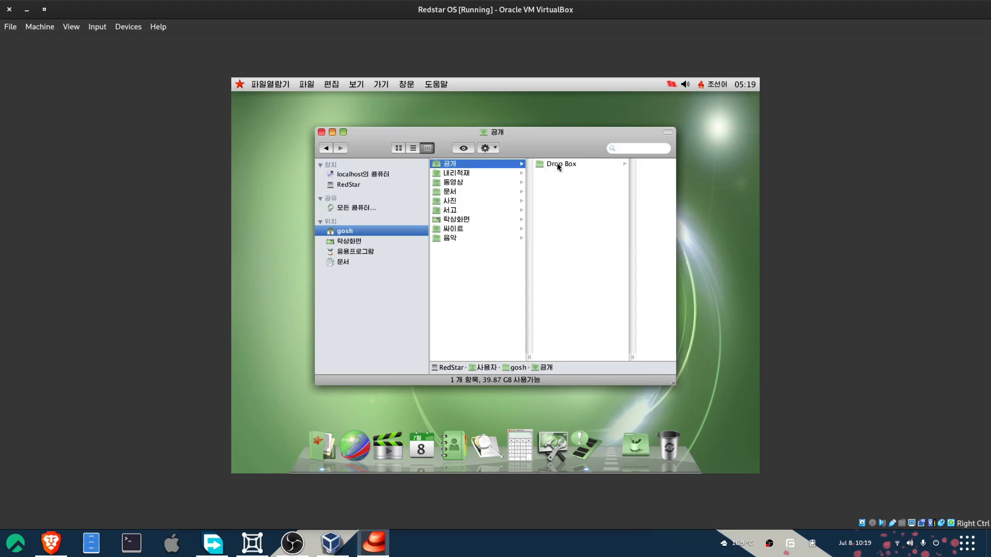
left_click(560, 164)
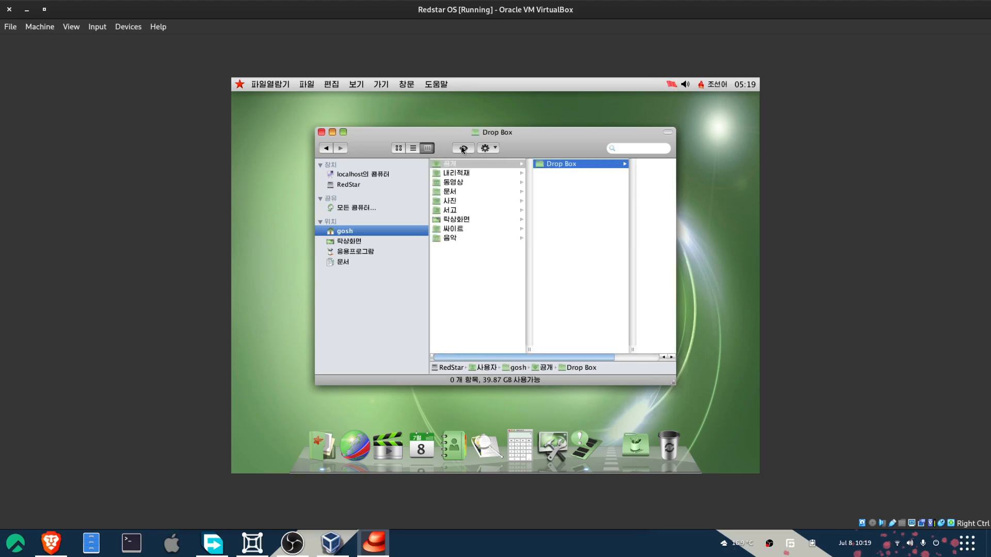
left_click(452, 182)
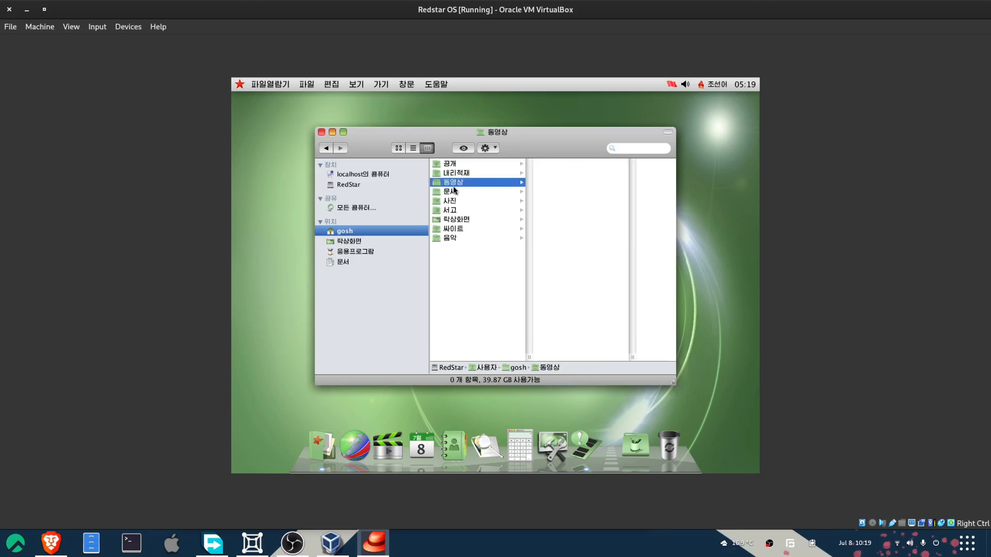
left_click(450, 201)
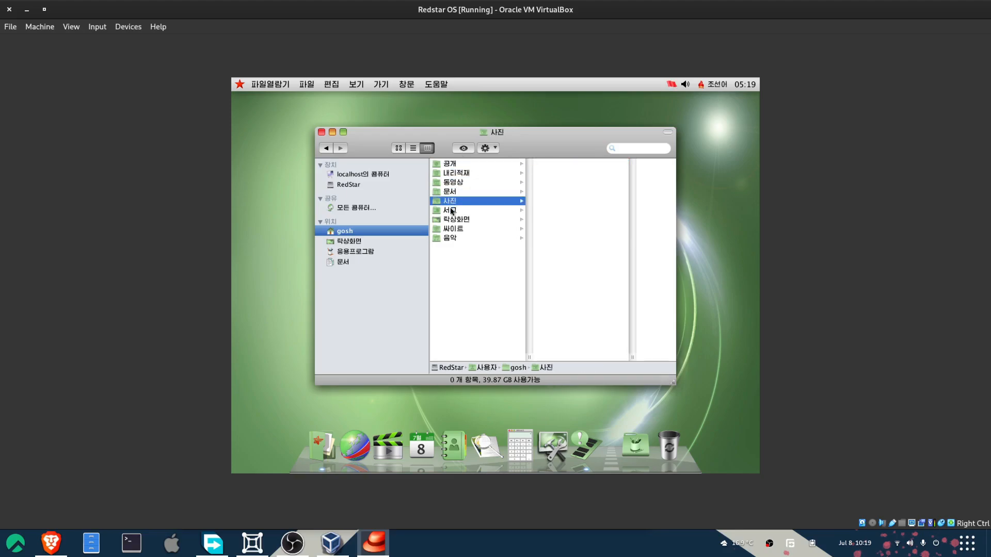
left_click(450, 237)
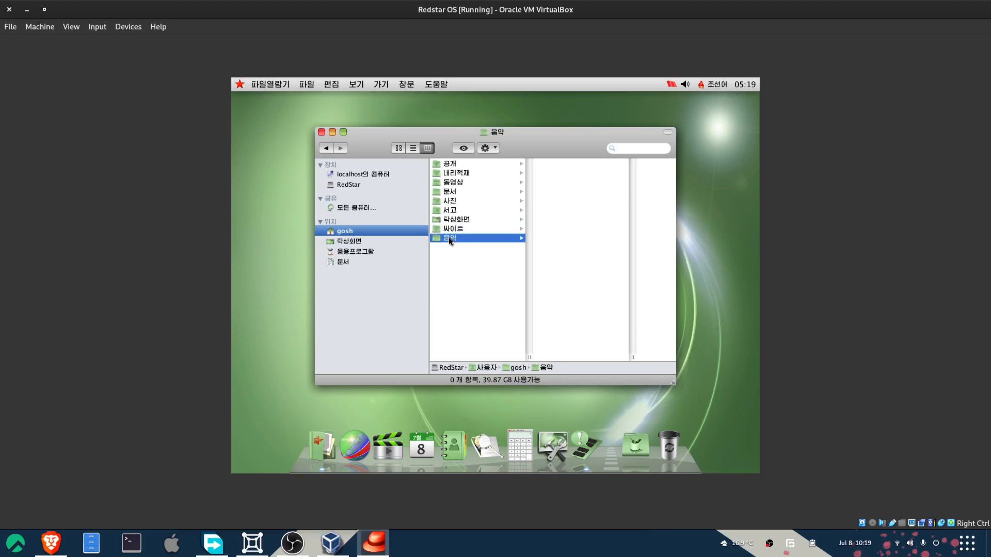
left_click(348, 184)
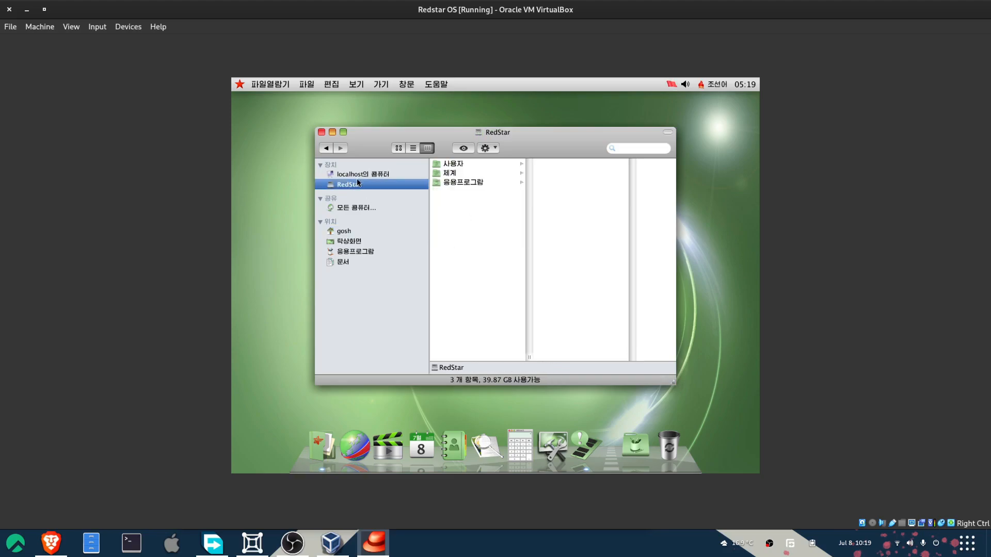
left_click(364, 173)
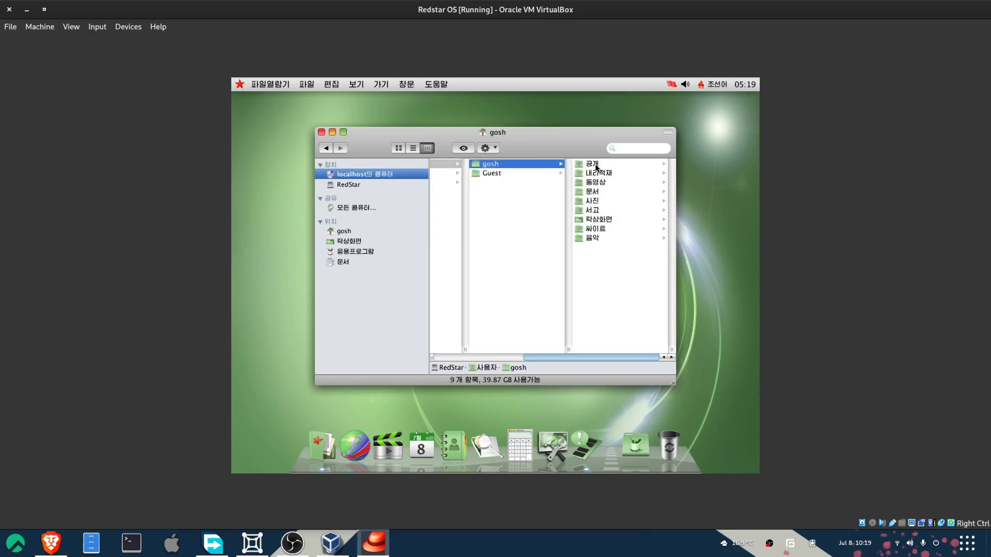
left_click(491, 172)
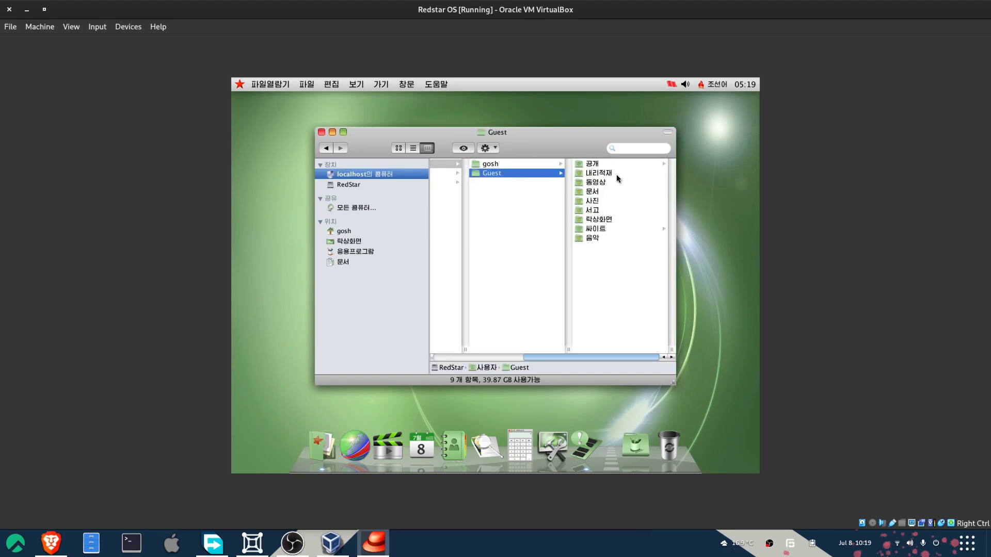
left_click(589, 164)
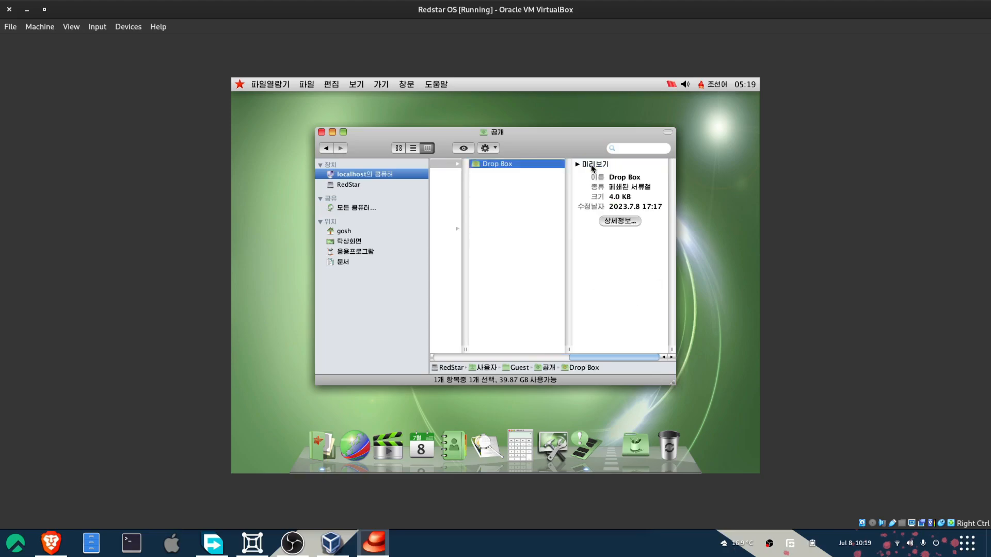
left_click(577, 164)
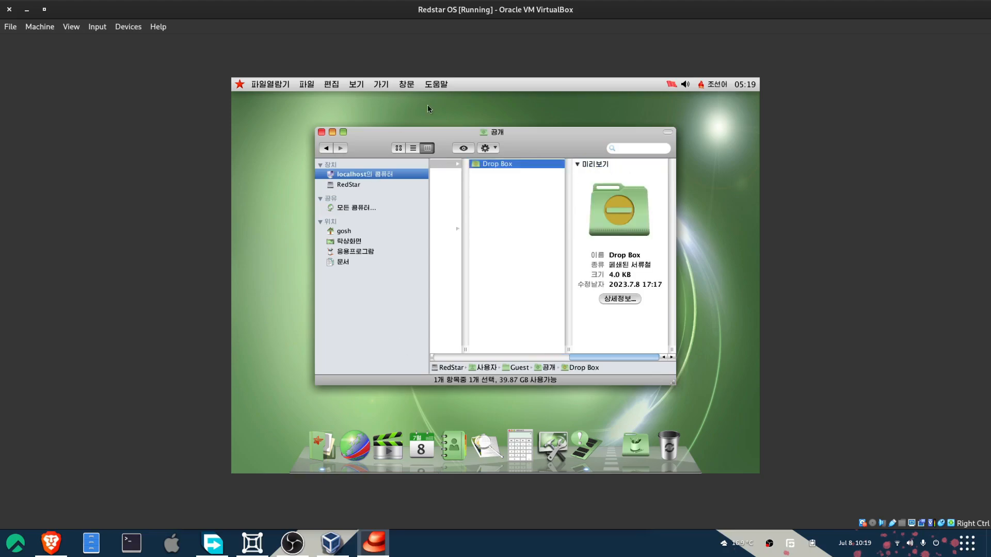
left_click(398, 148)
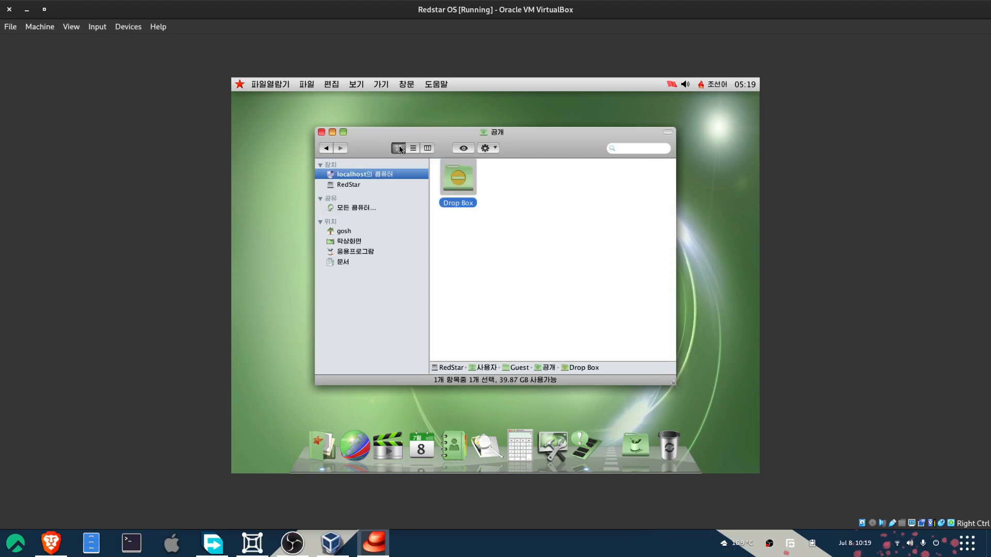
left_click(321, 132)
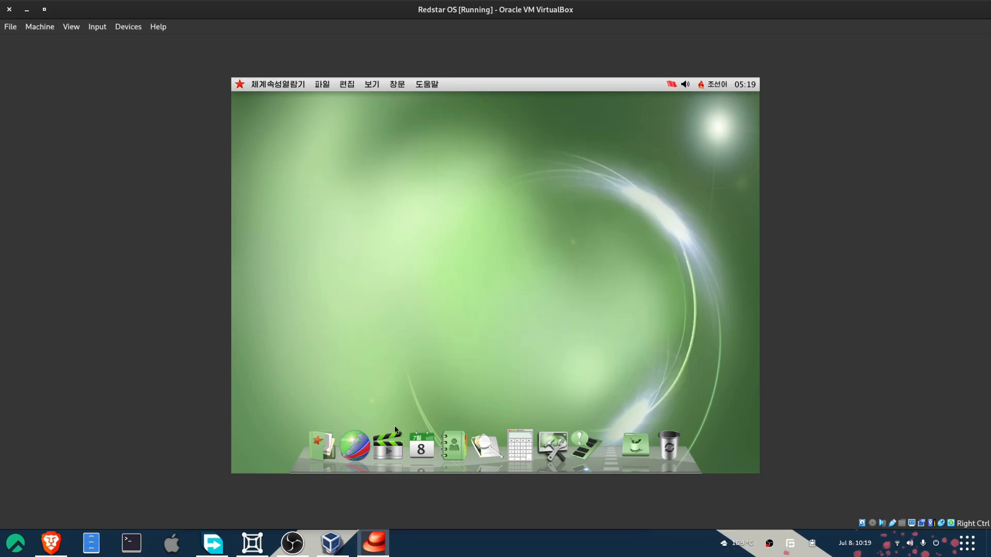
mouse_move(355, 447)
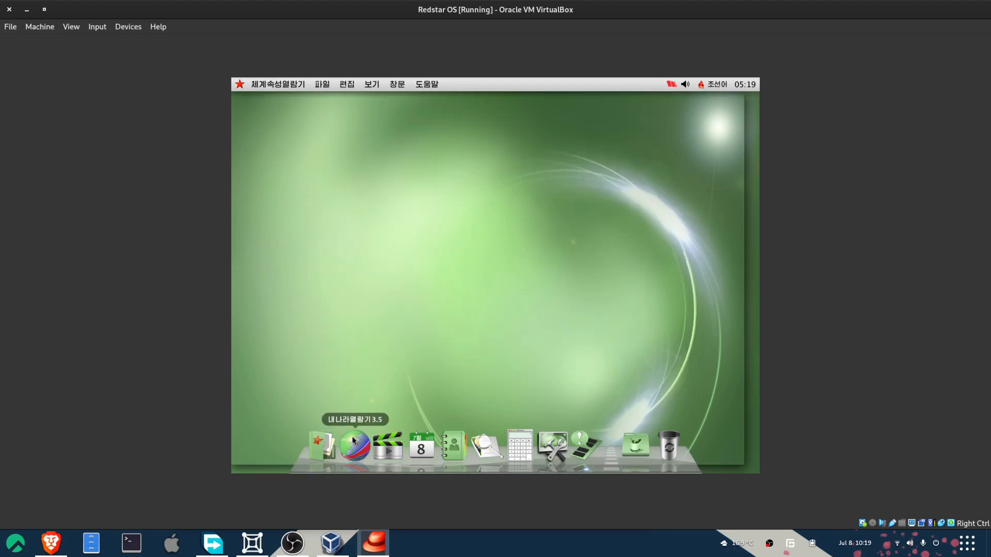
Answer 아니 to Naenara's default-browser prompt and load 배포기록 from the 도움말 menu, which fails to connect
left_click(354, 446)
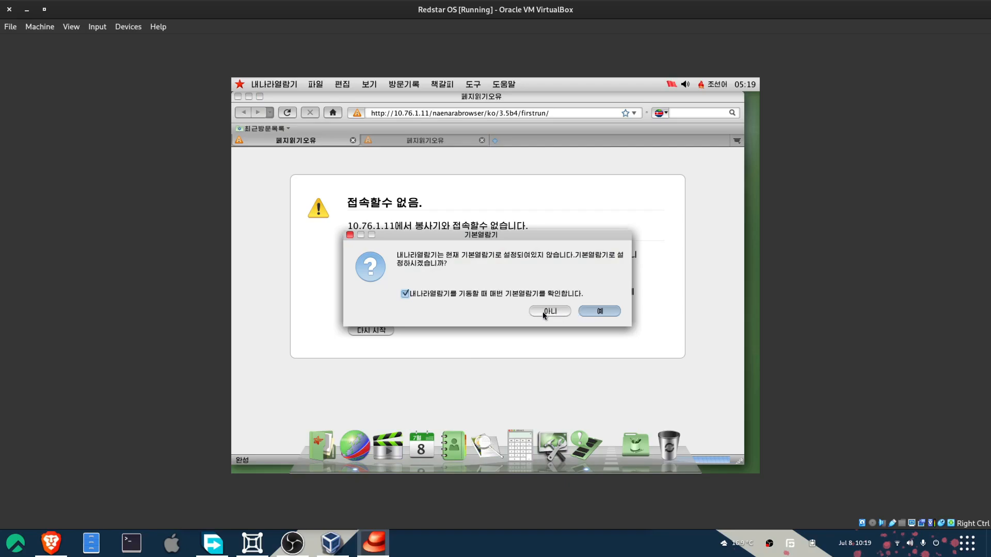
left_click(548, 311)
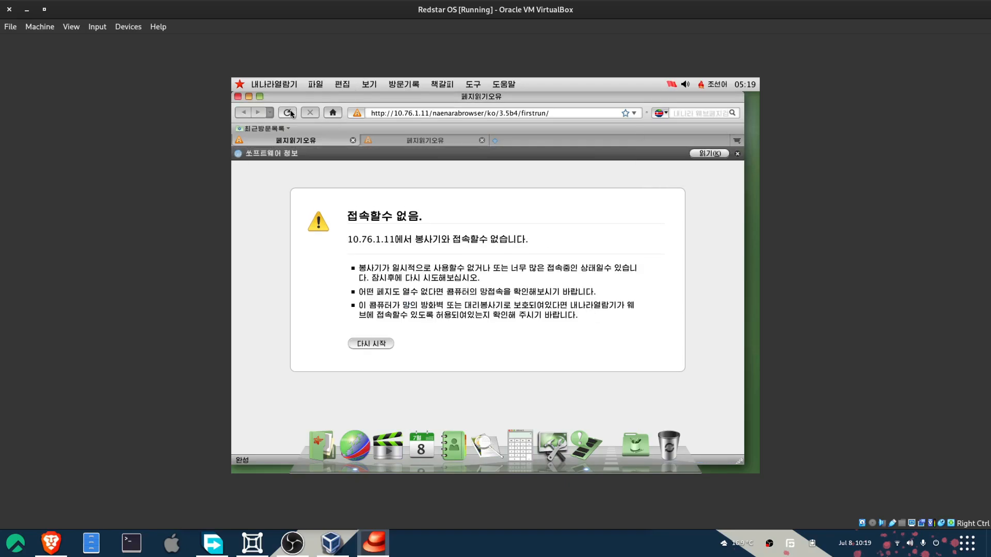
mouse_move(655, 103)
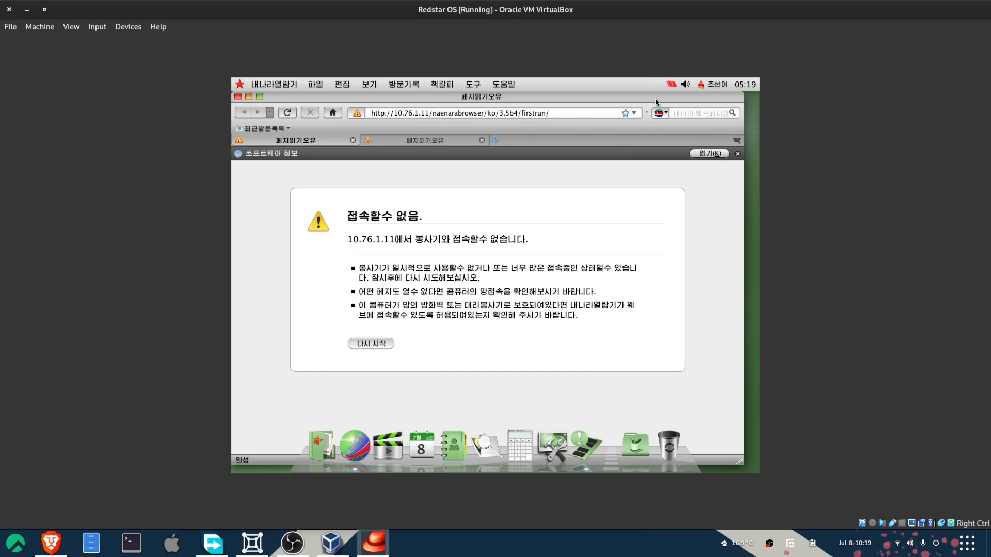
mouse_move(513, 100)
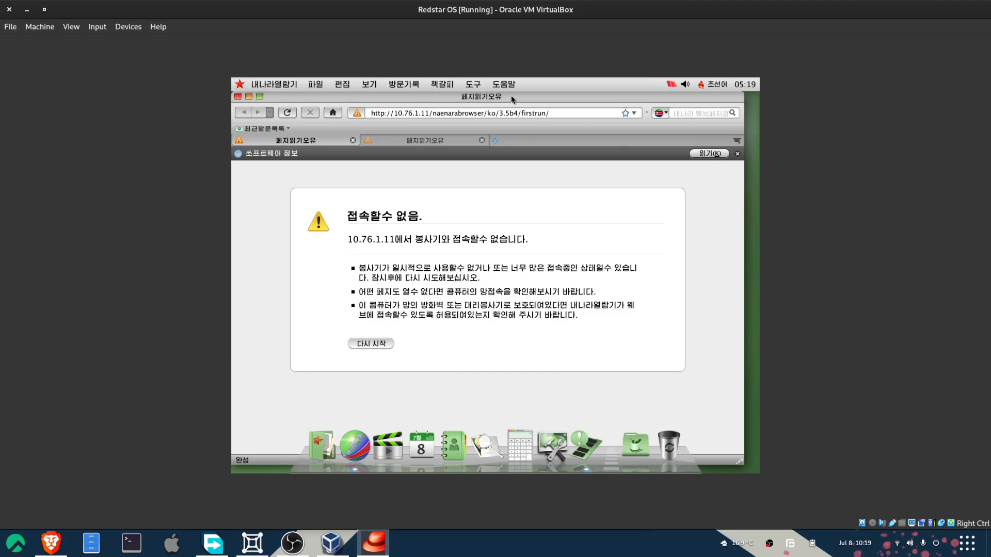
left_click(503, 83)
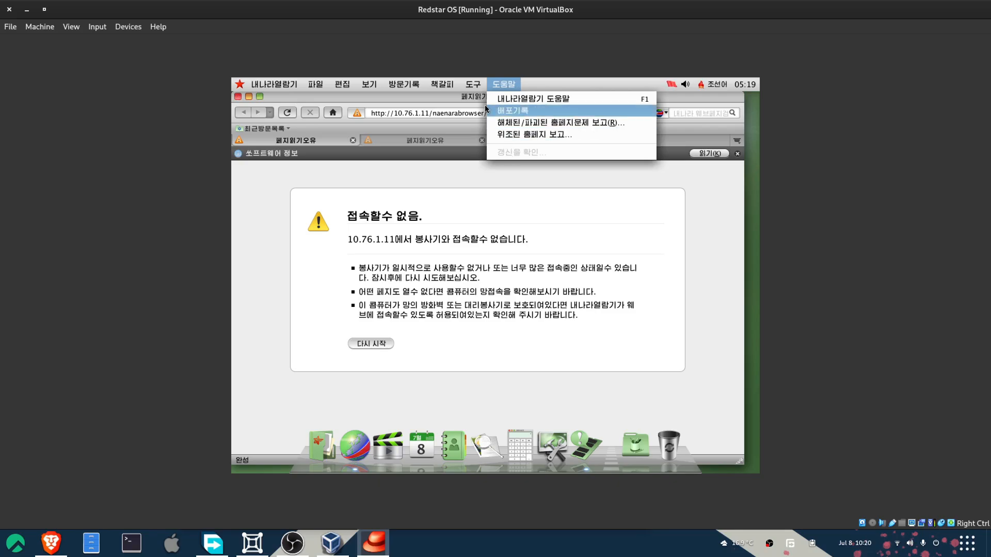
left_click(404, 83)
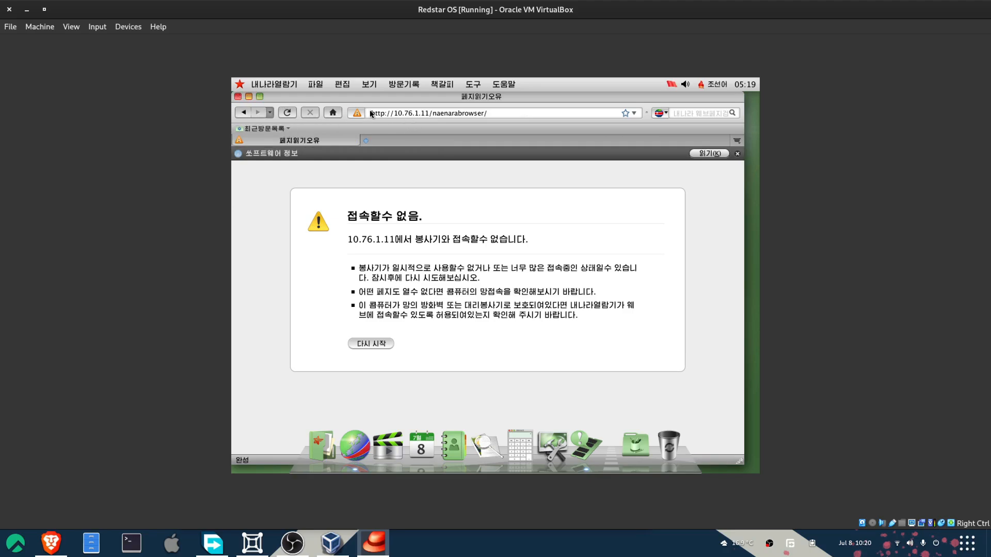
left_click(493, 113)
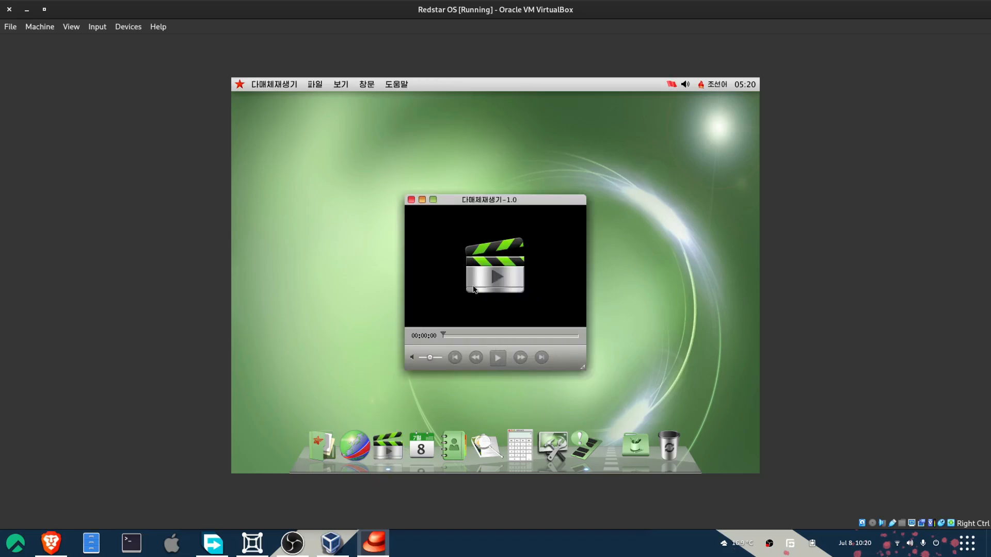
Bring up the media player's open-file dialog and look inside the 음악 music folder
left_click(315, 84)
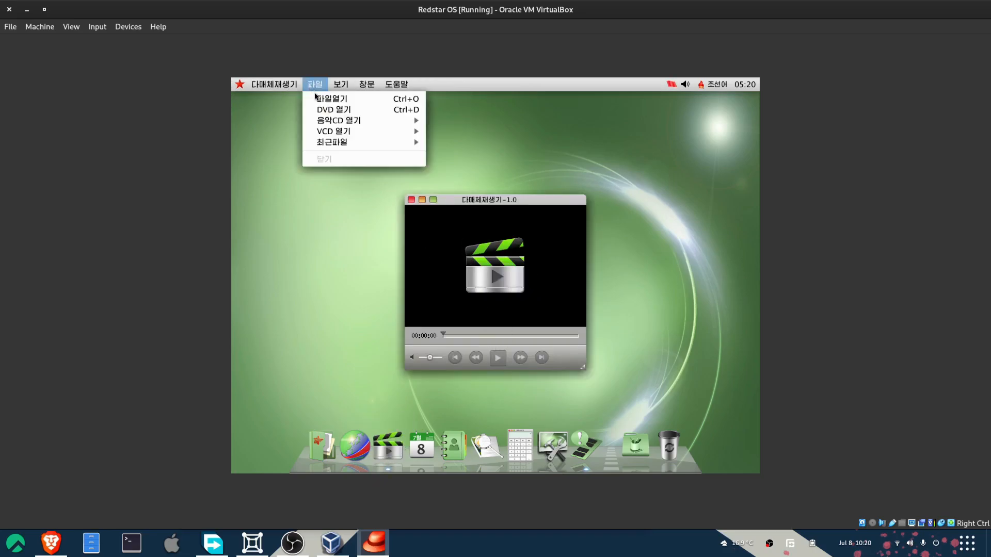
left_click(332, 99)
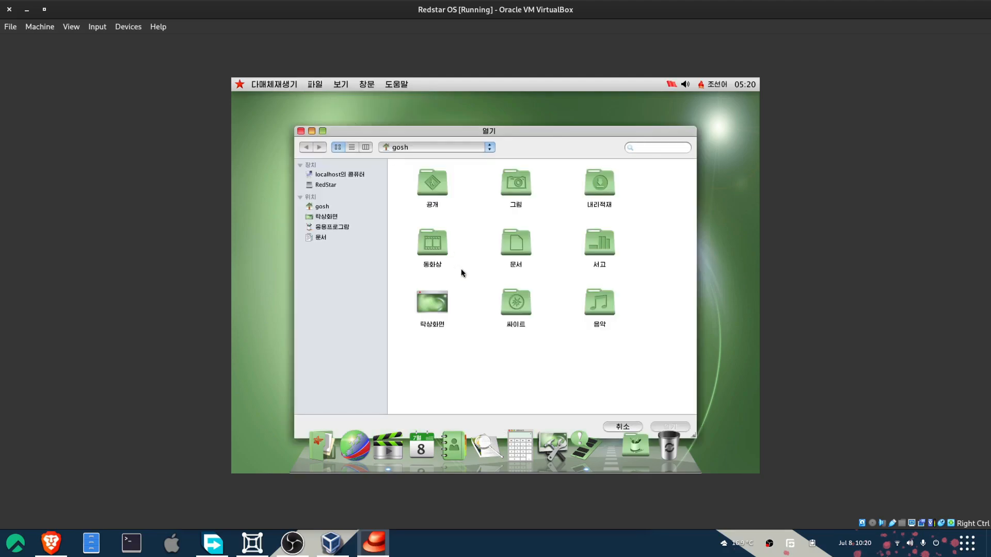
mouse_move(536, 324)
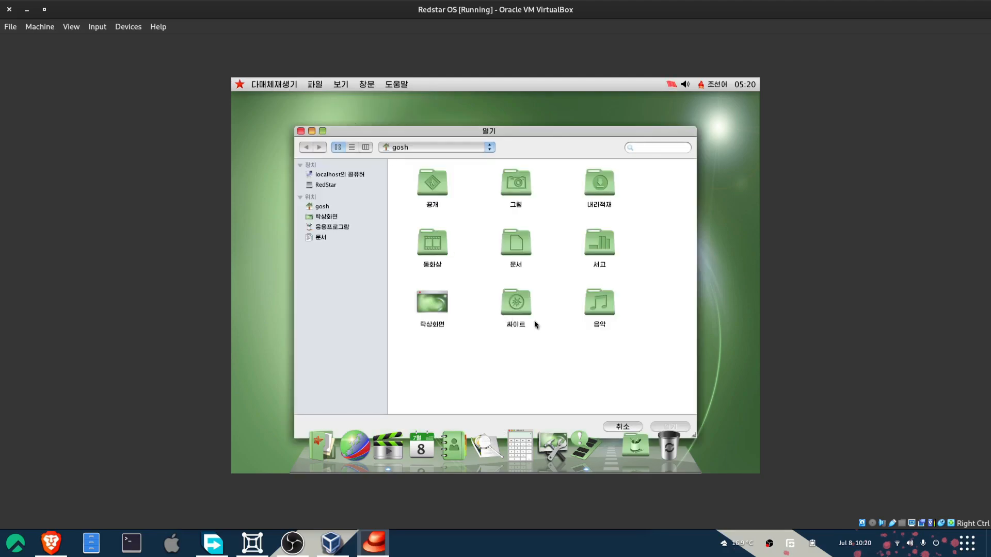
double_click(598, 302)
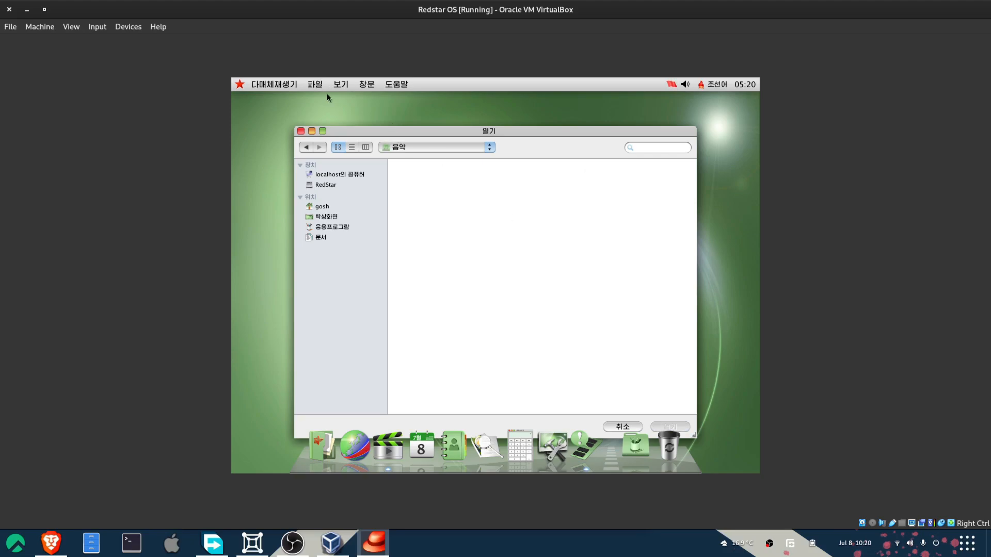
mouse_move(271, 148)
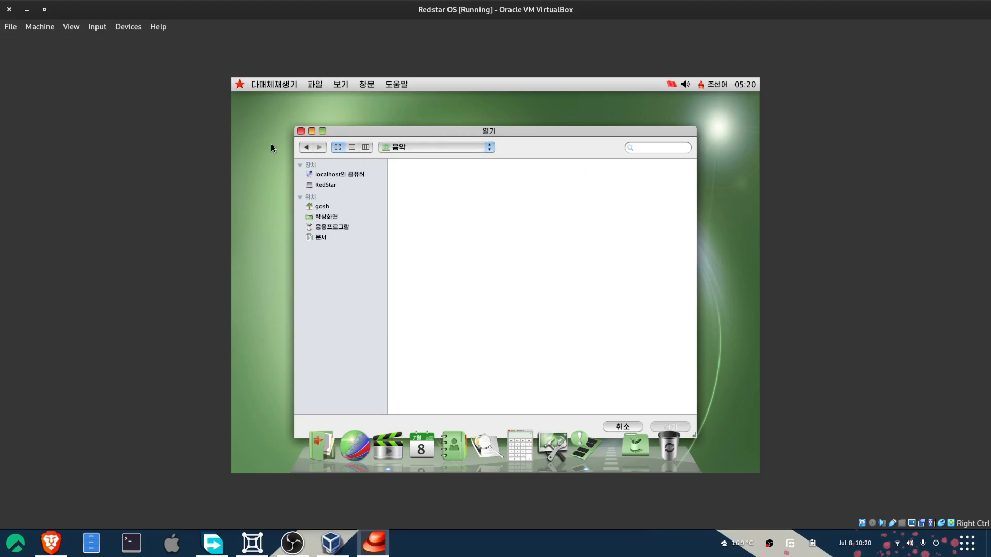
Go back to the gosh home folder and browse the 동화상 videos folder, loading nothing
left_click(322, 207)
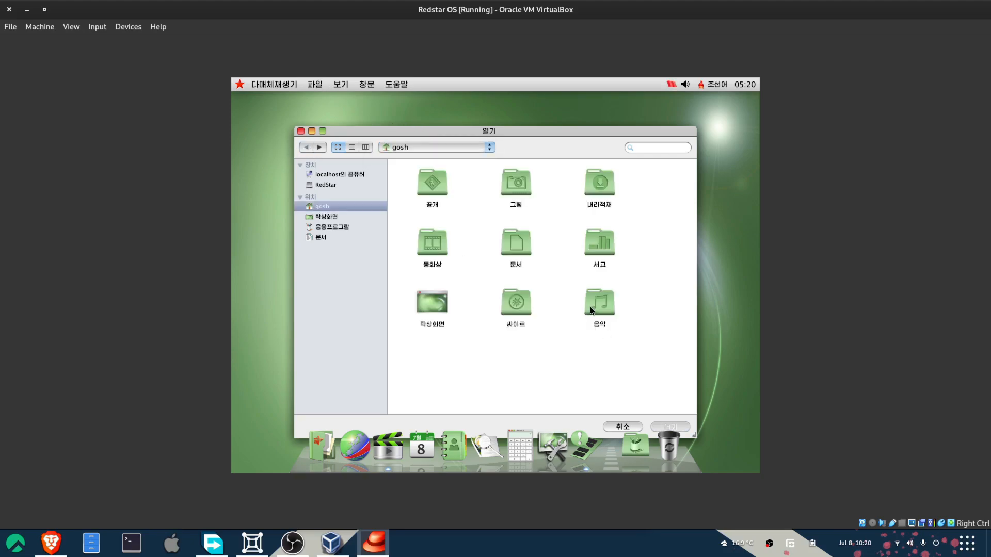
left_click(432, 241)
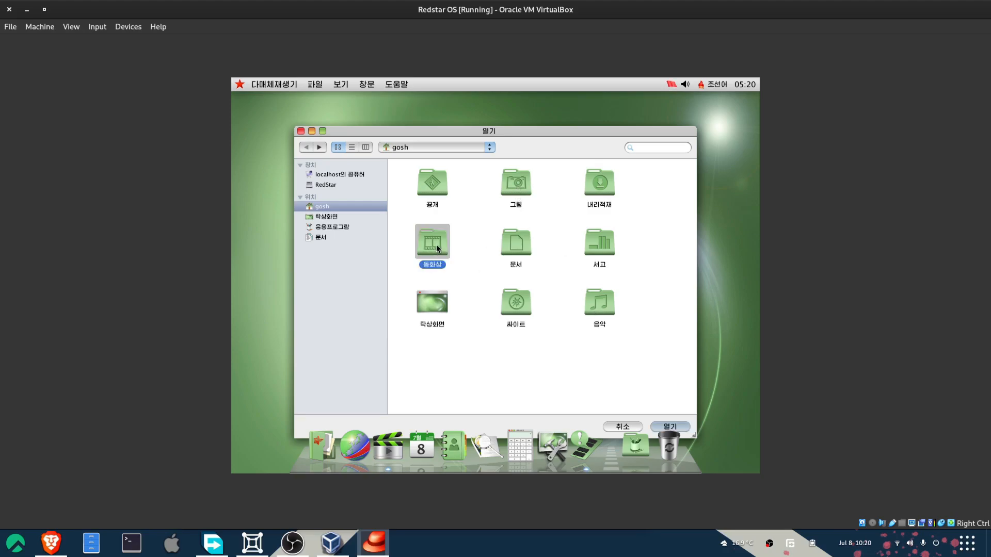
double_click(431, 240)
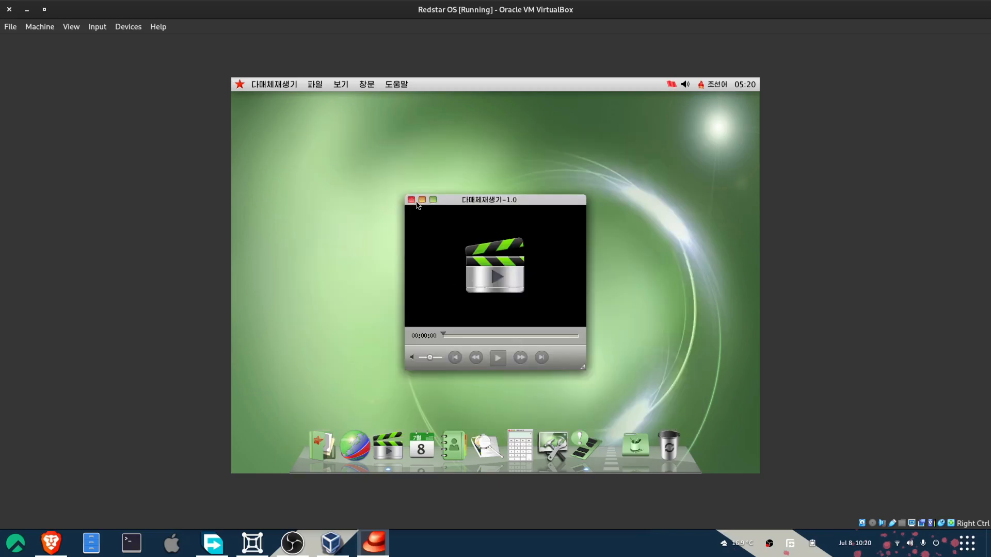
Close the media player, then briefly launch and close the address book
left_click(421, 449)
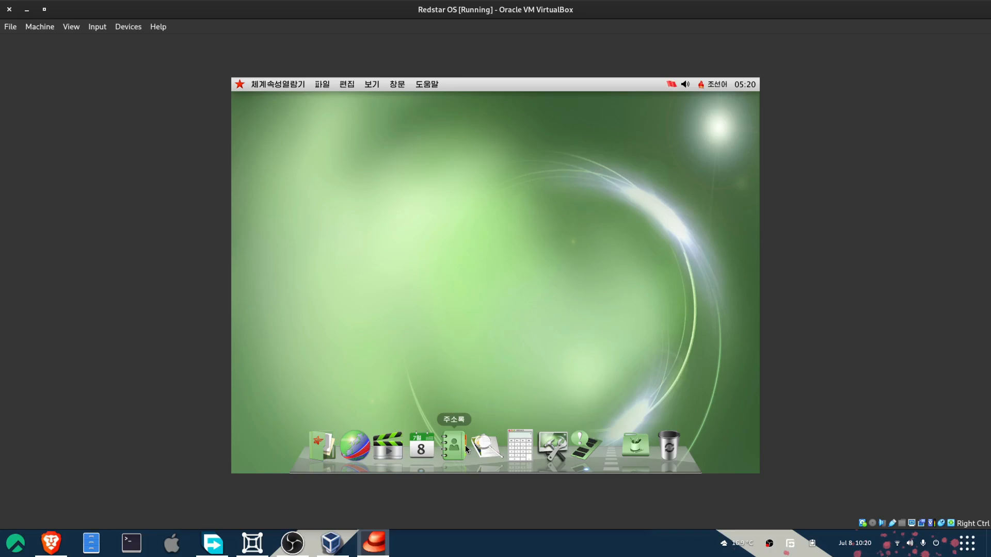
left_click(453, 446)
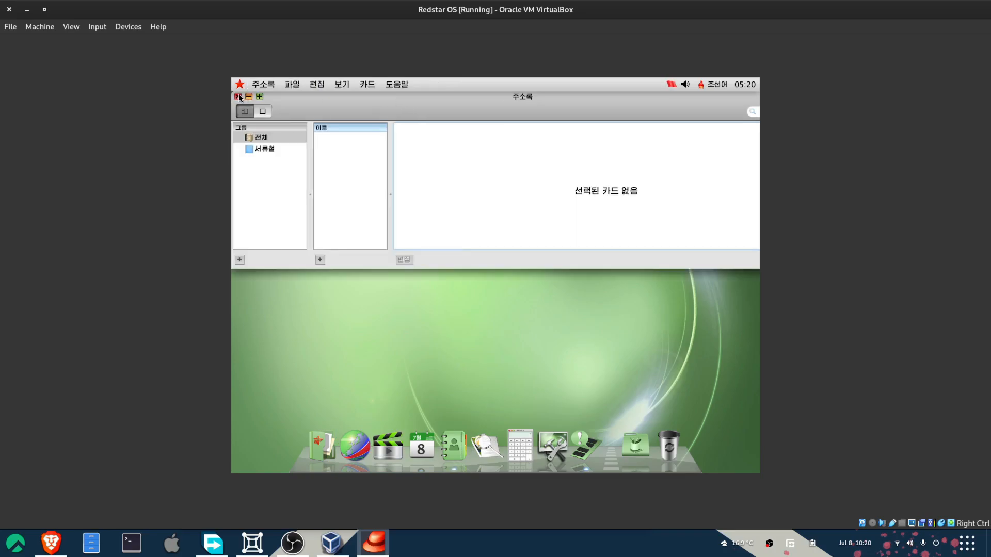
left_click(238, 96)
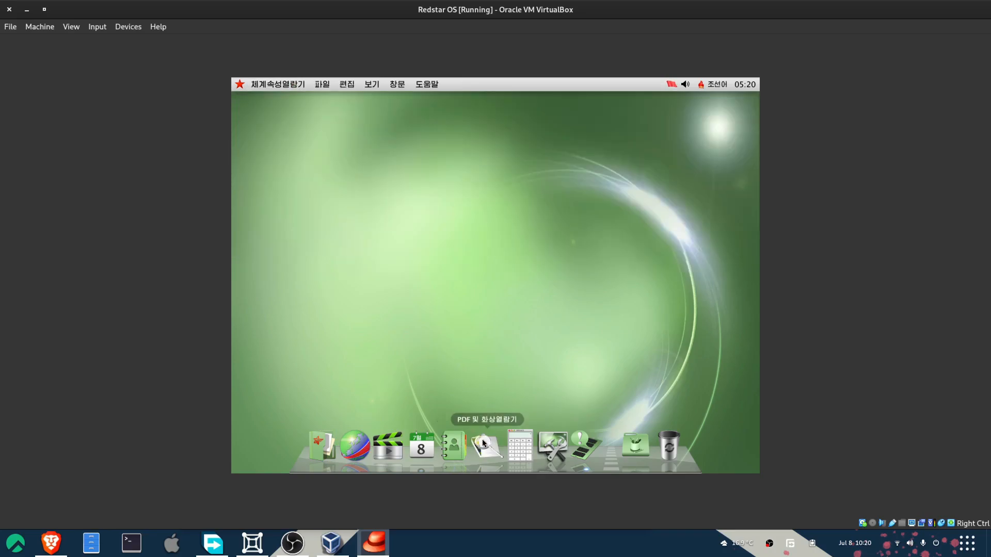
Start the PDF and image viewer and quit it from its application menu
left_click(486, 447)
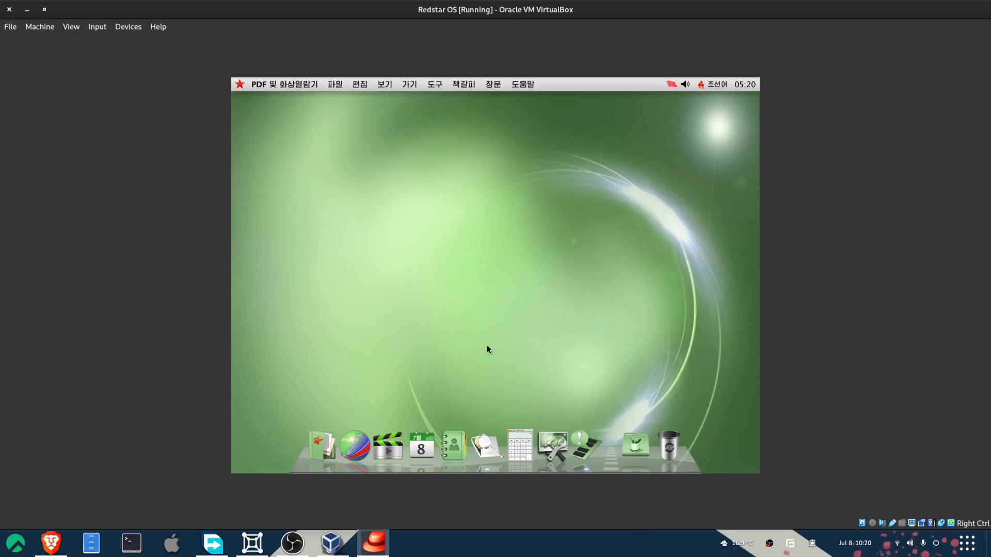
left_click(285, 84)
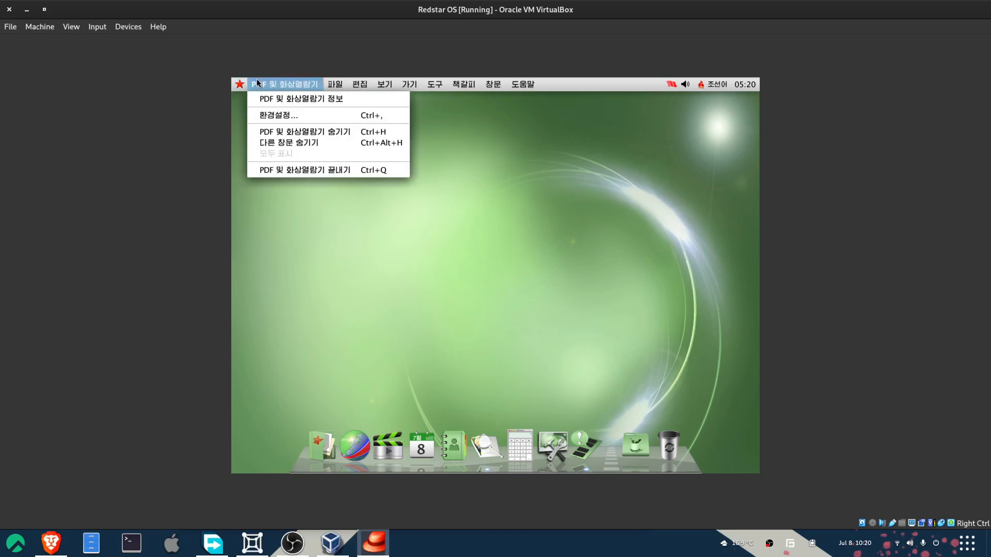
left_click(301, 99)
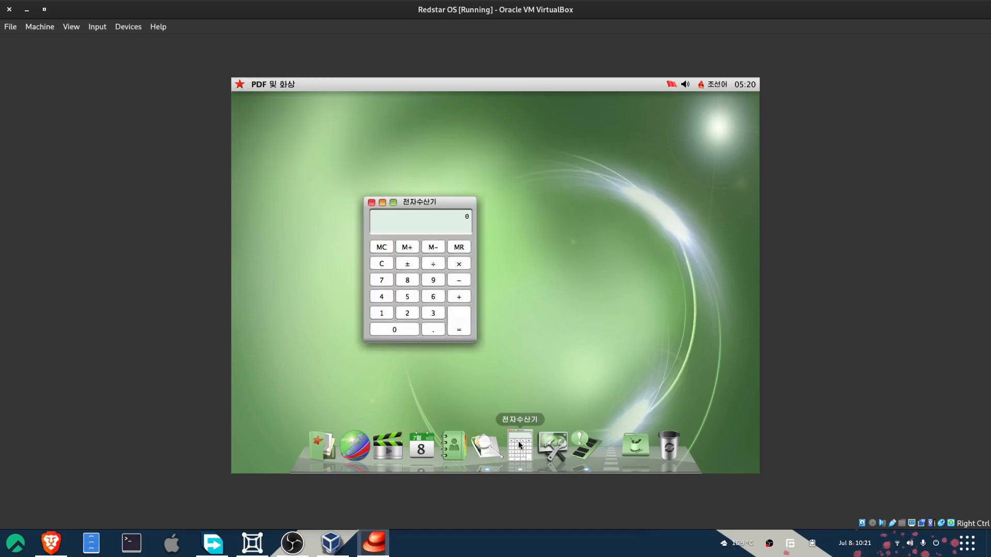
In System Preferences view the 건반과 마우스 keyboard and mouse settings, then return to the overview
left_click(552, 444)
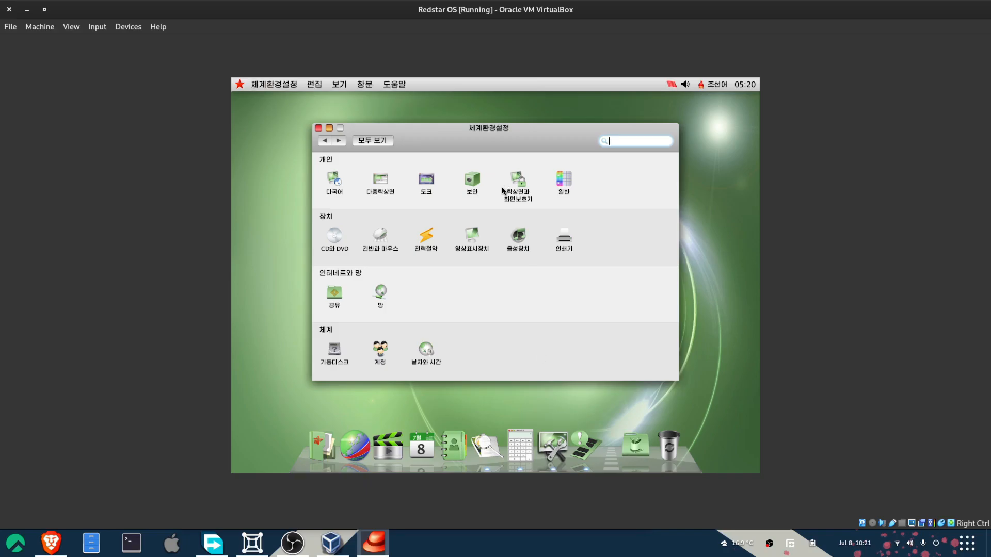
left_click(517, 236)
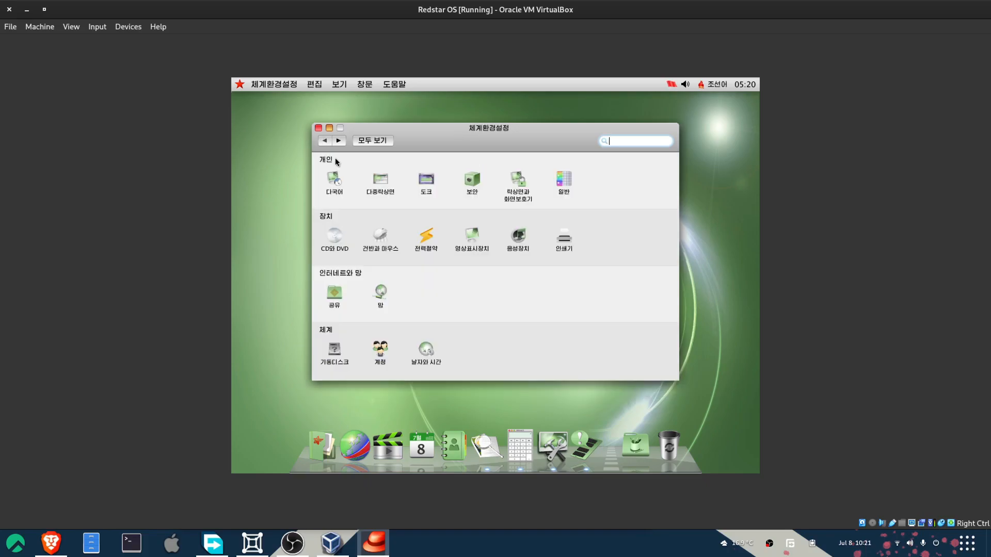
left_click(380, 237)
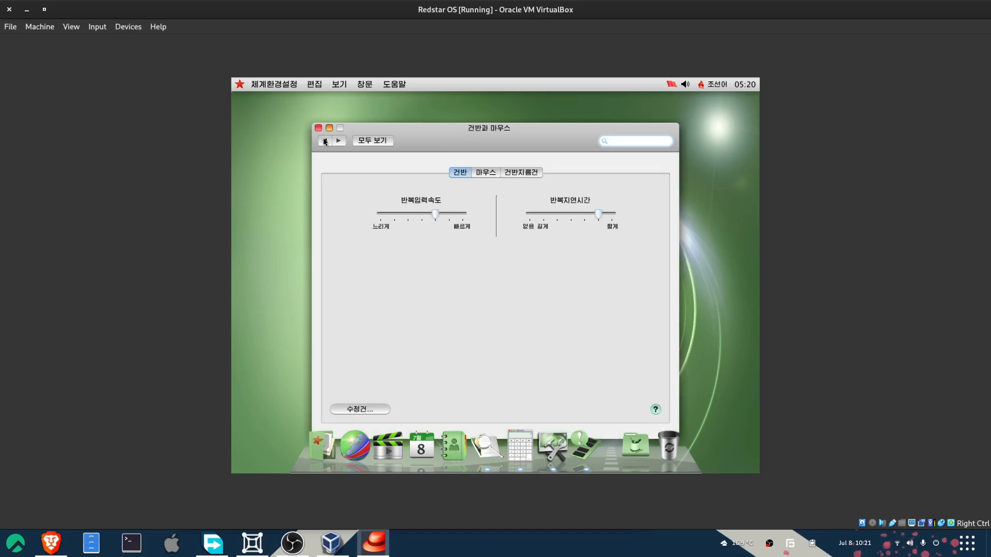
left_click(324, 141)
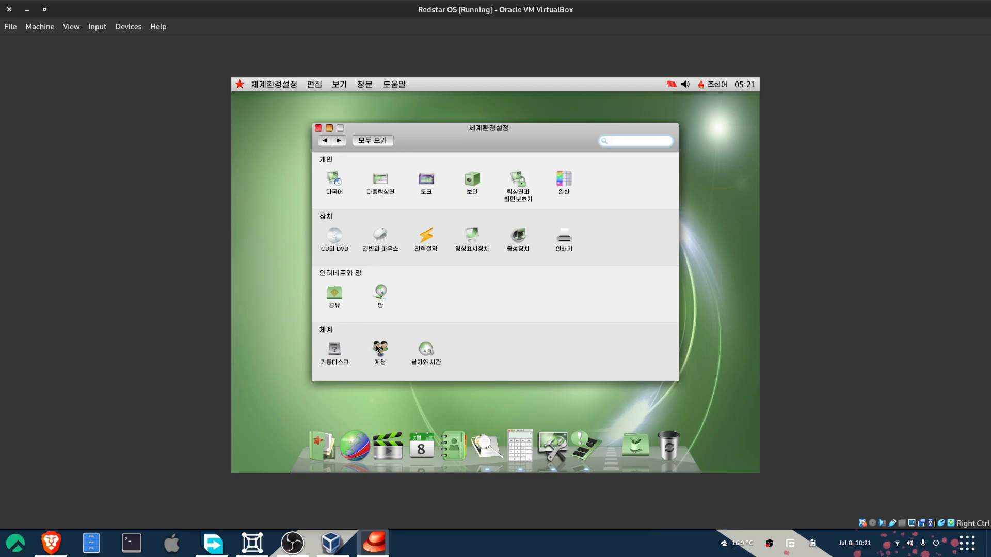
Unlock the Accounts pane for editing with the gosh administrator password
left_click(380, 352)
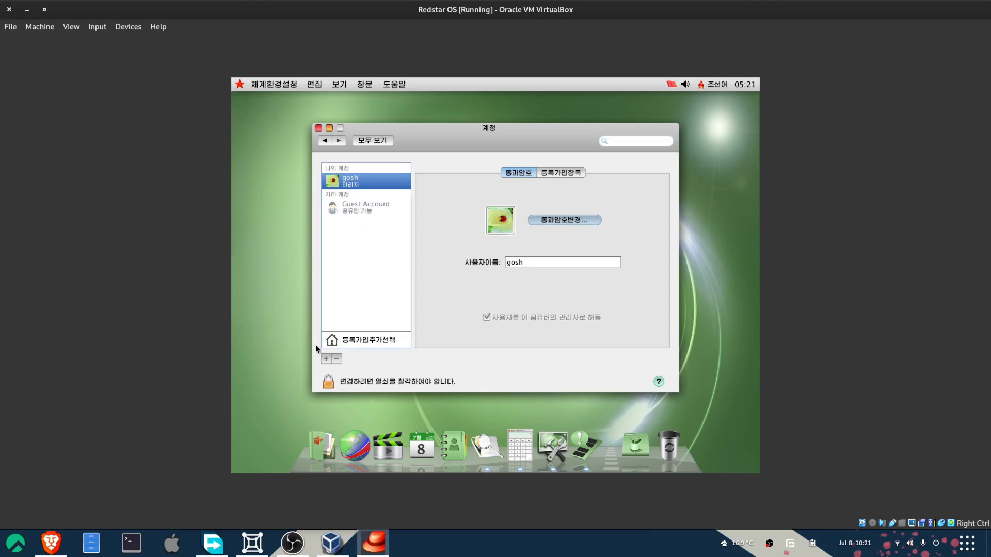
mouse_move(348, 347)
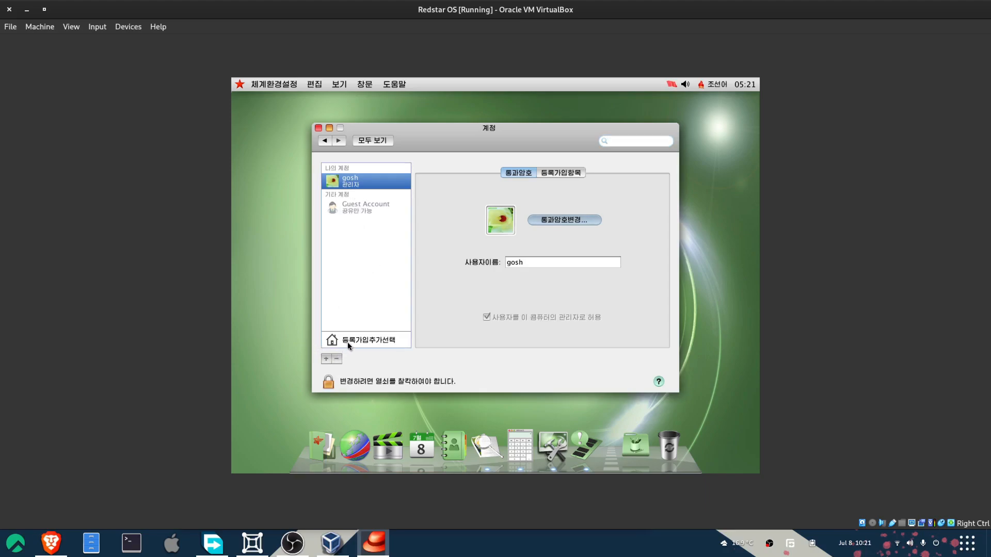
left_click(367, 340)
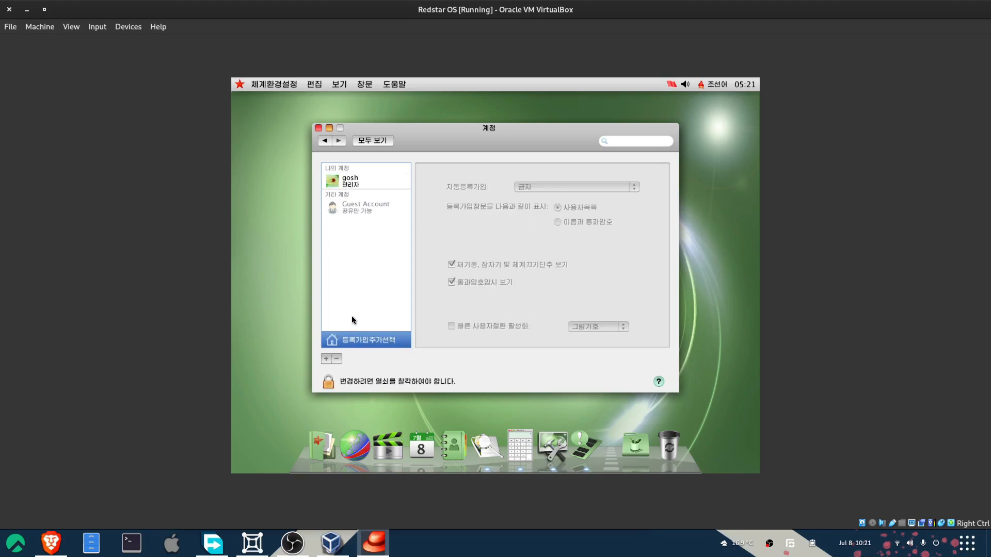
left_click(350, 180)
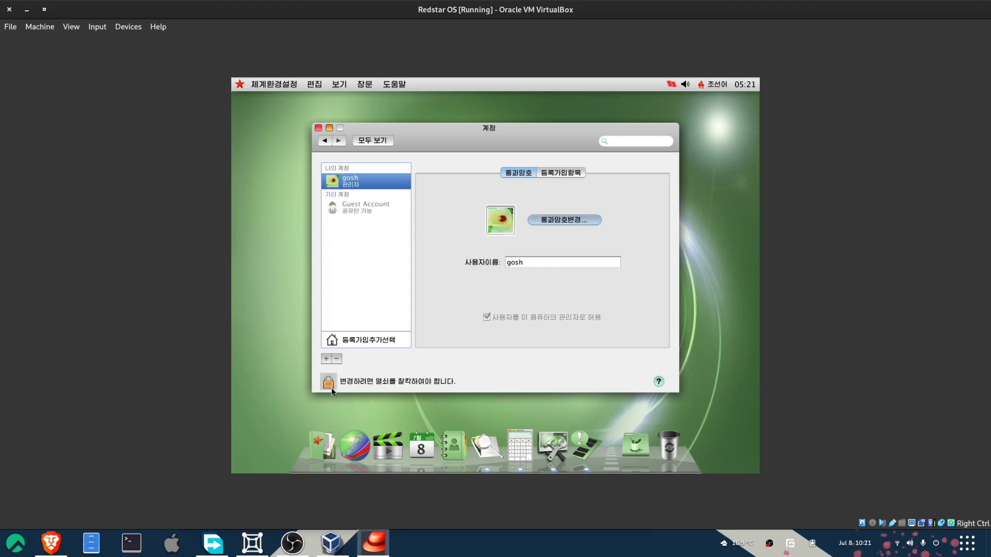
left_click(327, 382)
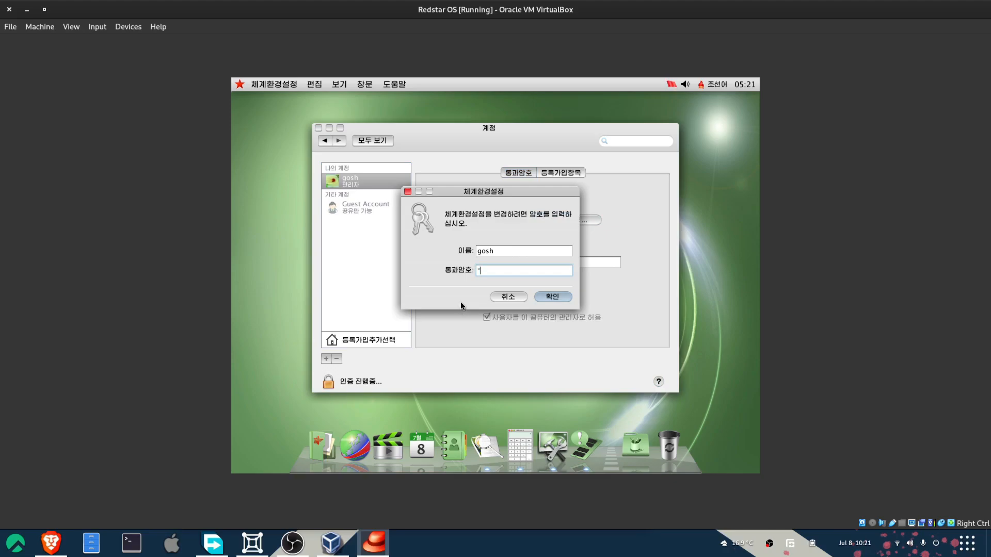
left_click(552, 296)
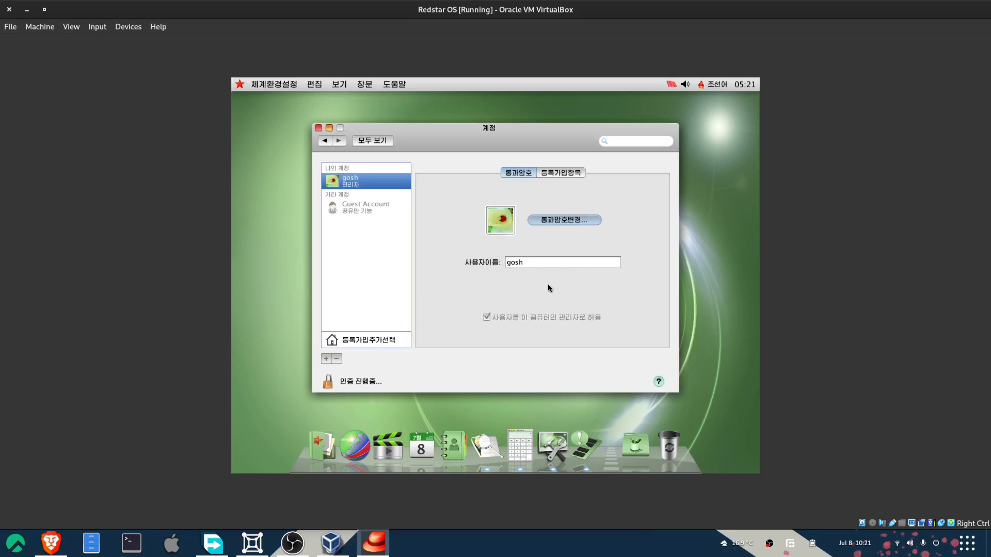
Review the Guest Account and the administrator account, then return to the preferences overview
left_click(366, 207)
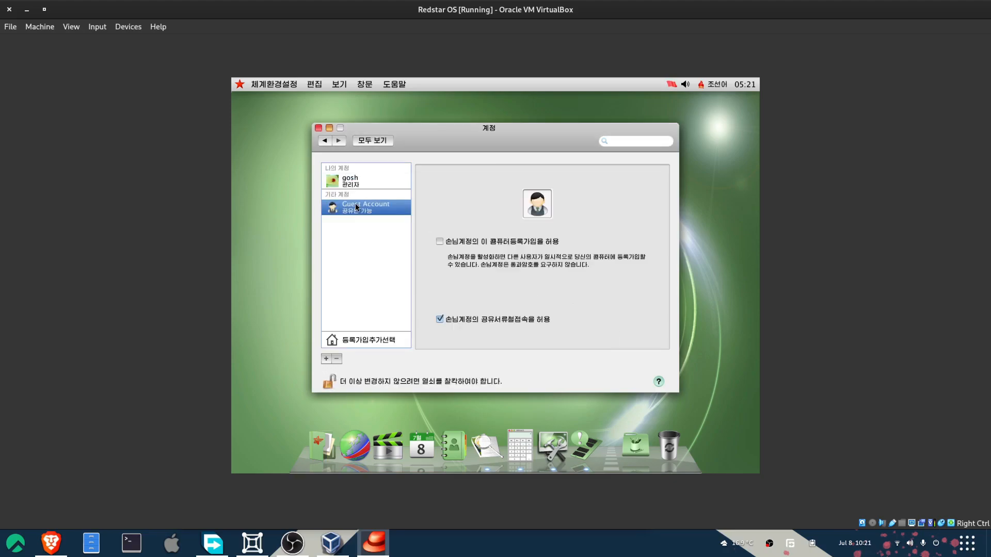
left_click(350, 181)
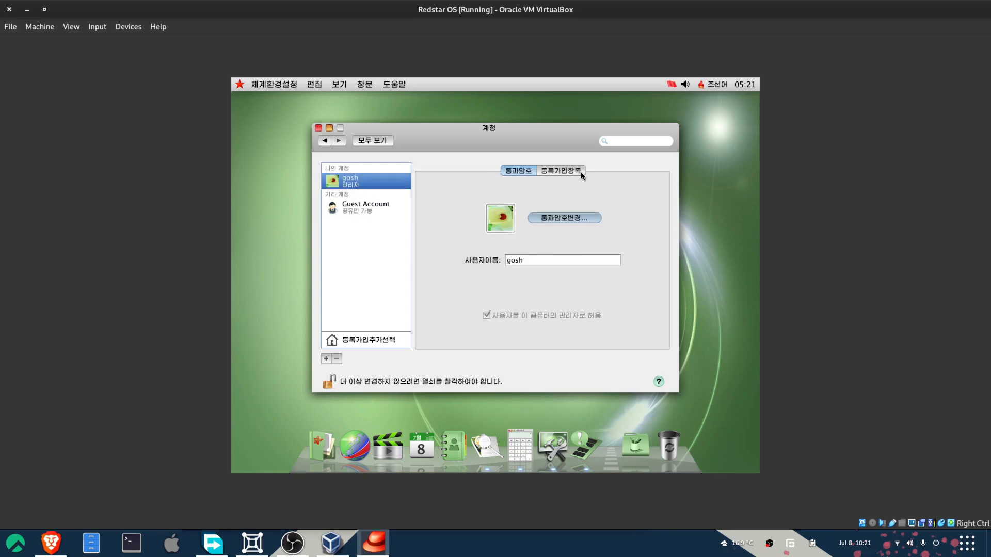
left_click(324, 140)
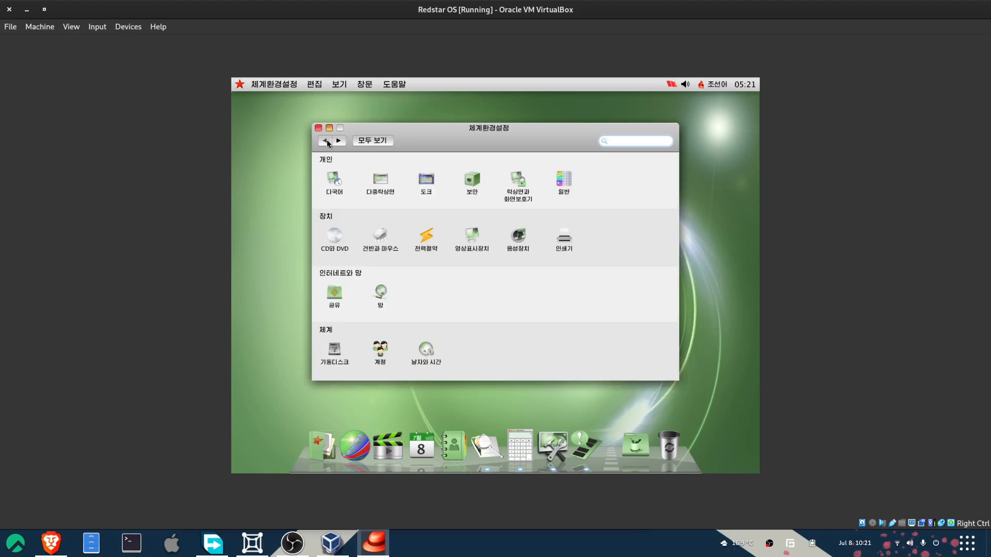
mouse_move(512, 293)
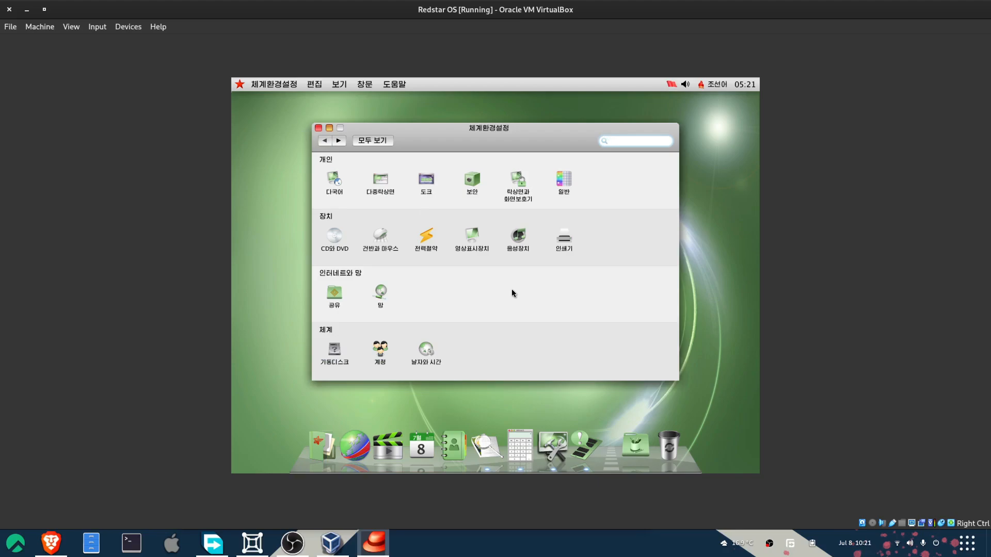
In Multilingual settings tick German as an input source, then view Formats with the Region list open
left_click(633, 140)
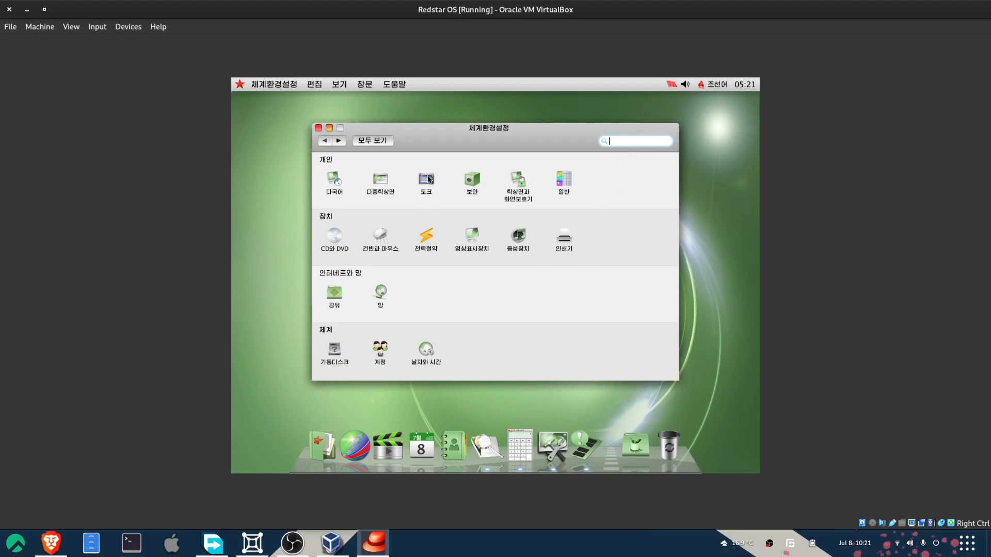
mouse_move(320, 168)
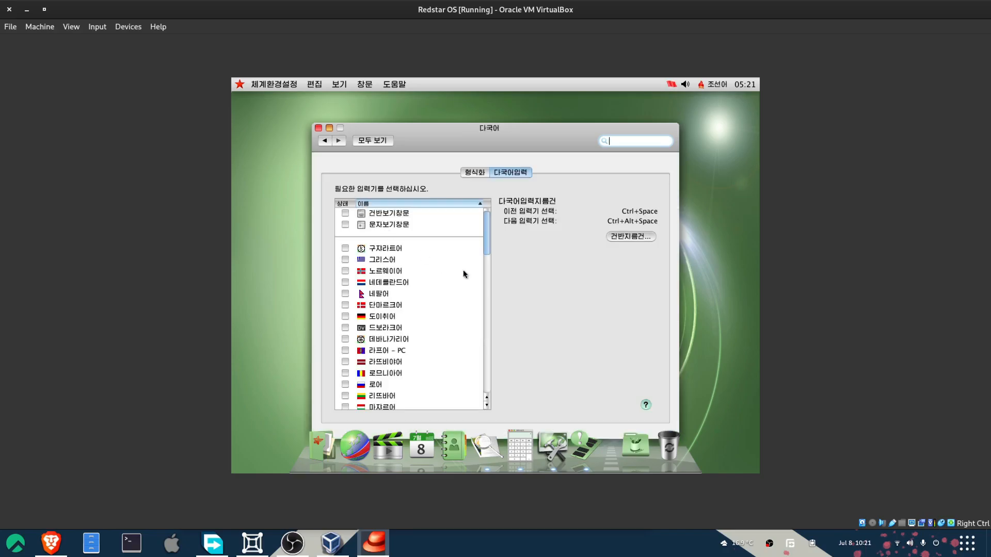
scroll("down", 3)
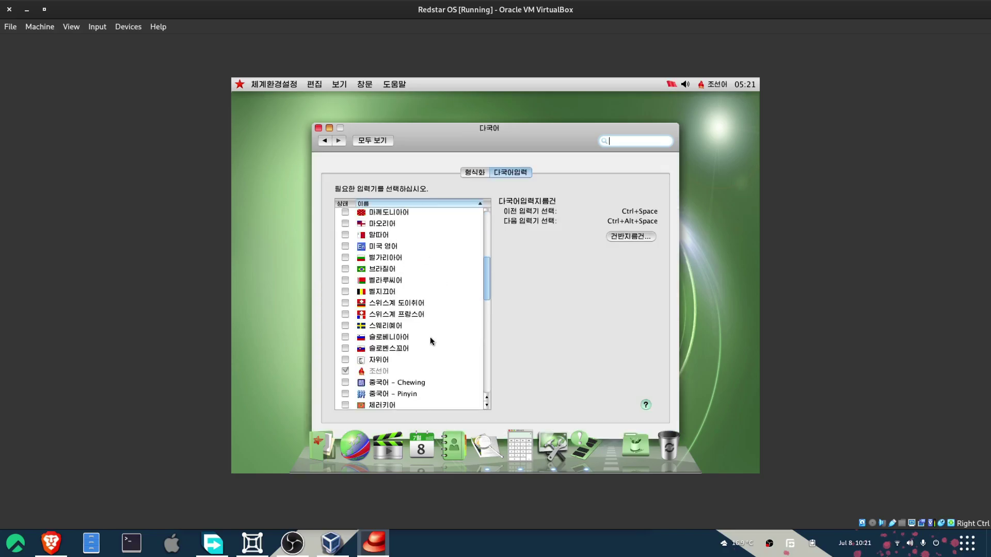
scroll("down", 3)
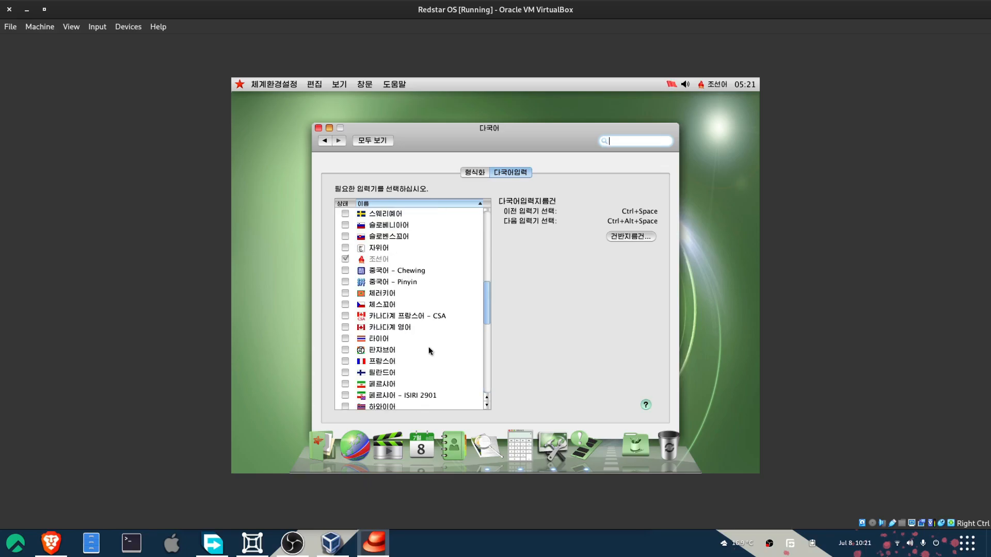
scroll("up", 3)
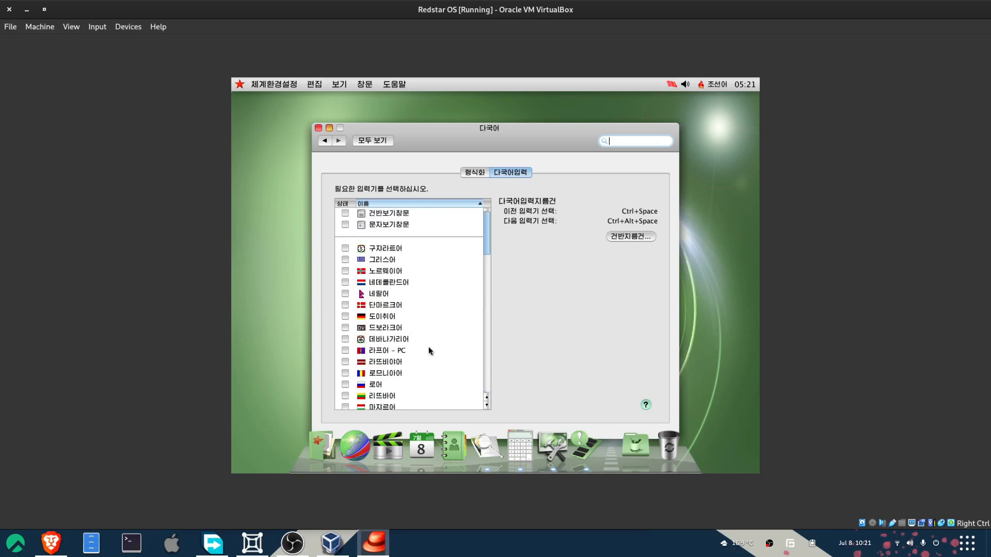
mouse_move(360, 328)
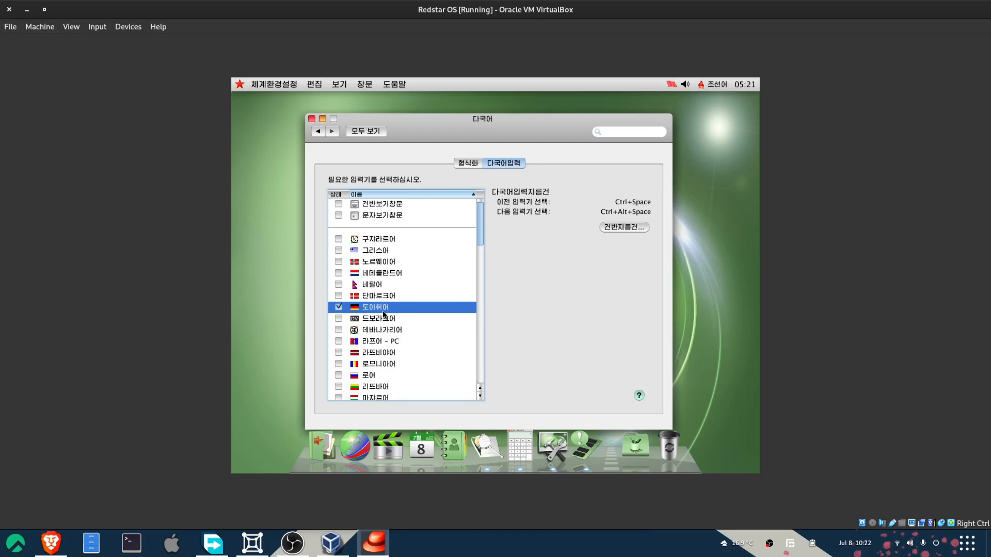
left_click(467, 163)
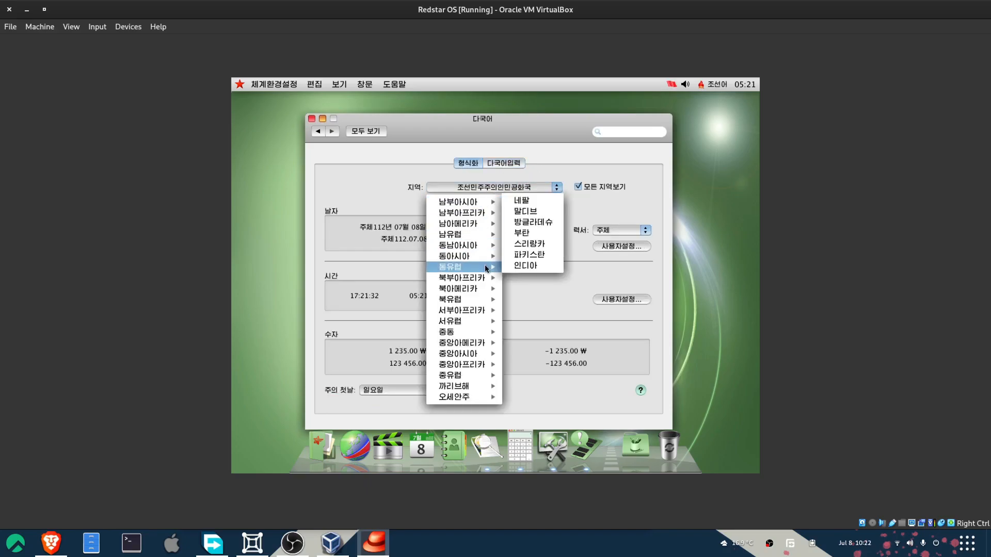
mouse_move(455, 397)
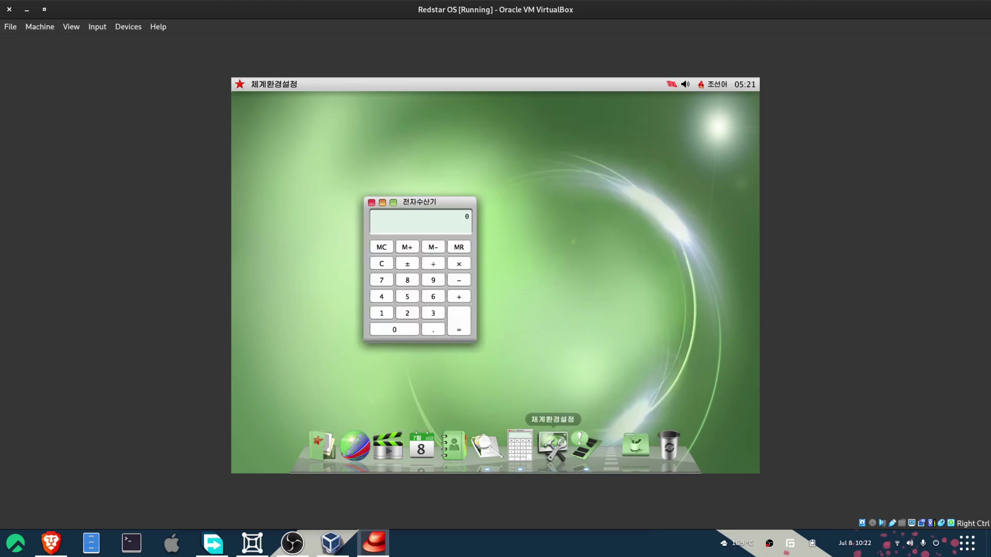
Launch System Profiler, then Photo Manager from the Applications stack and view its source pictures album
left_click(584, 446)
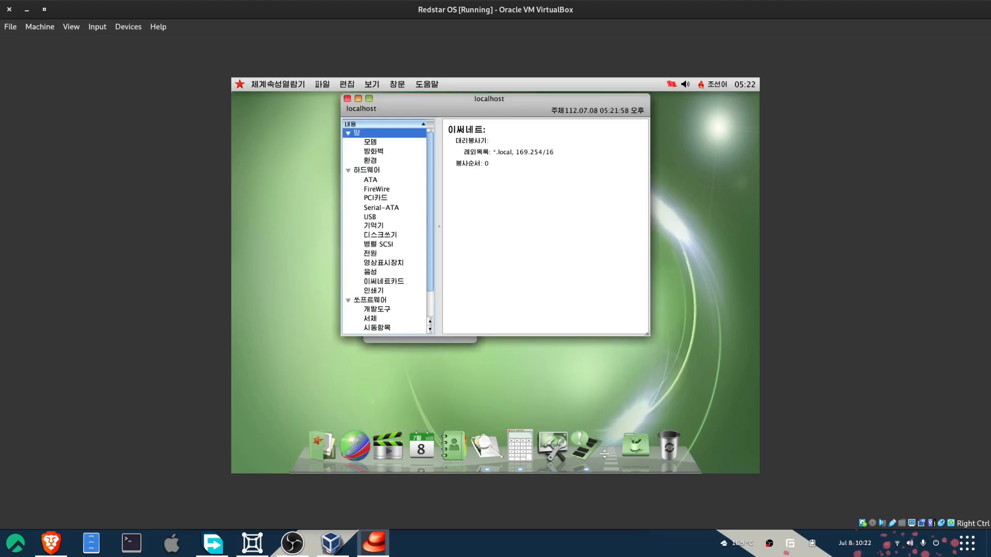
left_click(634, 446)
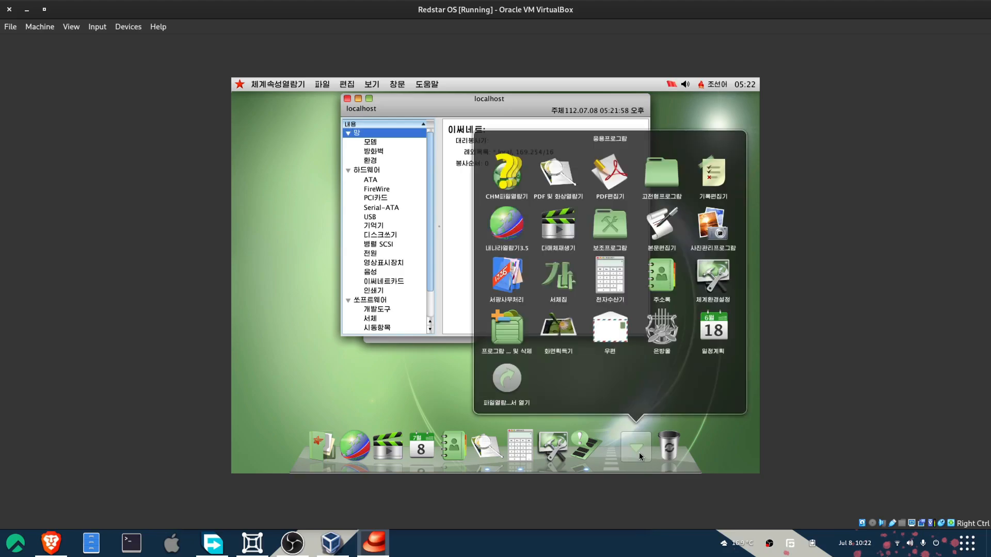
mouse_move(556, 232)
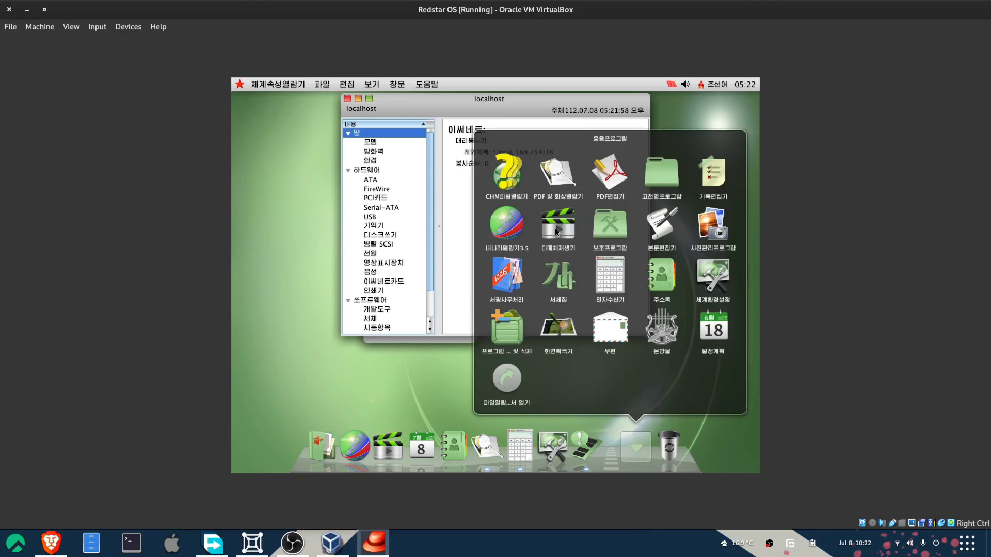
mouse_move(683, 259)
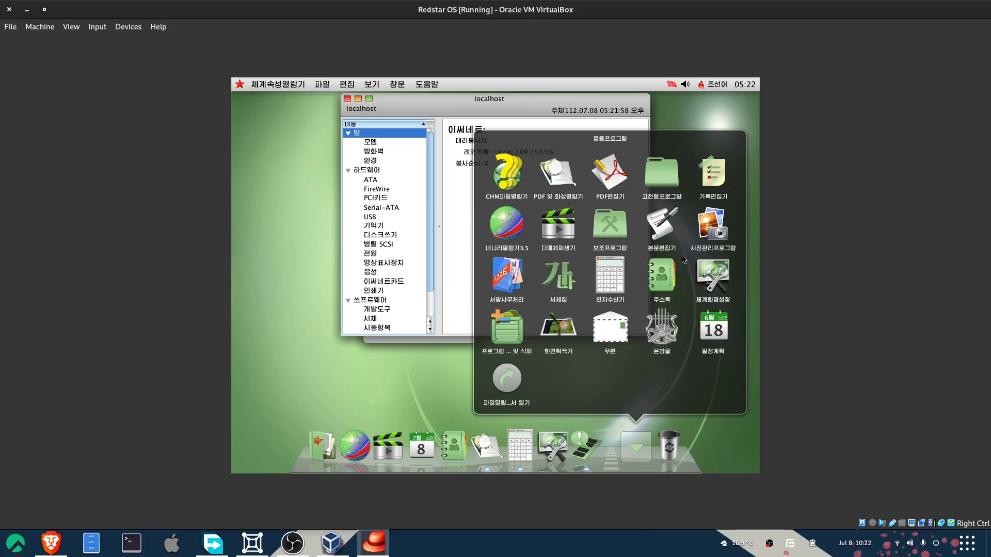
left_click(712, 224)
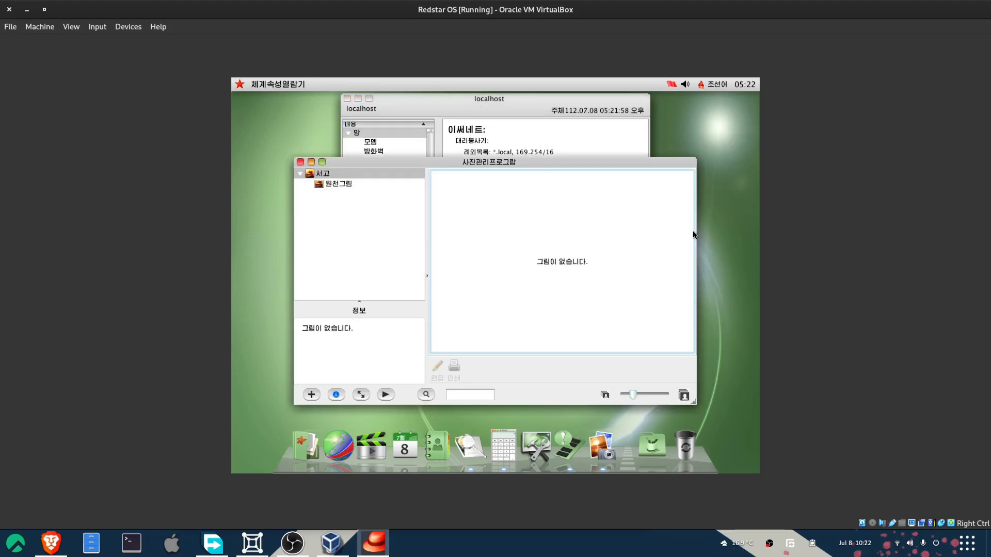
left_click(339, 183)
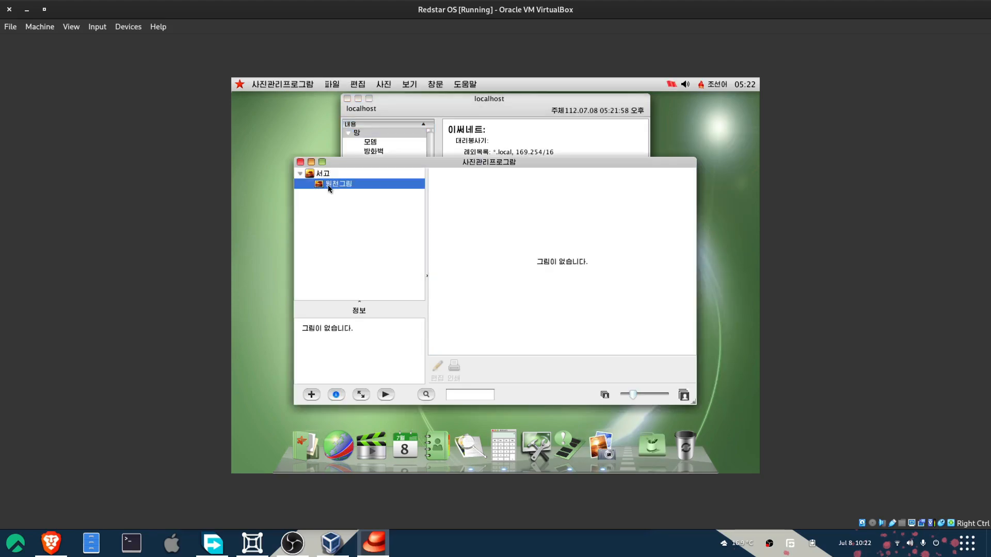
left_click(651, 449)
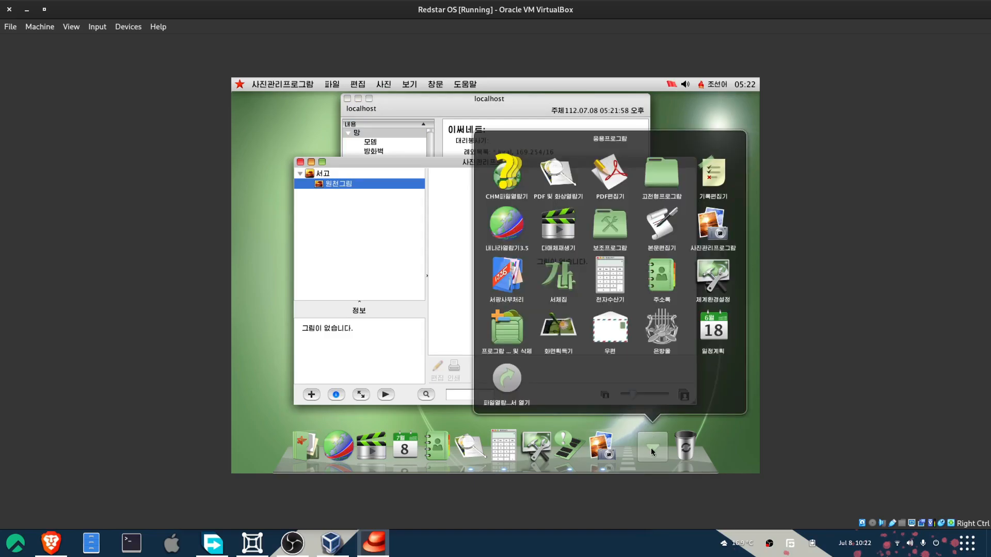
Launch the music notation program and try Pause and Play on its blank score
left_click(661, 327)
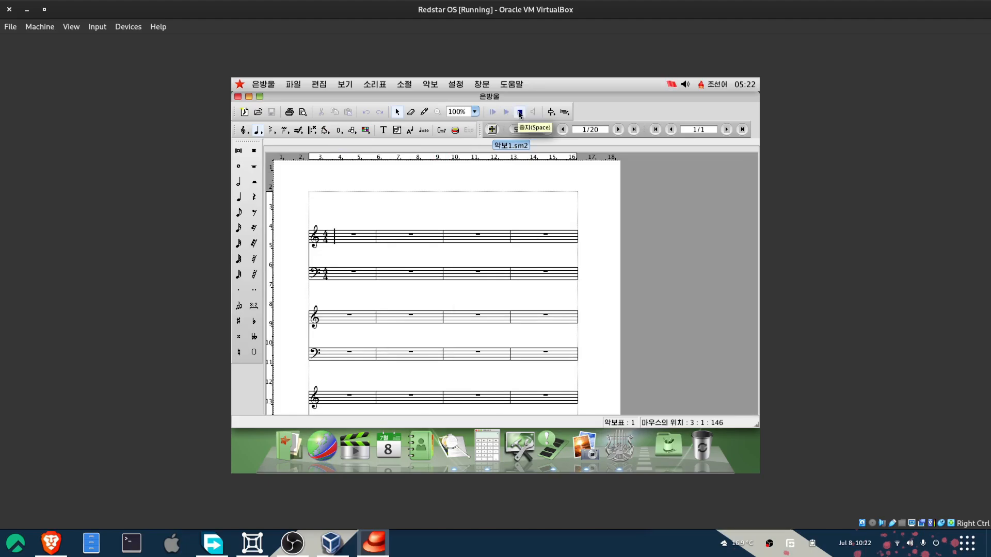
left_click(519, 111)
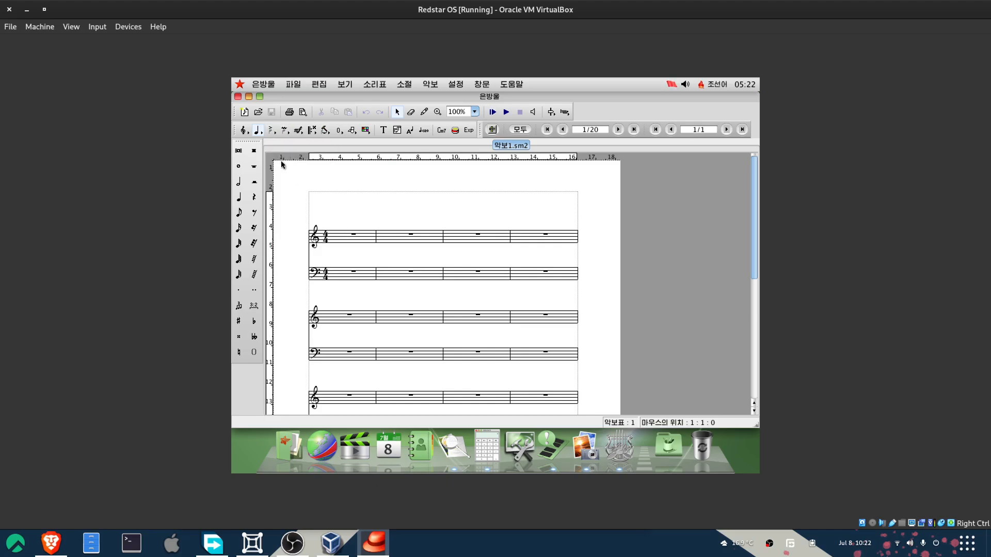
mouse_move(336, 119)
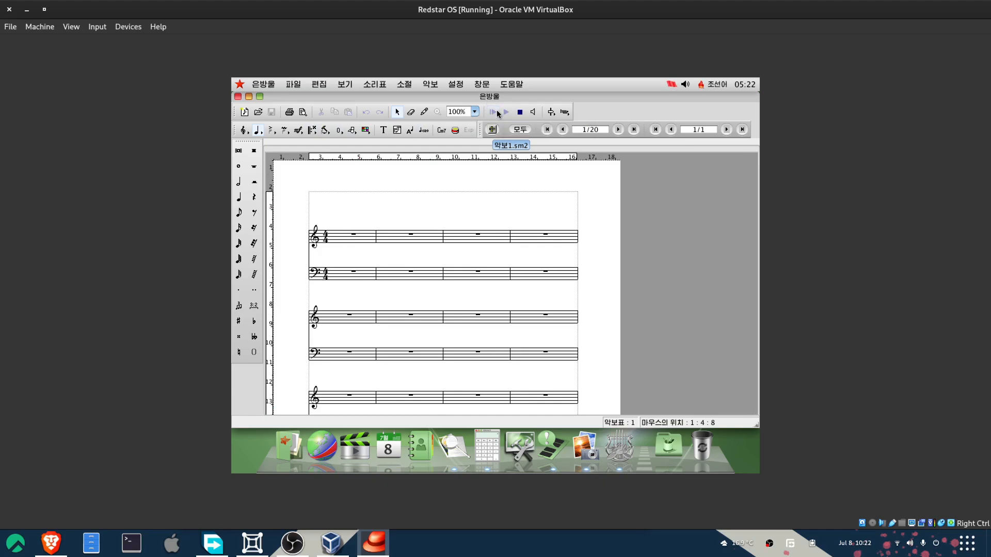
left_click(492, 111)
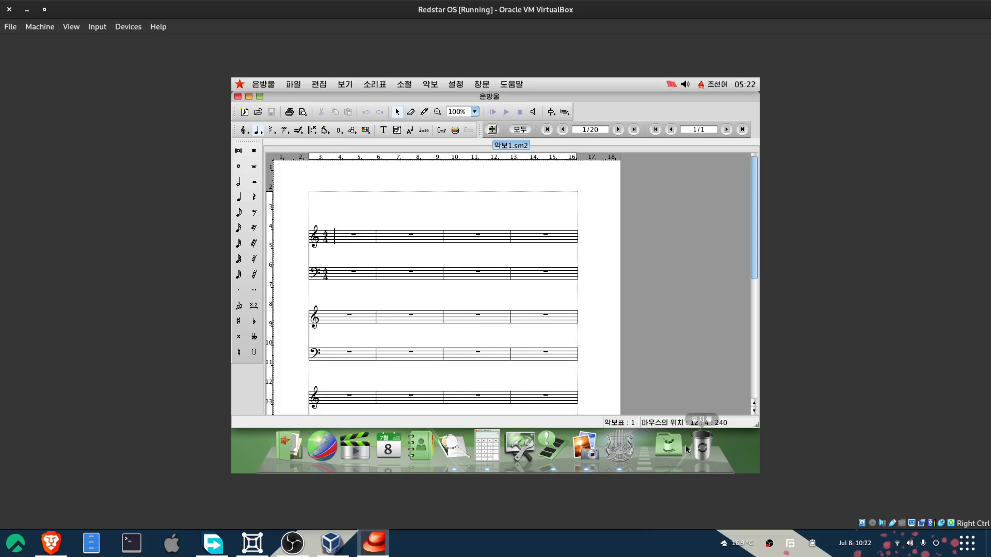
left_click(668, 446)
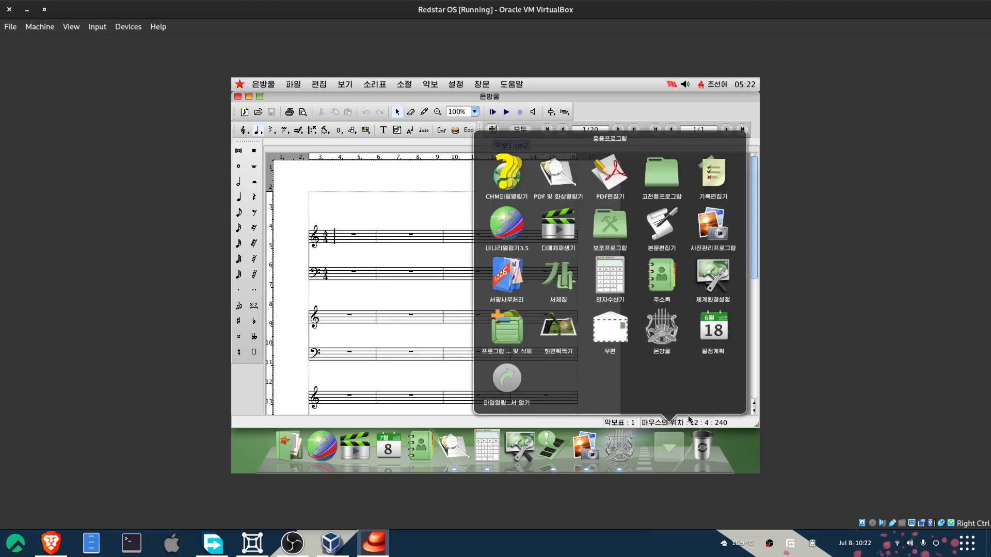
mouse_move(557, 275)
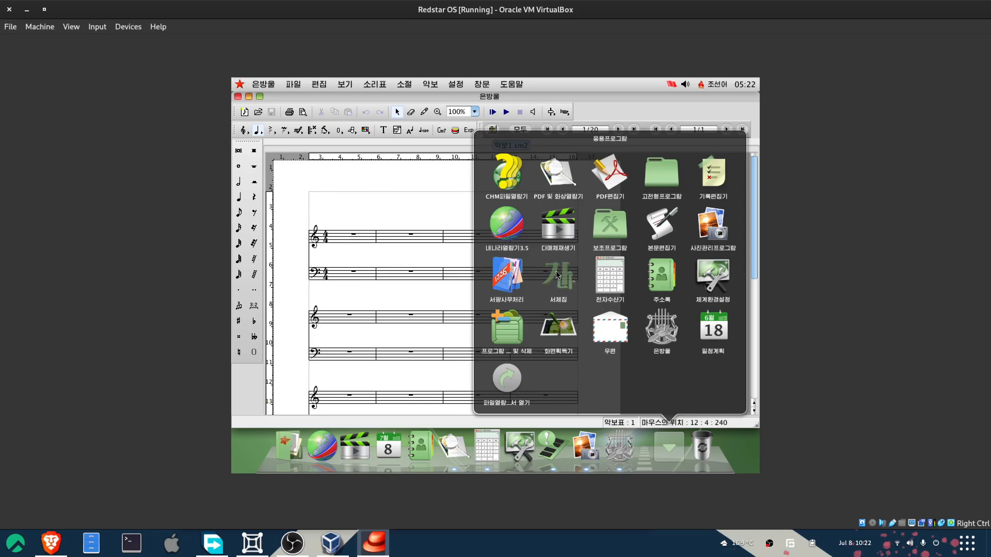
Open the font viewer, then the 서광사무처리 office suite's 새 문서 만들기 start screen
left_click(557, 278)
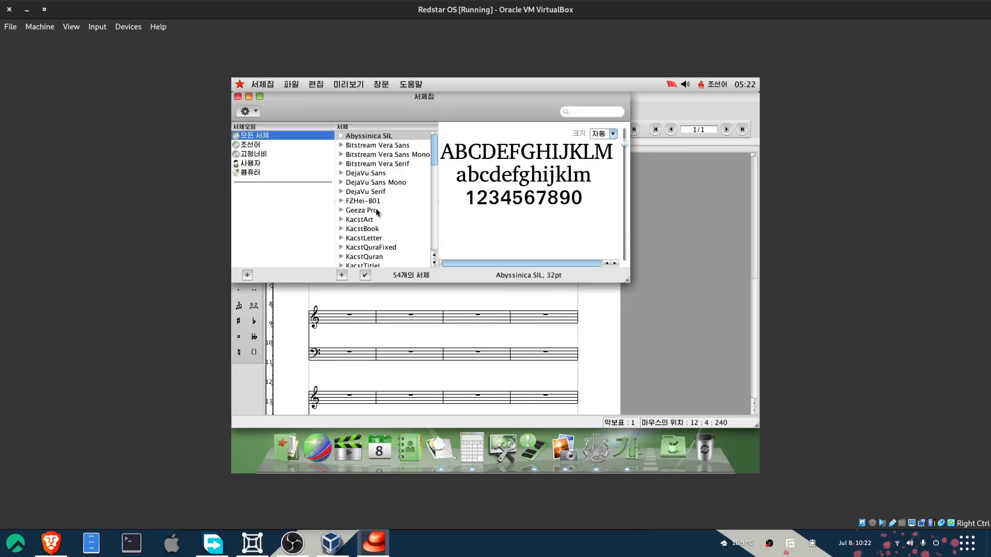
left_click(673, 449)
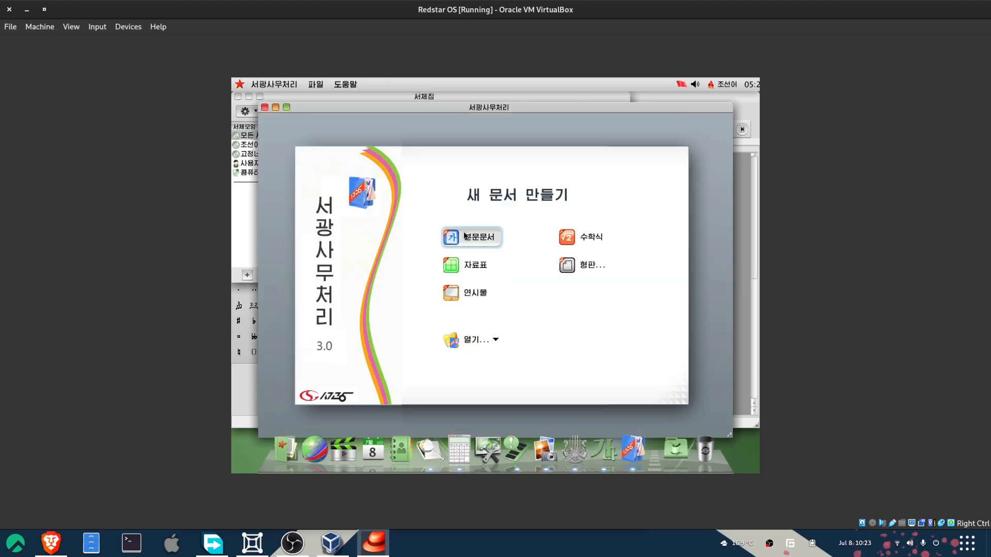
Create a 문서 text document, type 'gg' into it, then start a second blank 제목 없음 2
left_click(478, 237)
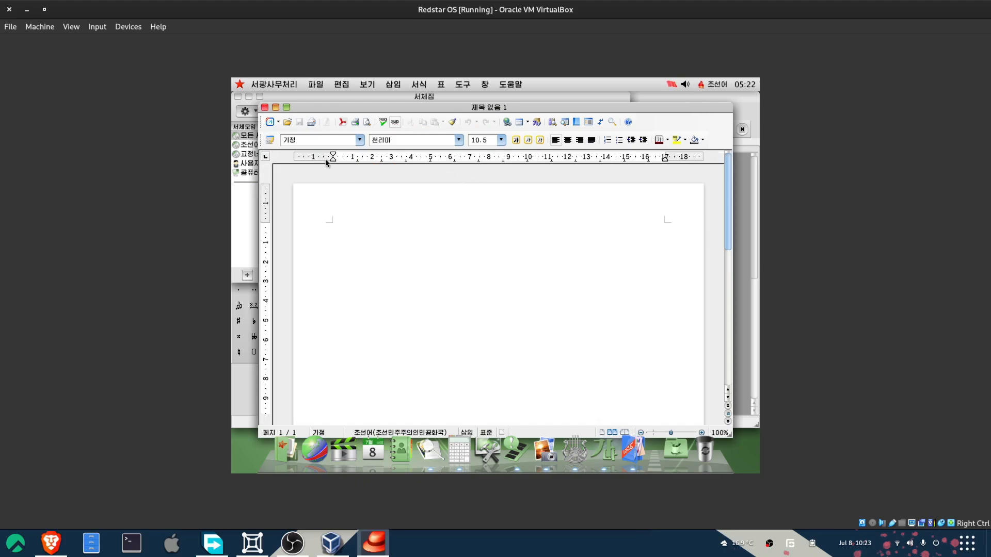
type("gggngn")
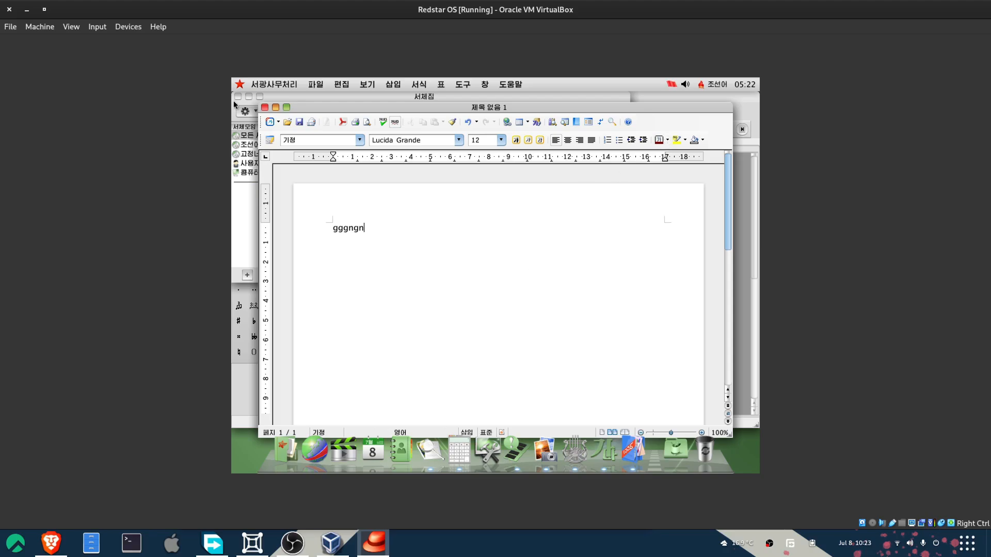
left_click(270, 122)
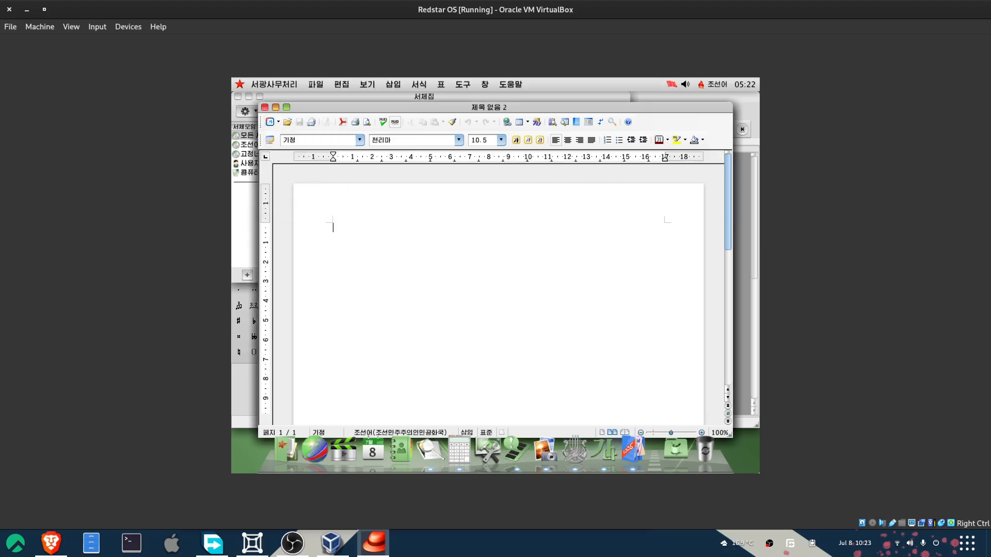
From the applications stack launch 본문편집기, 기록편집기 sticky notes and CHM파일열람기 in turn
left_click(675, 449)
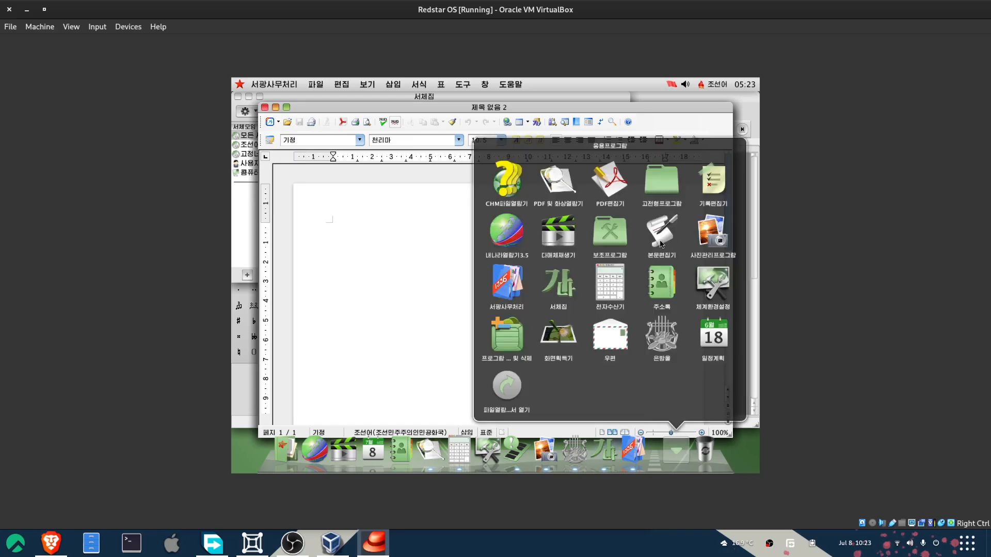
left_click(660, 231)
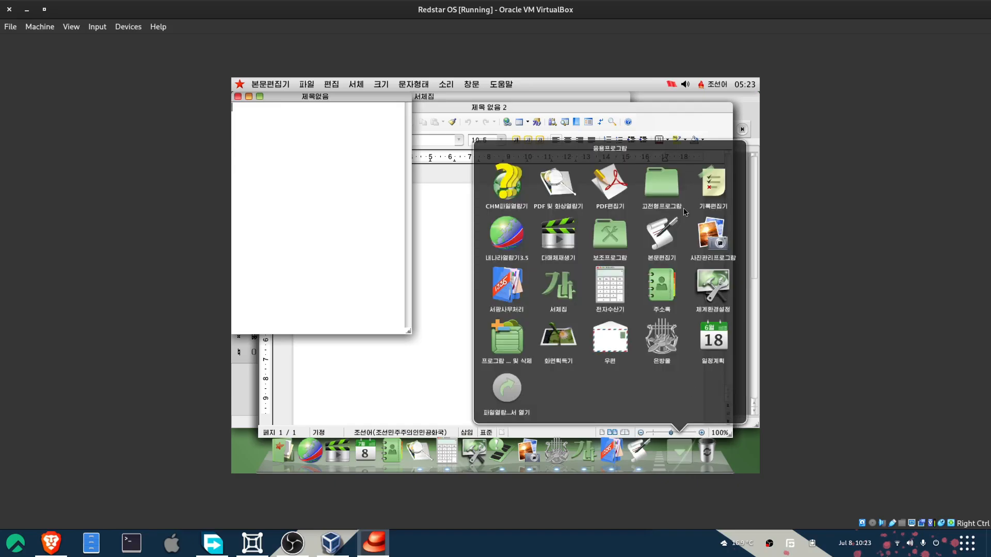
left_click(712, 184)
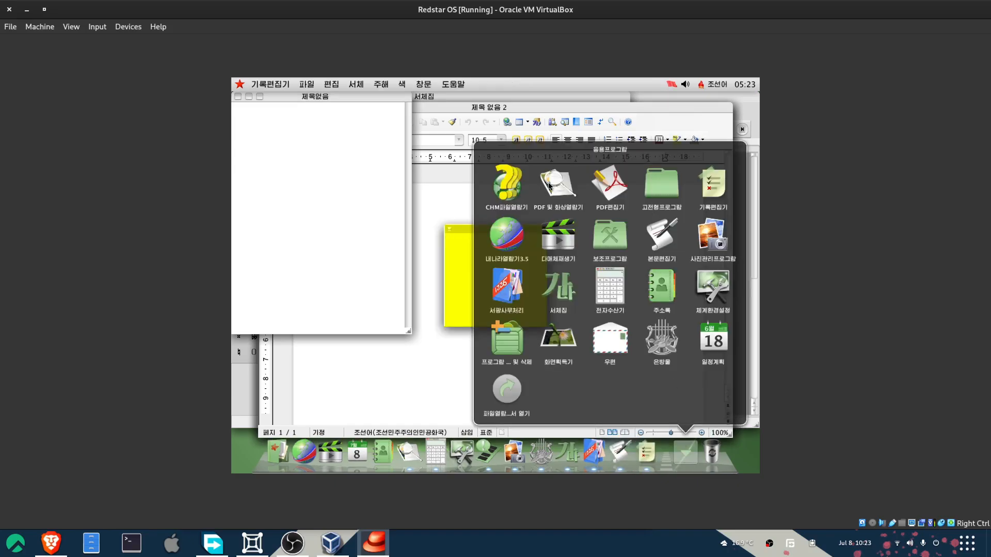
left_click(558, 184)
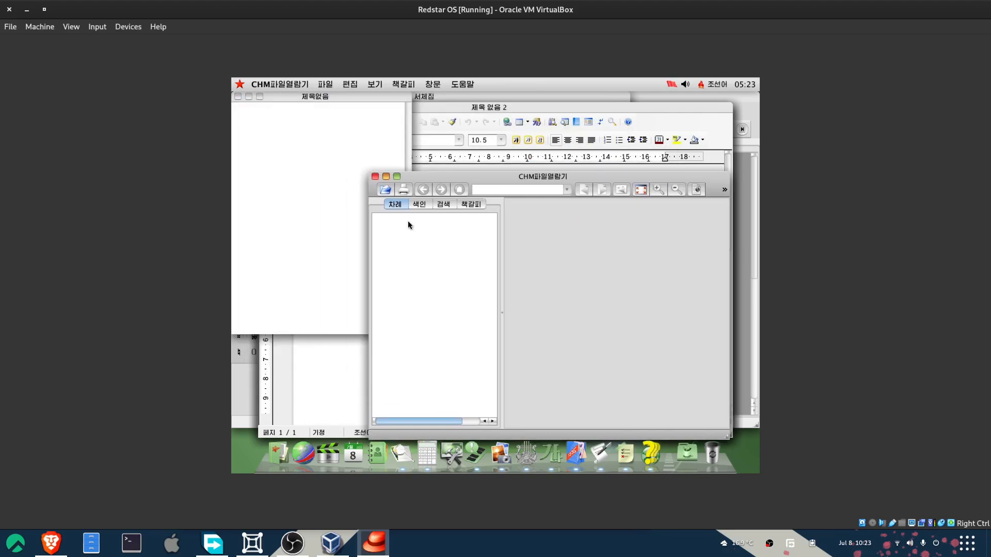
Check the CHM viewer's 검색 and 차례 panes, then open Applications in the Red Star file browser
left_click(443, 203)
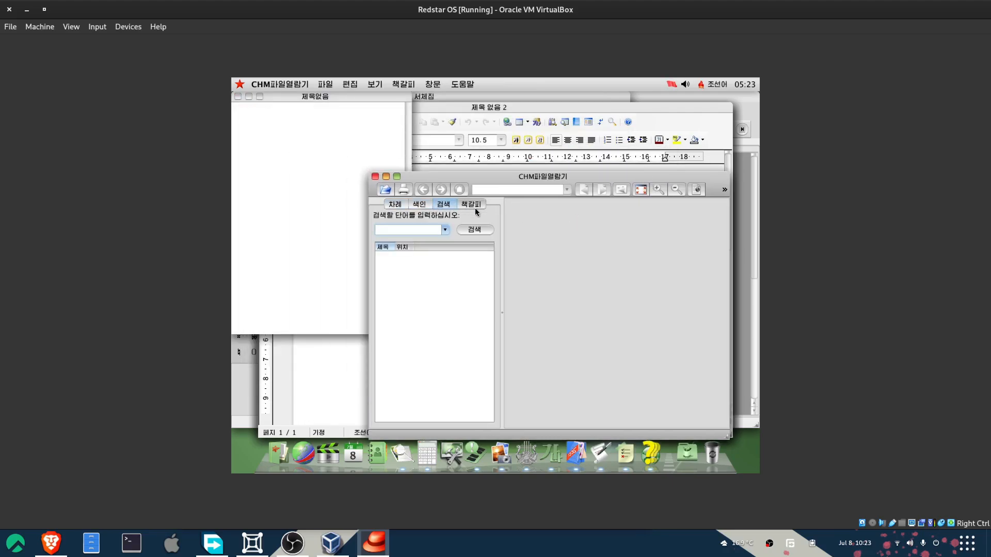
left_click(393, 203)
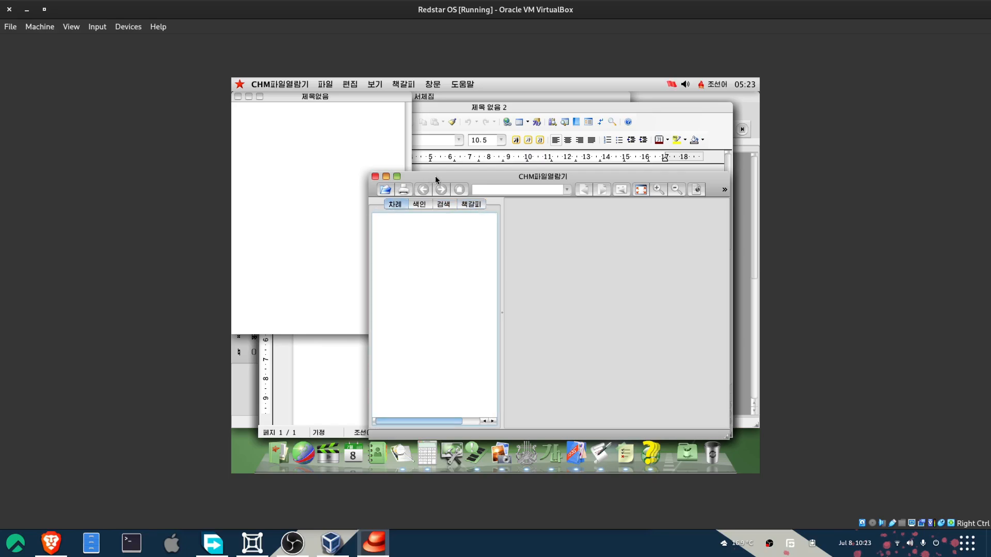
left_click(687, 452)
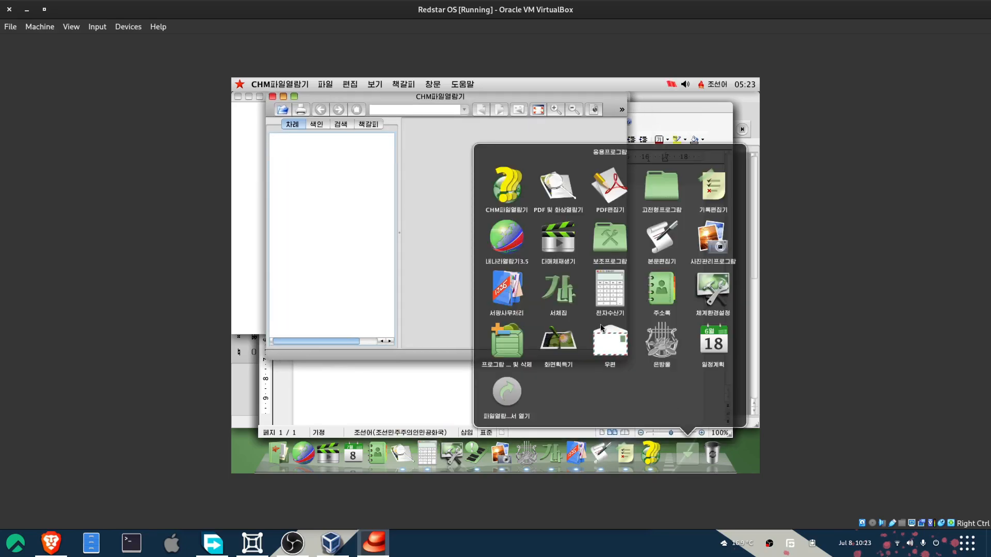
left_click(506, 393)
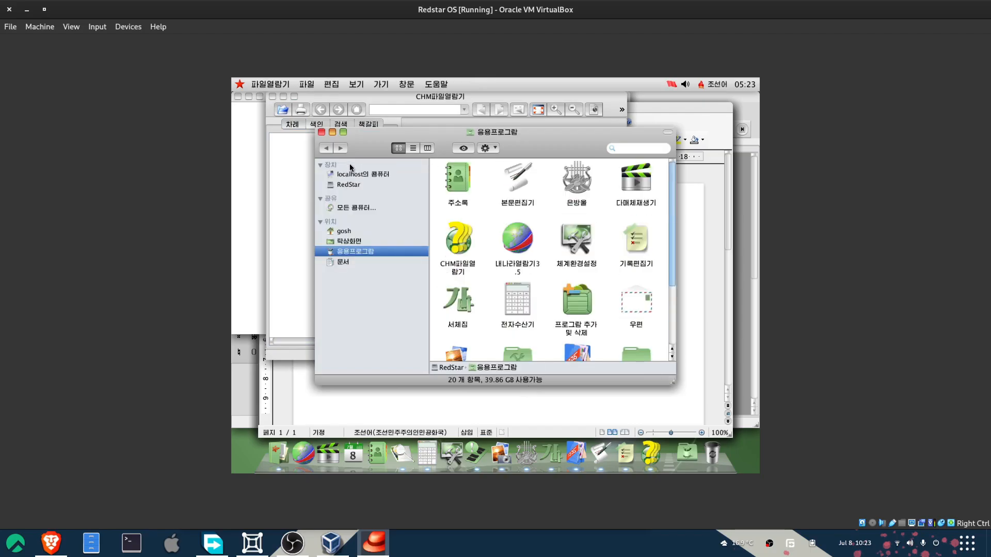
Browse the RedStar drive's 체계 system folder and its 서고 library folder
left_click(362, 173)
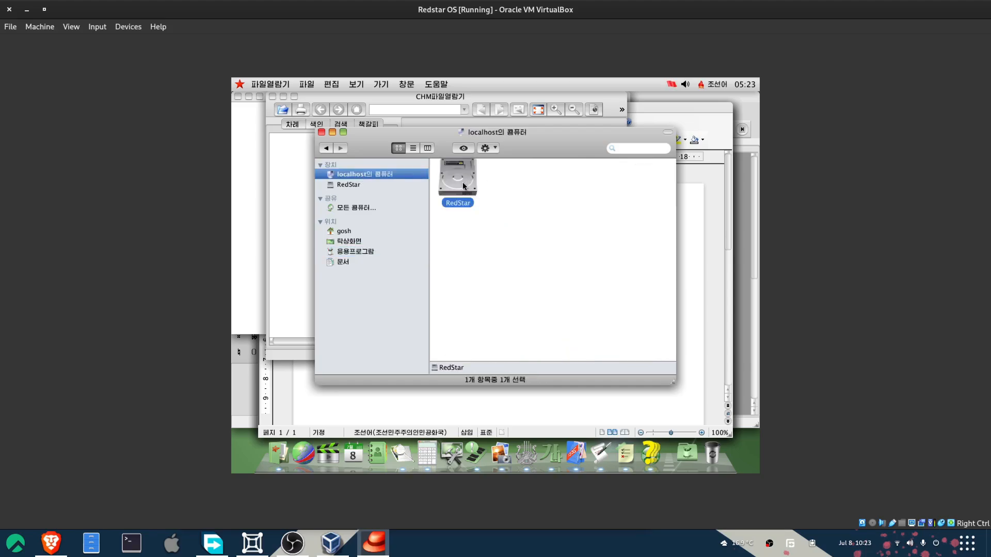
double_click(457, 176)
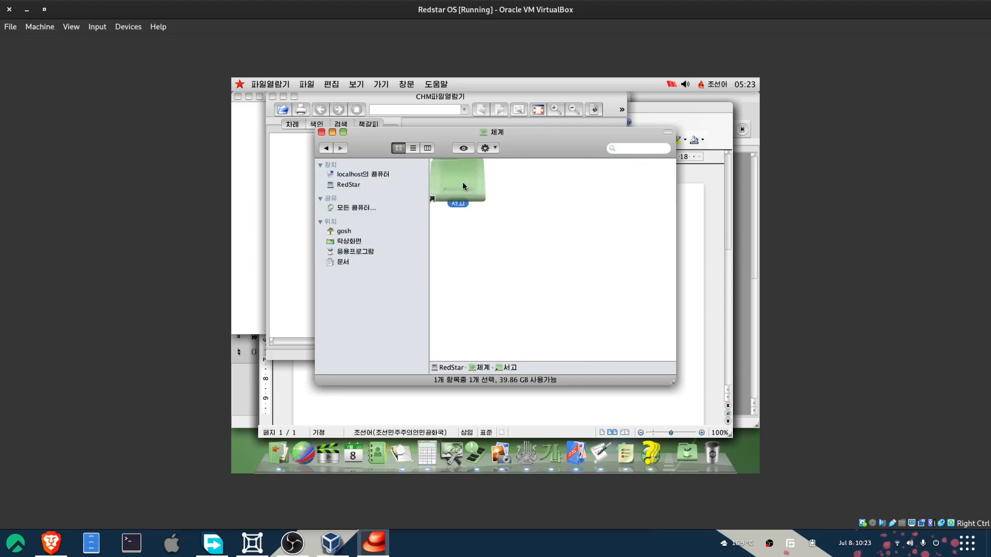
double_click(457, 179)
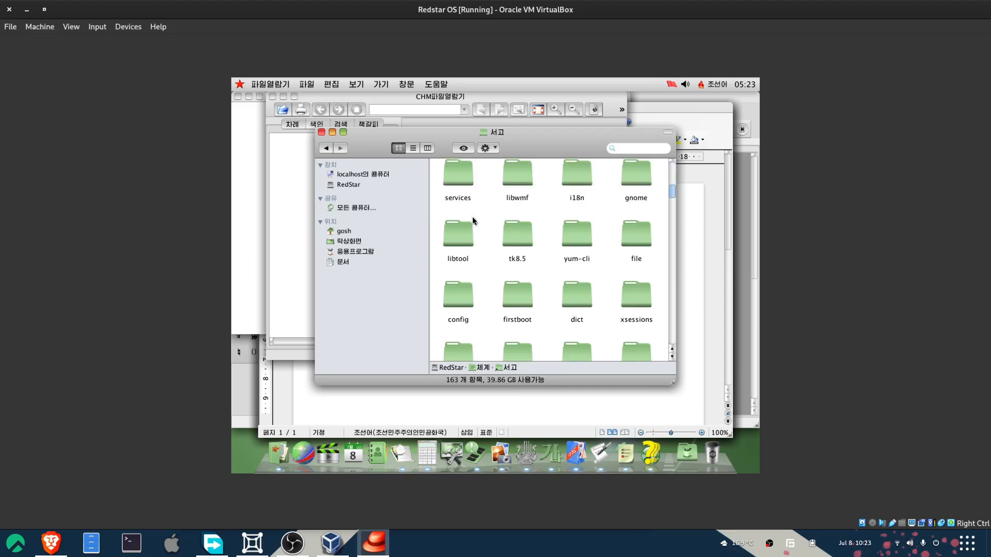
scroll("down", 3)
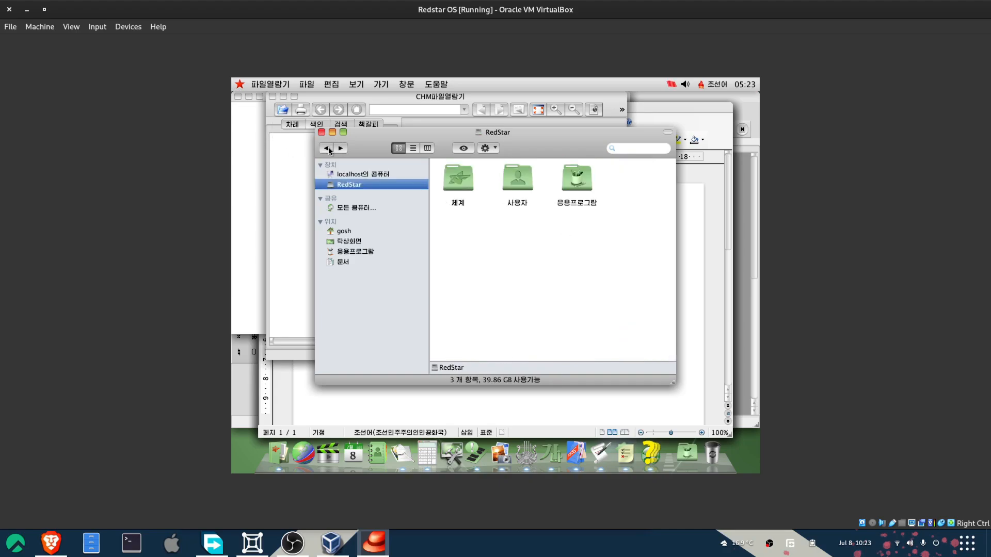
Visit the gosh home folder's 음악 folder, go back, then look through 응용프로그램 Applications
double_click(518, 177)
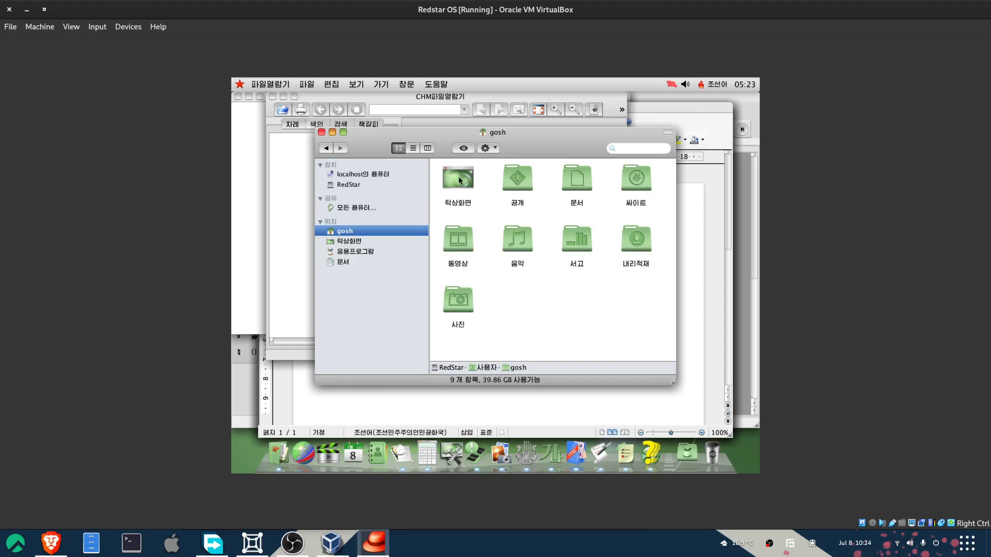
double_click(516, 239)
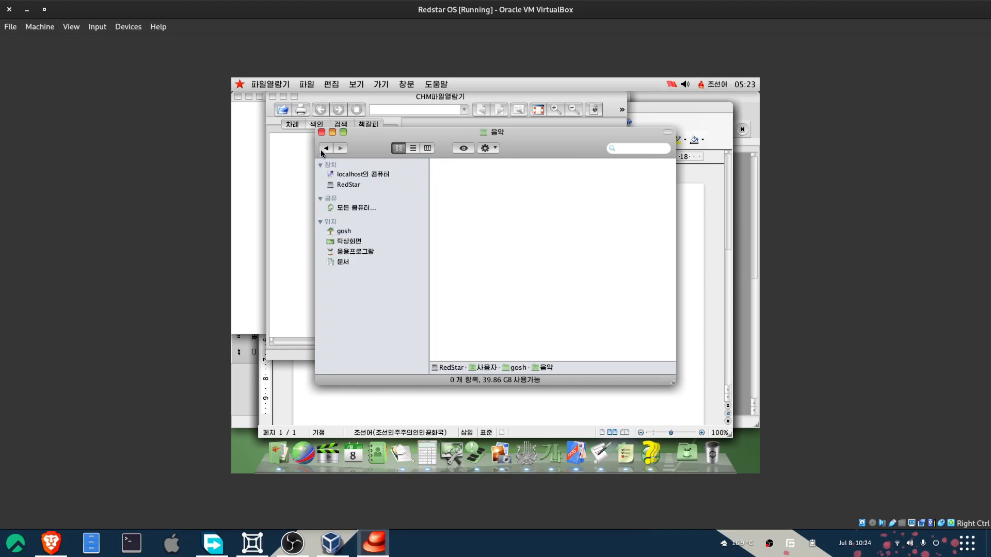
left_click(327, 148)
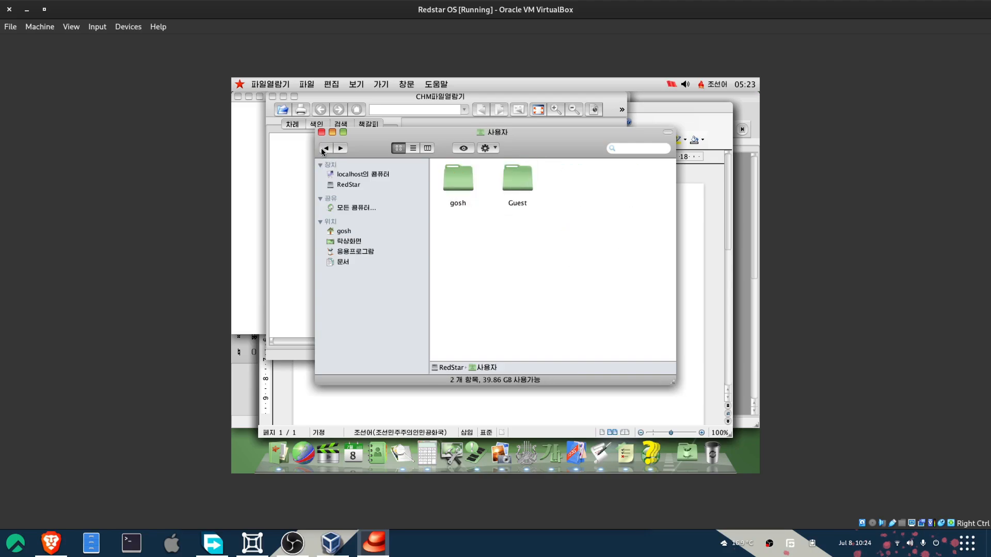
left_click(362, 174)
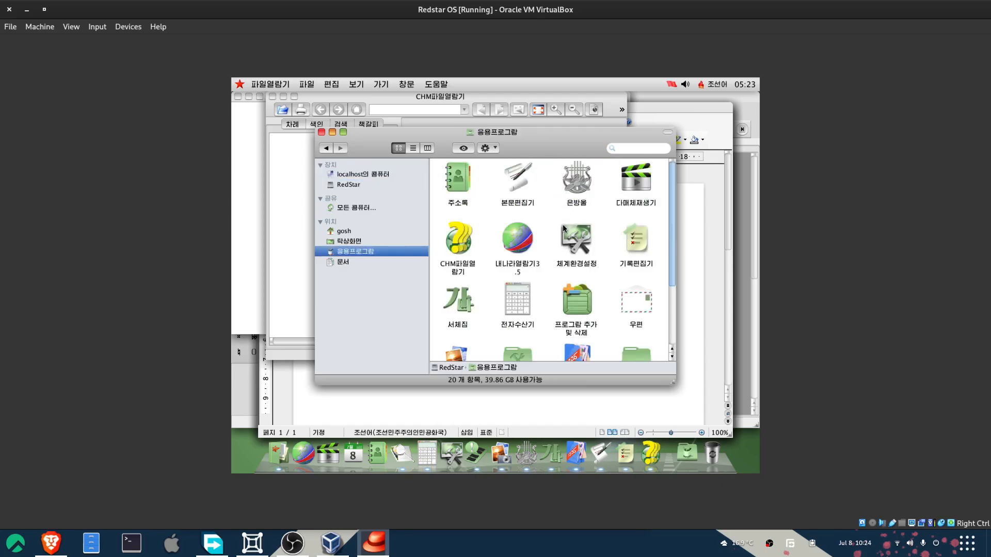
scroll("down", 3)
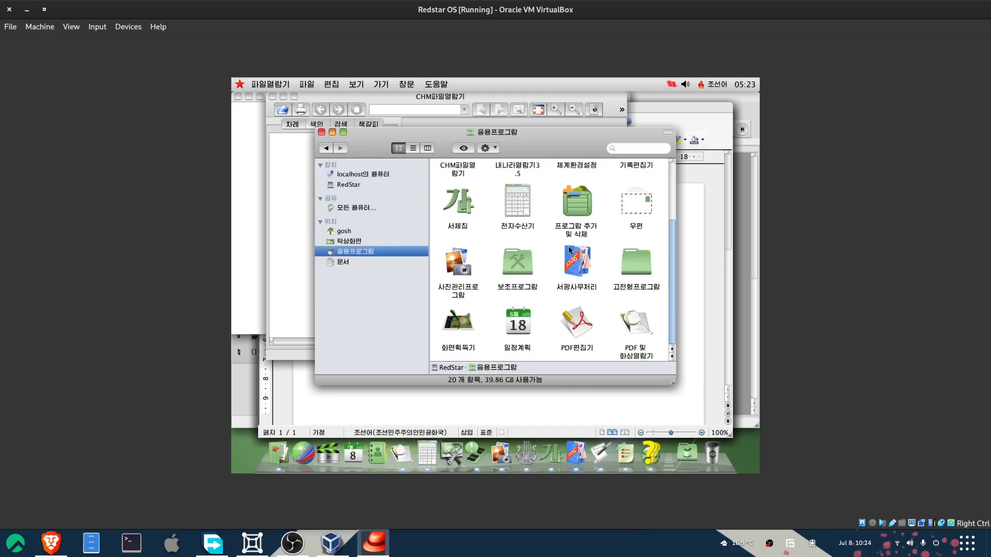
scroll("up", 3)
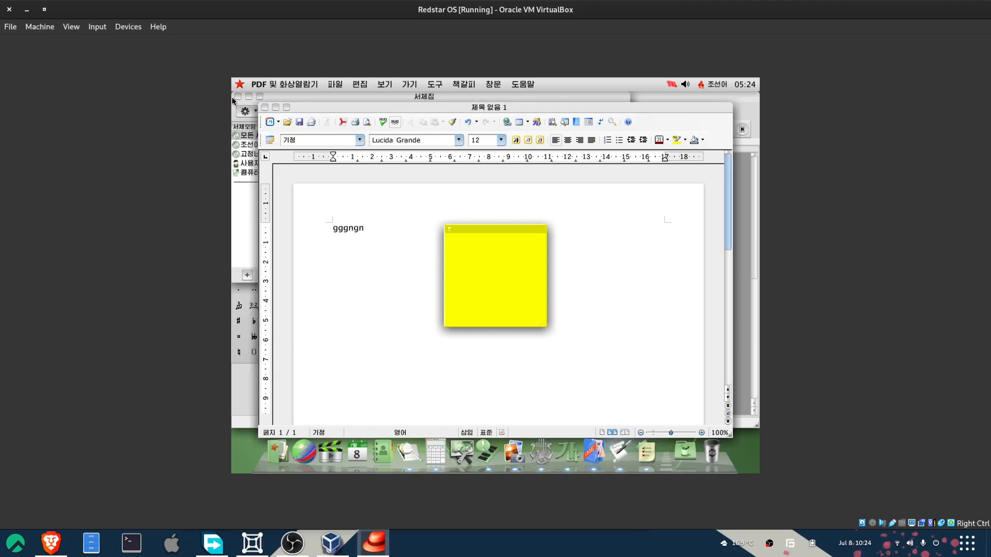
Quit 서광사무처리 and answer 아니 to discard the first document's changes
left_click(238, 96)
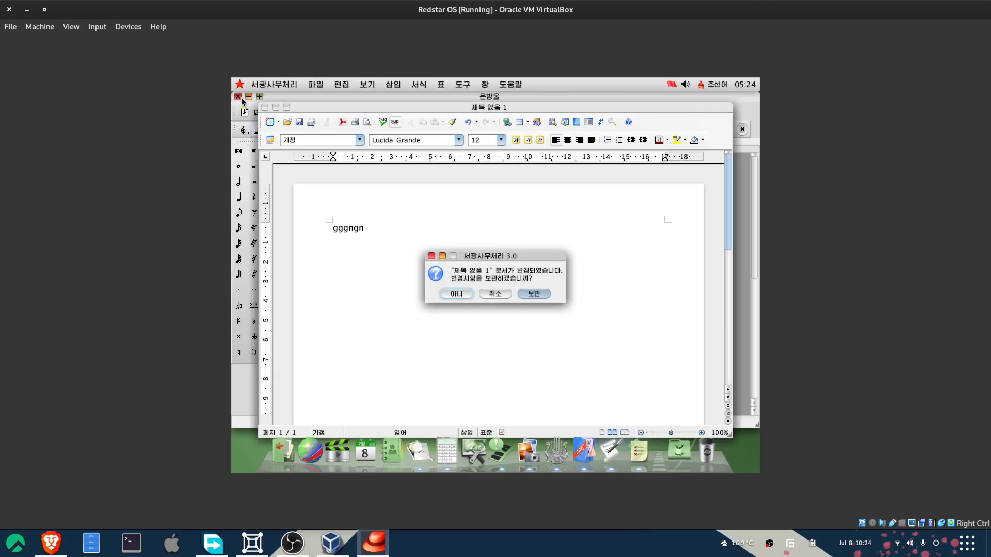
left_click(455, 293)
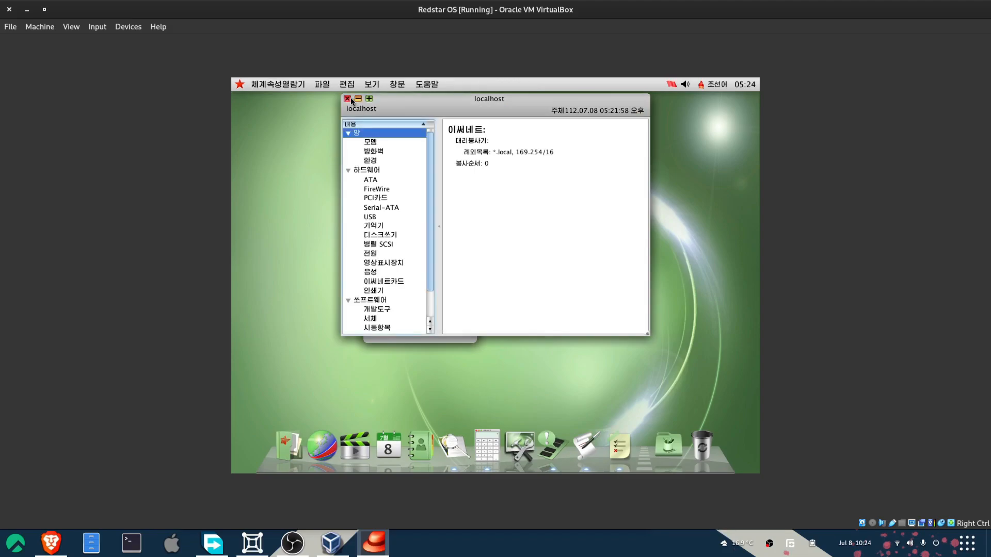
Close 체계속성열람기 and write 'THANKS FOR W' on the yellow desktop sticky note
left_click(347, 99)
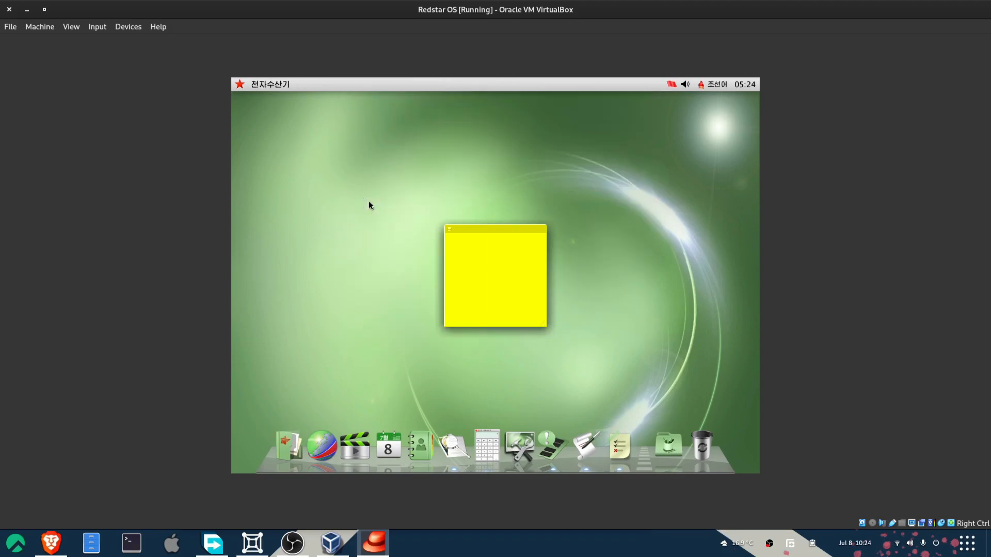
left_click(482, 279)
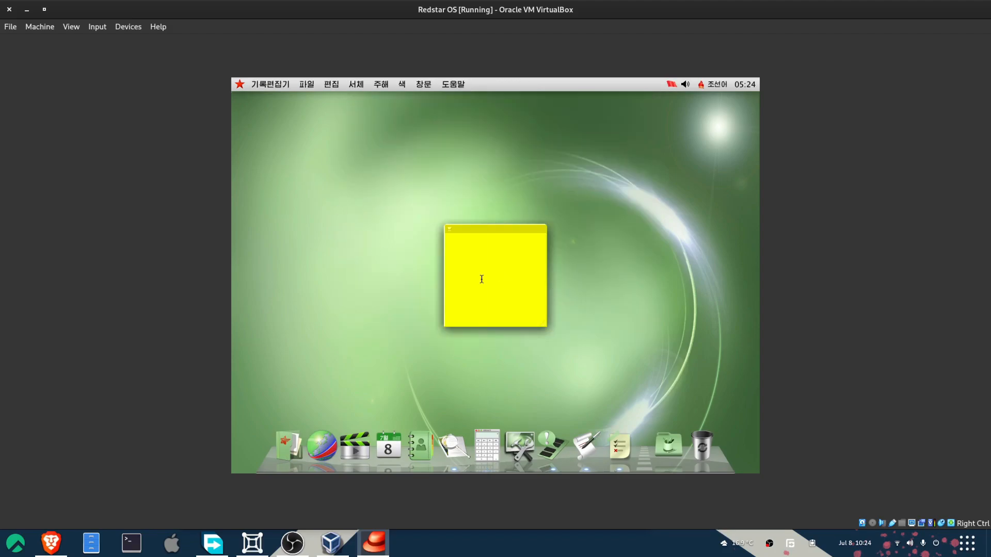
type("THANKS FOR W")
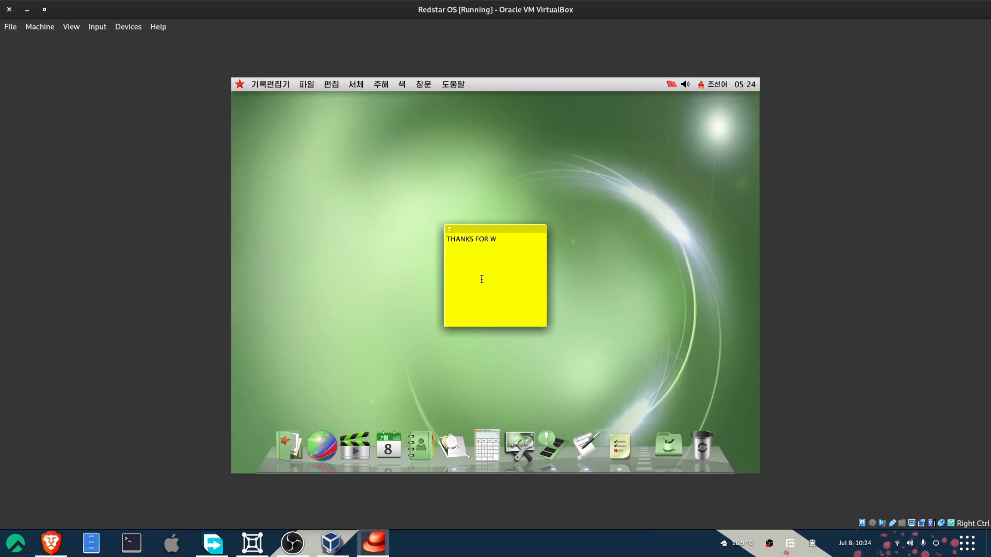